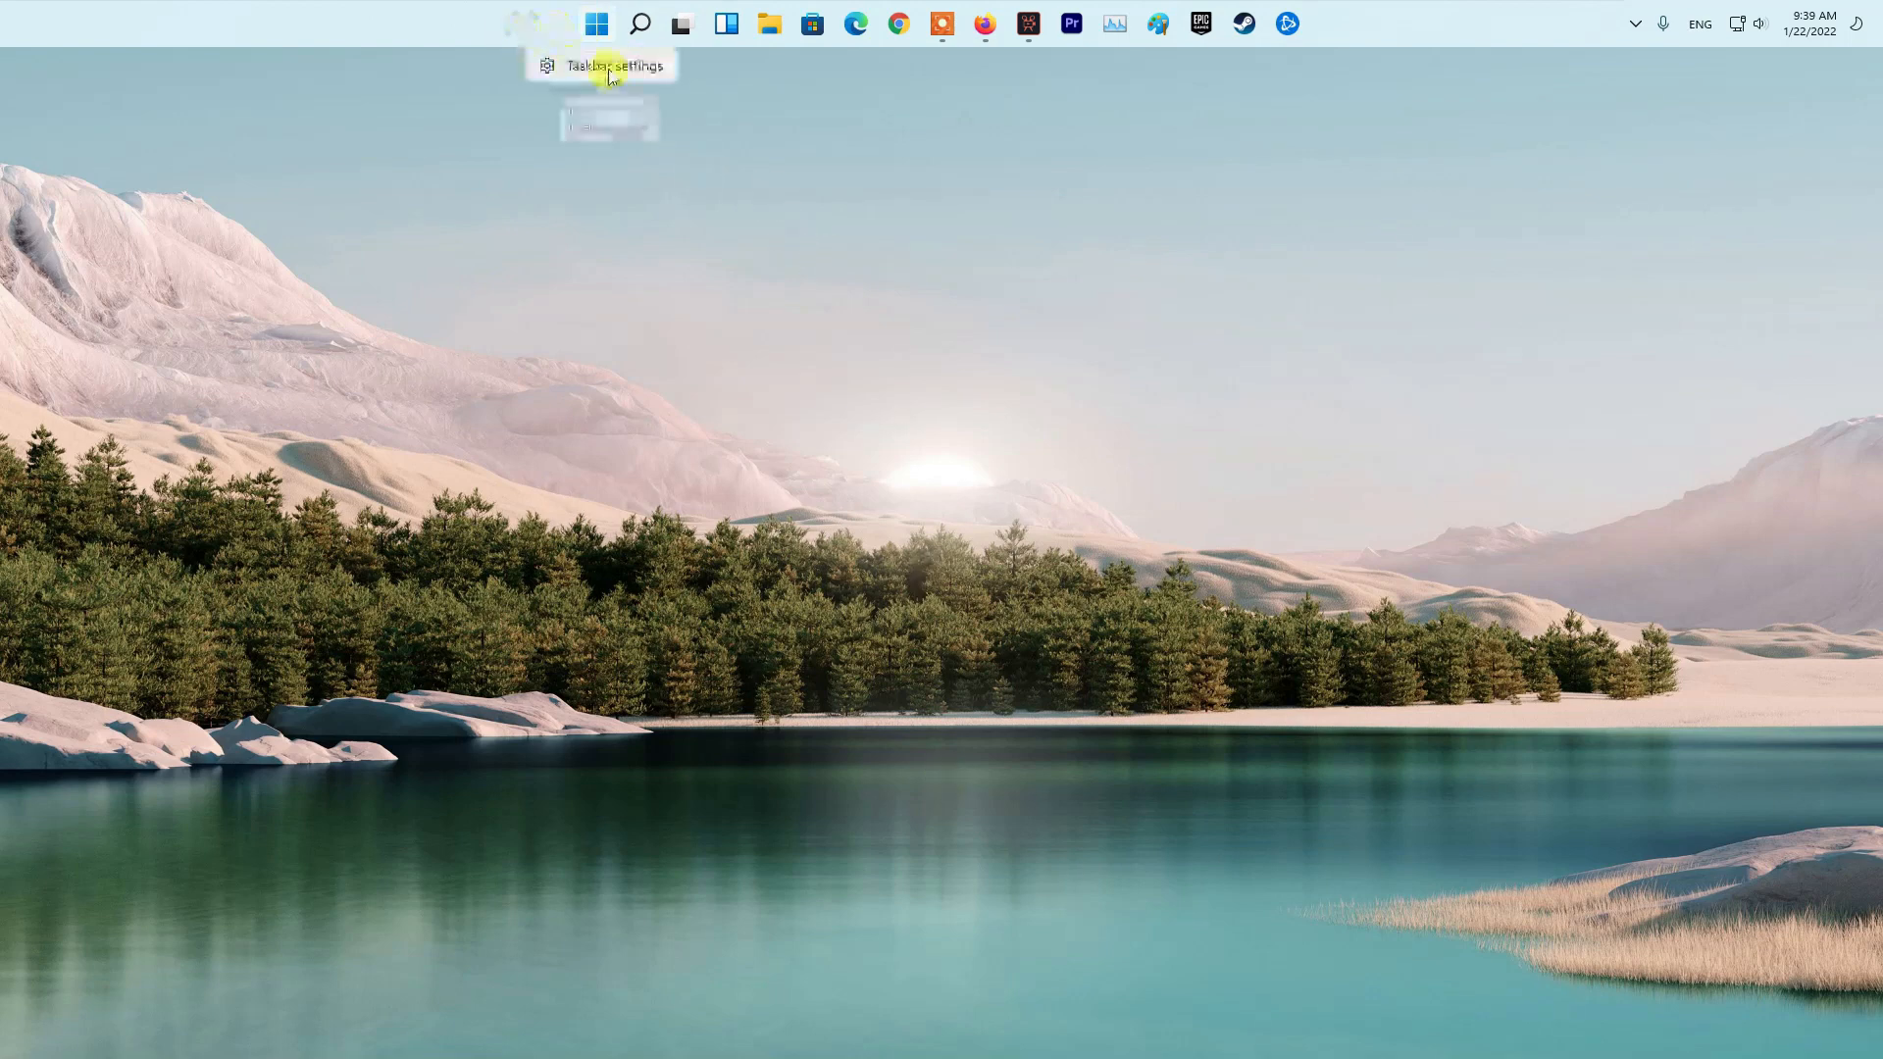
Check Windows Update and begin downloading the available 2022-01 cumulative update
{"action": "left_click", "coordinate": [614, 65]}
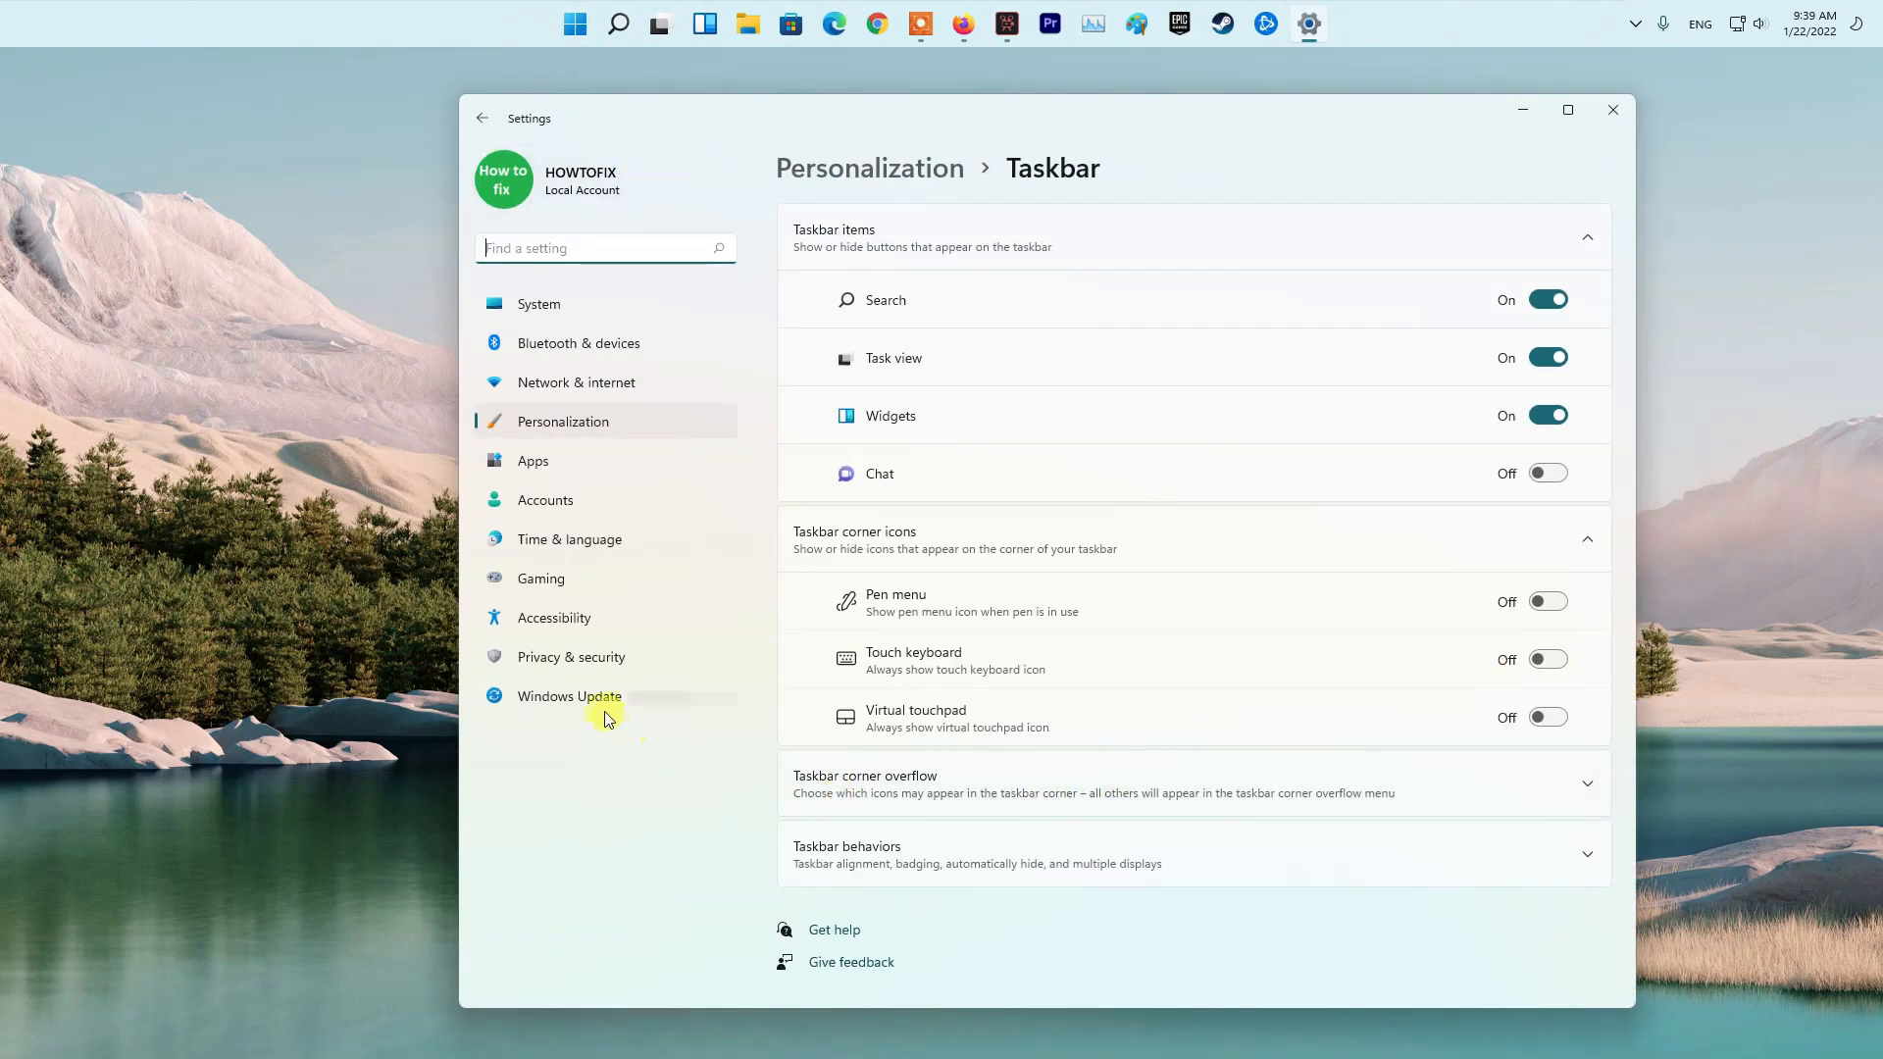
{"action": "left_click", "coordinate": [568, 694]}
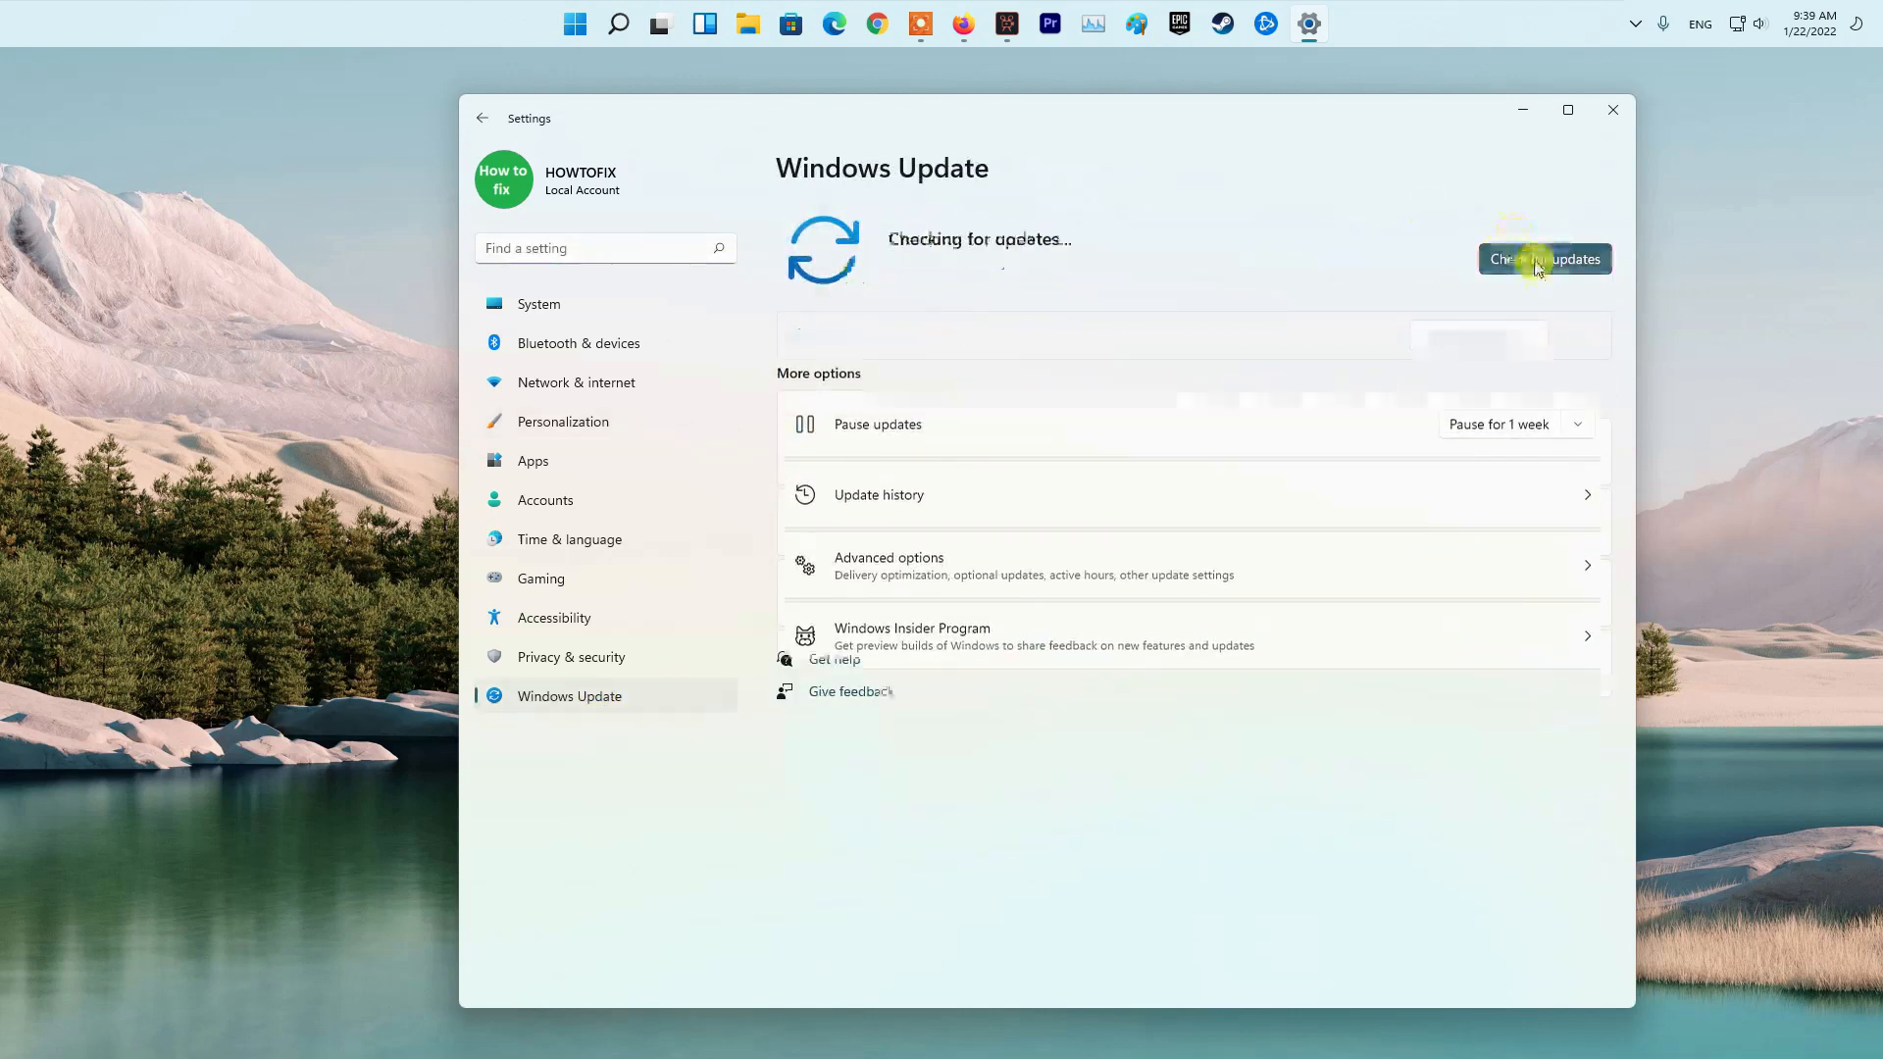
{"action": "left_click", "coordinate": [1543, 259]}
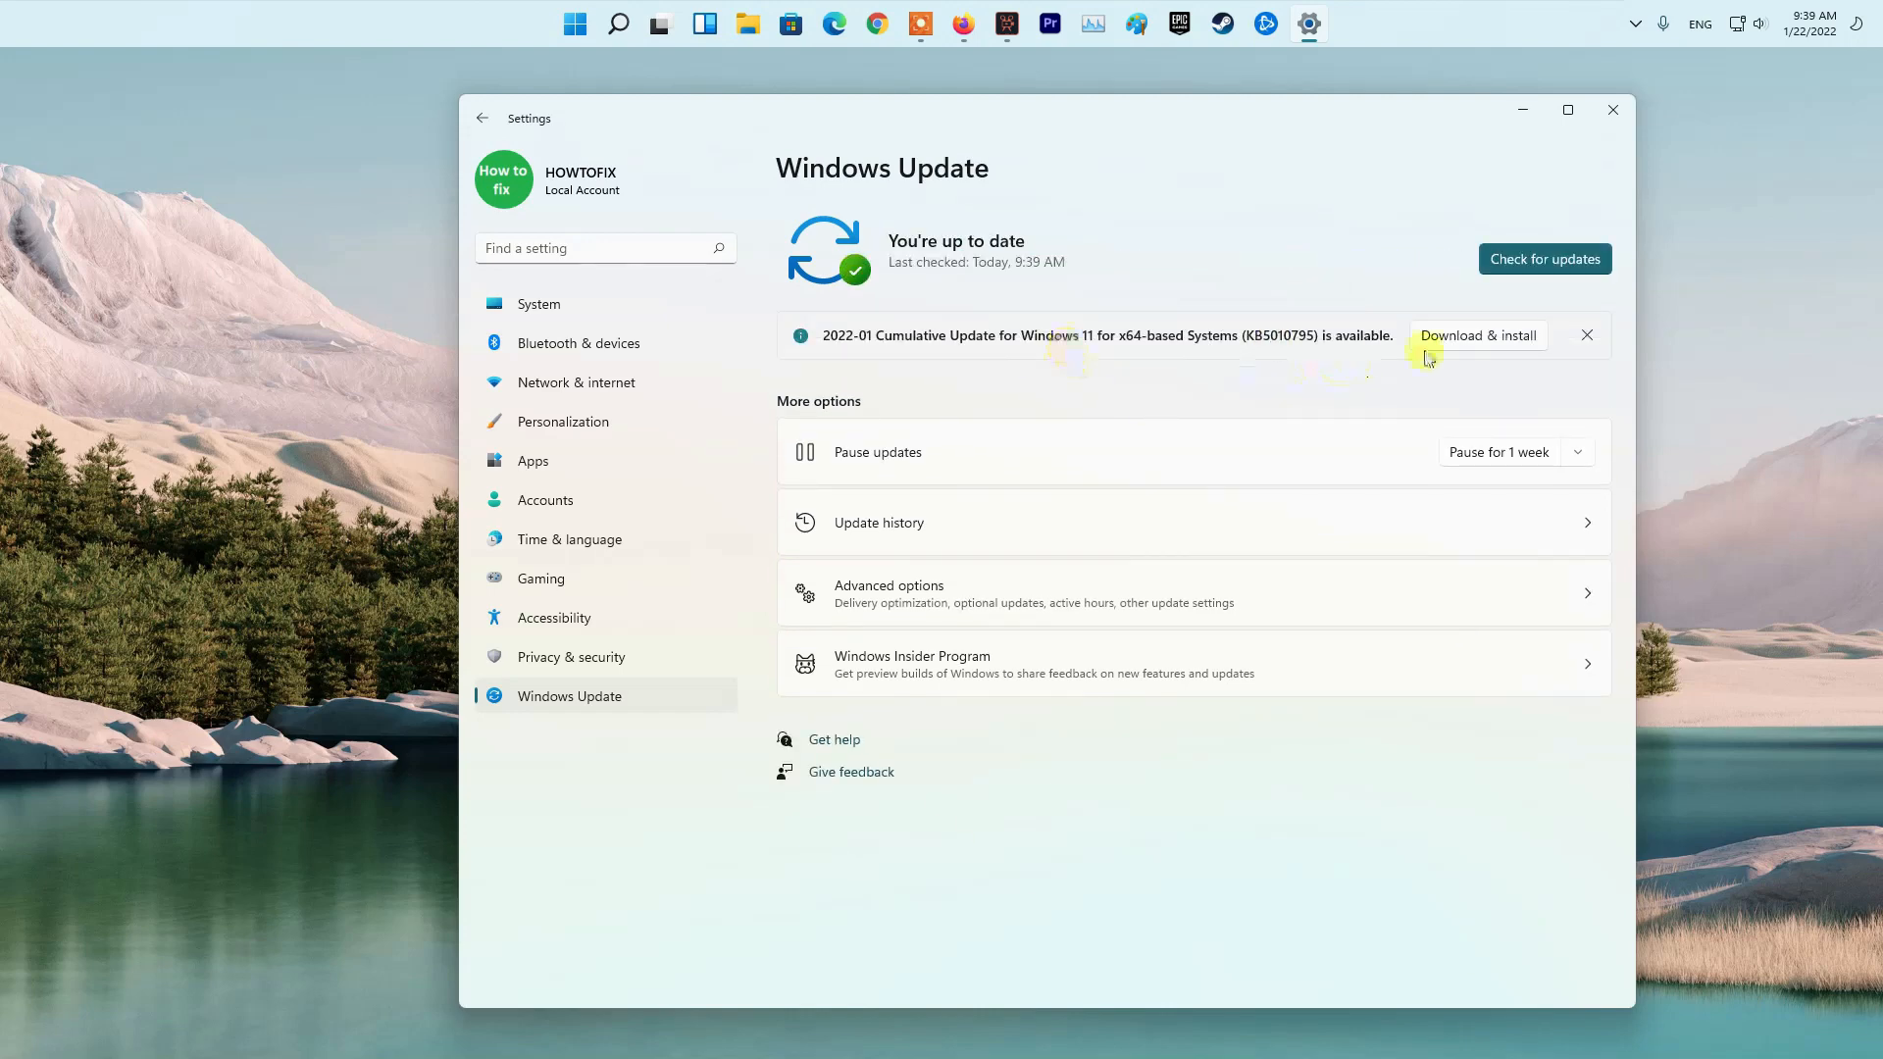
{"action": "left_click", "coordinate": [1479, 336]}
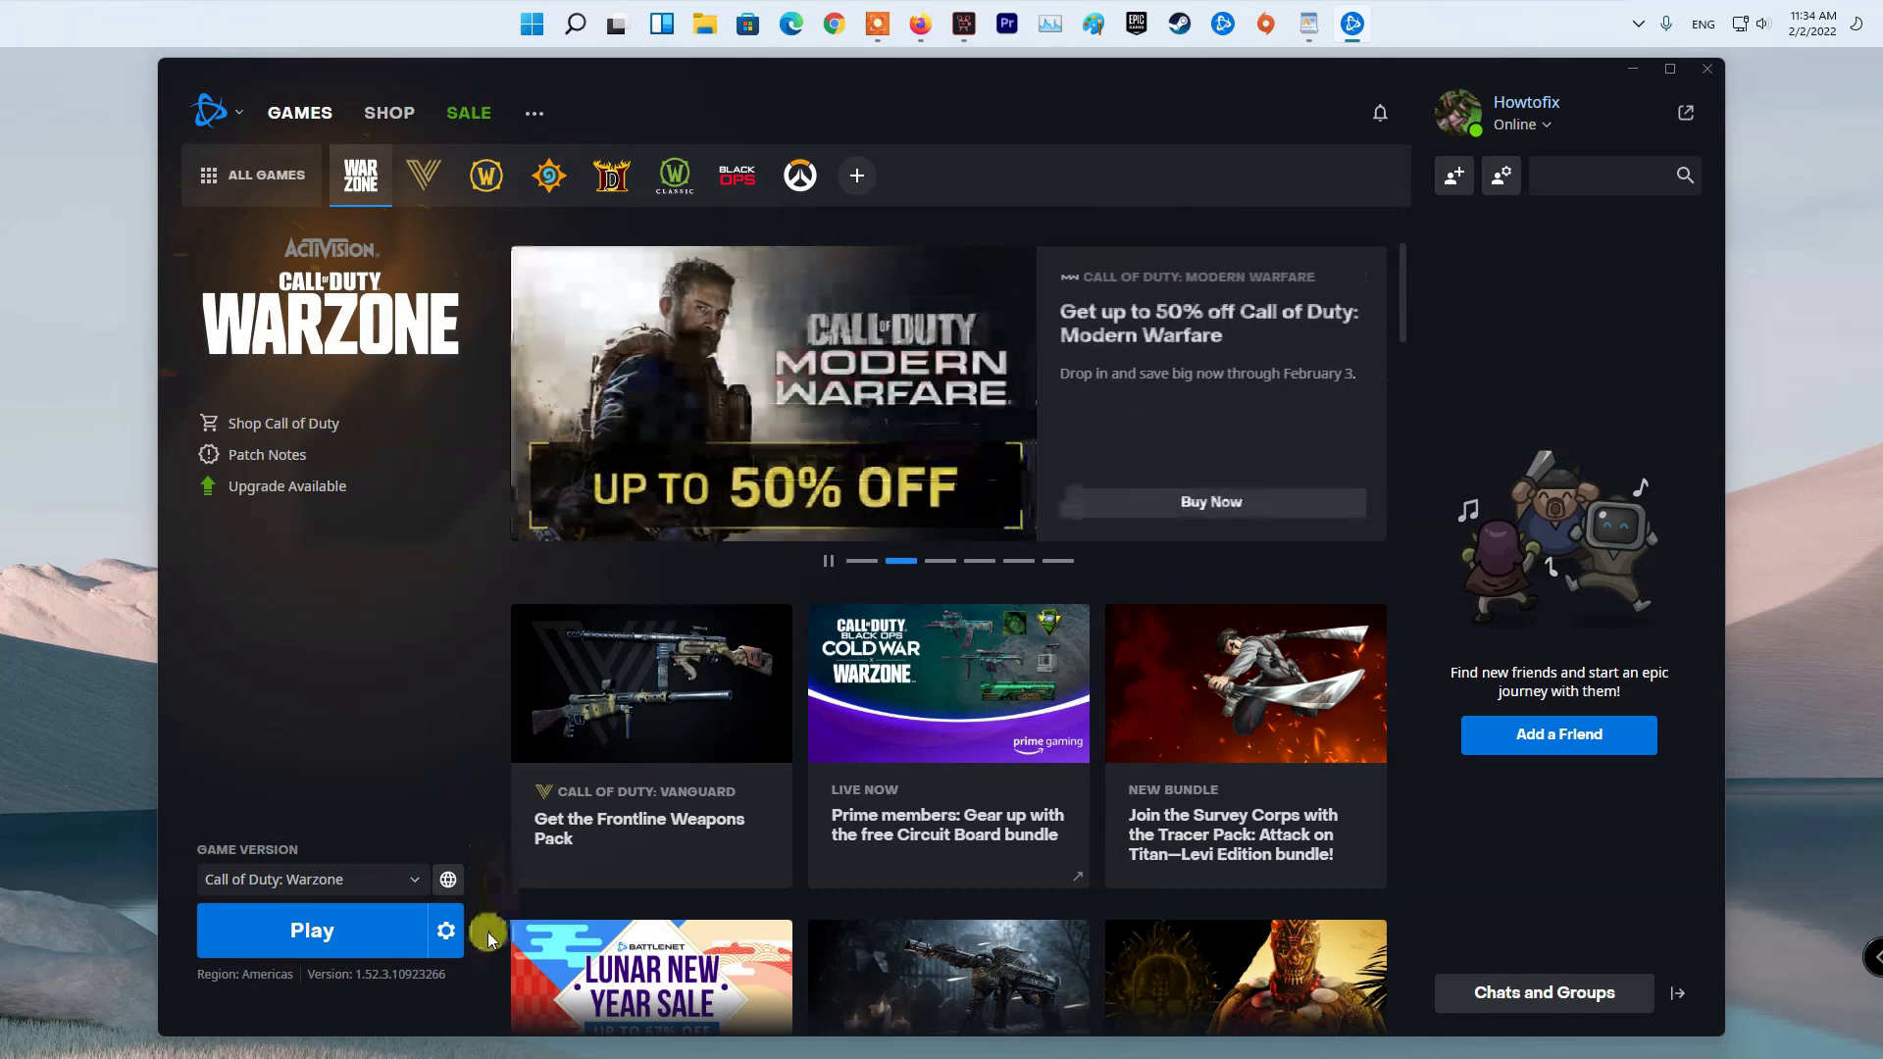
Reveal Warzone's install folder in File Explorer via the game's options gear
{"action": "left_click", "coordinate": [445, 930]}
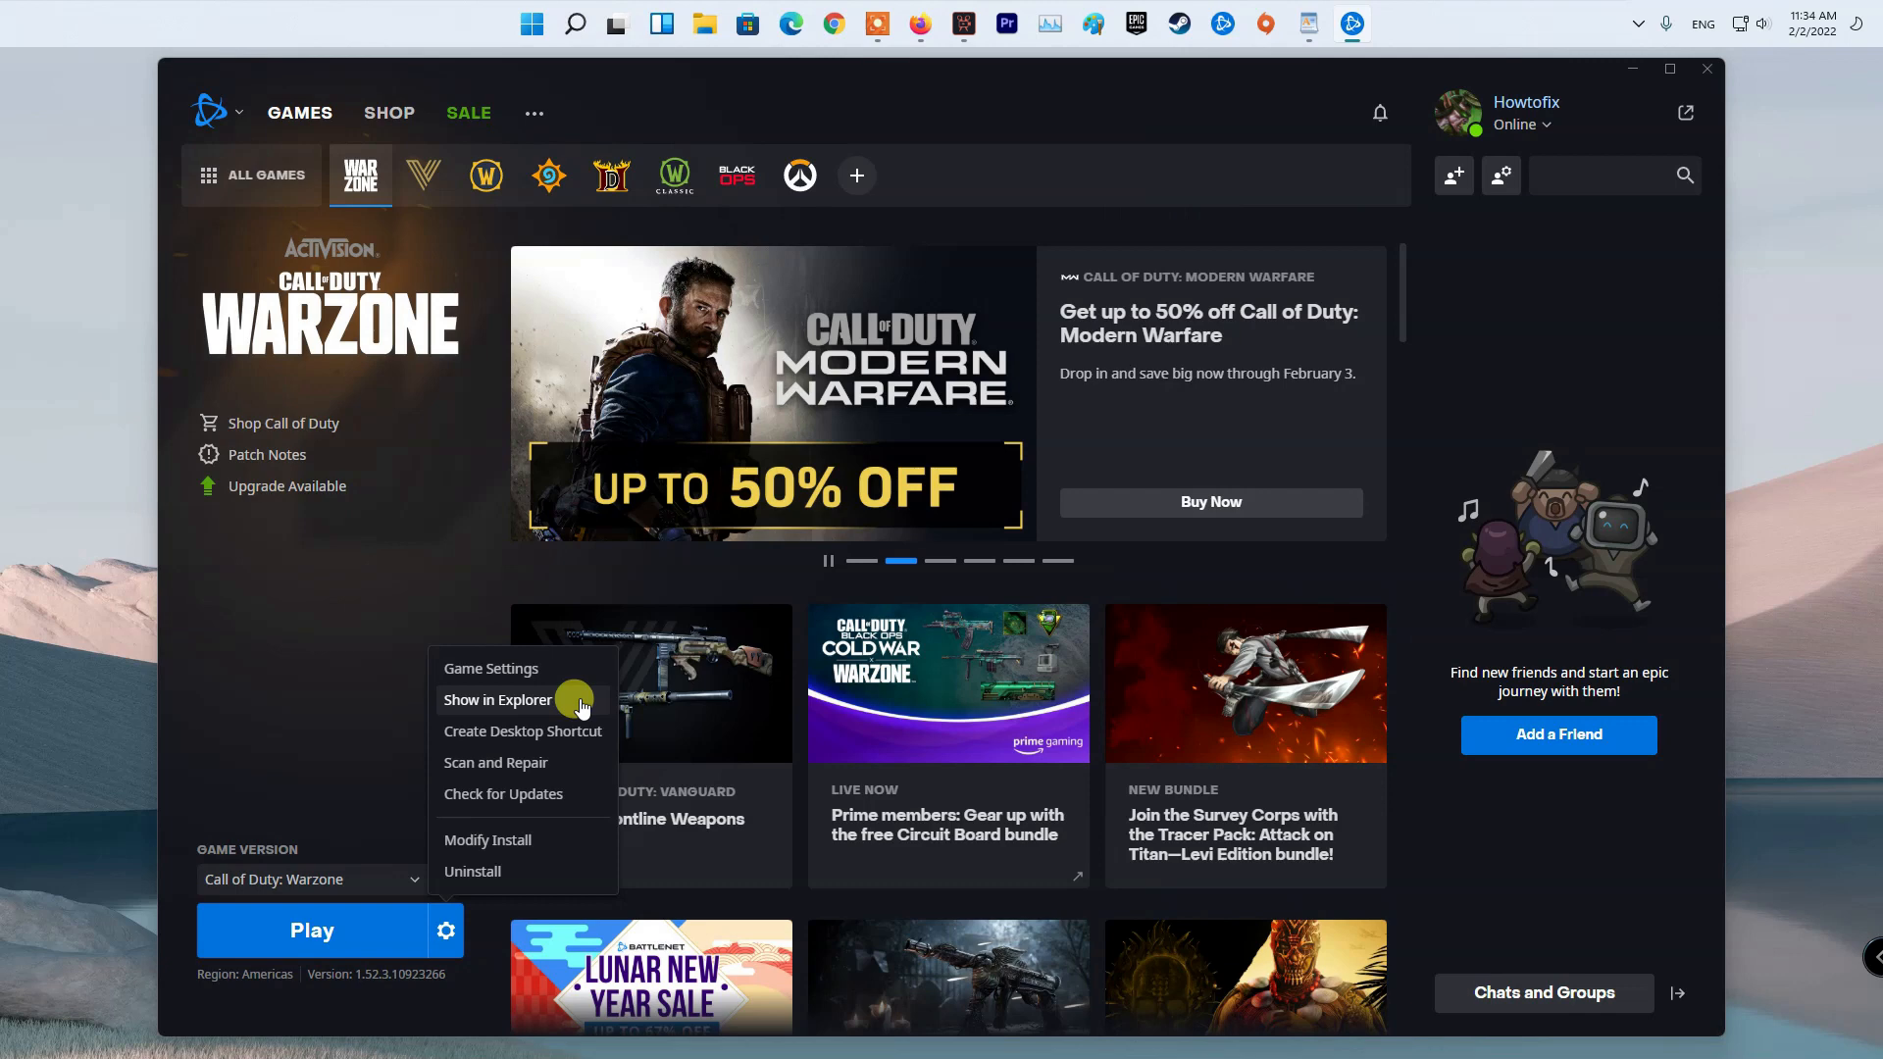
{"action": "left_click", "coordinate": [497, 700]}
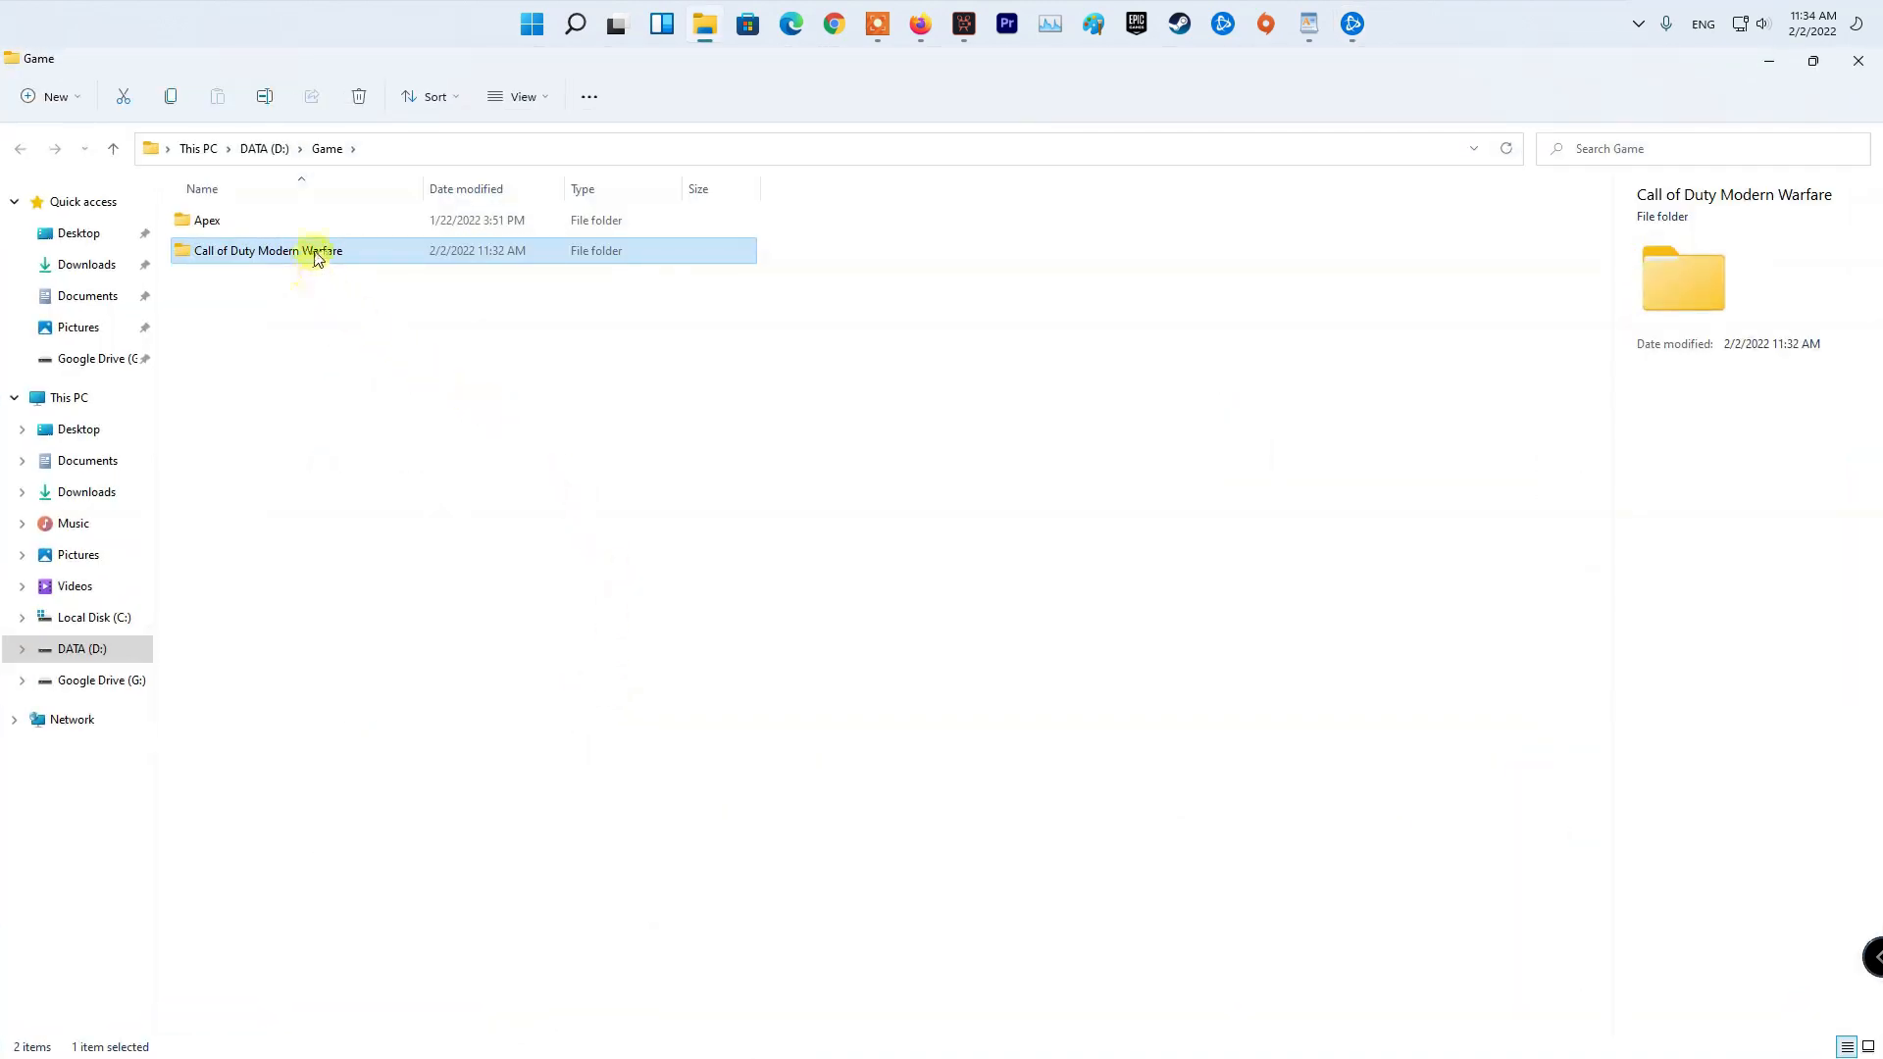
Enable Run this program as an administrator in the Modern Warfare Launcher's Compatibility properties
{"action": "double_click", "coordinate": [269, 249]}
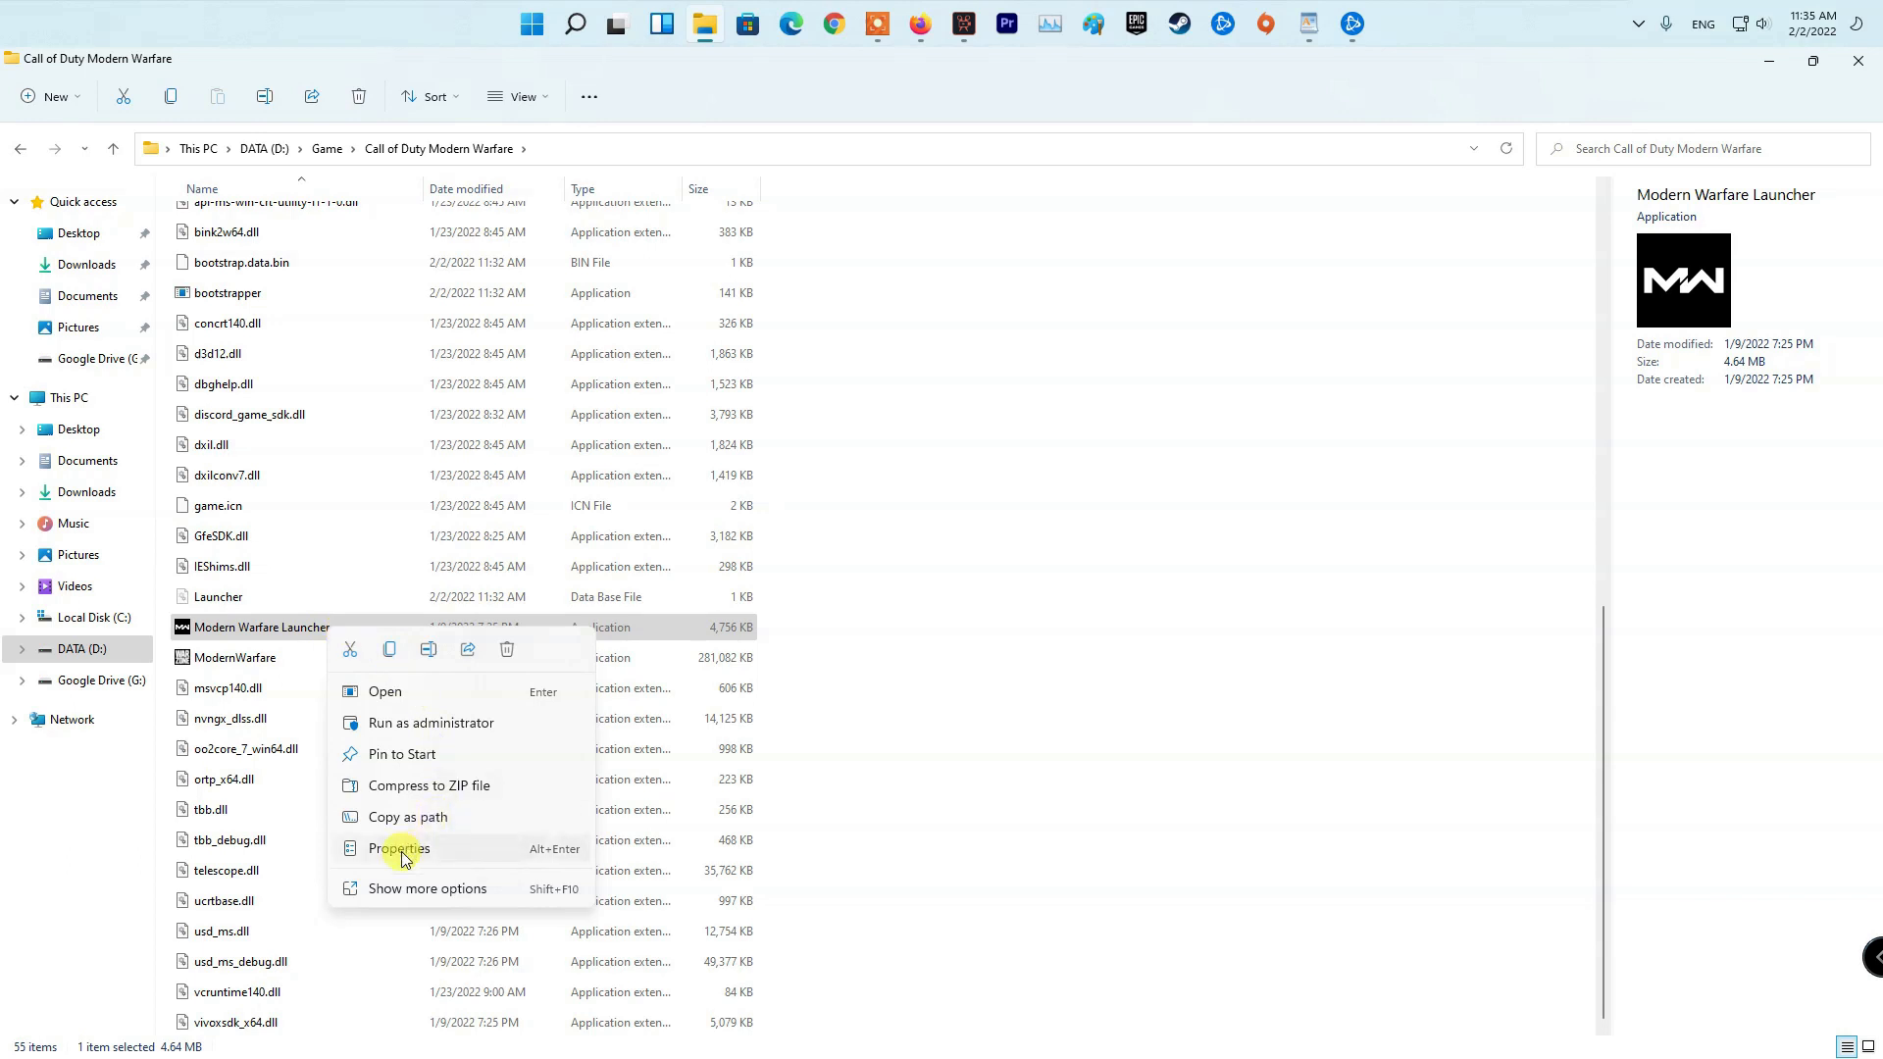
{"action": "left_click", "coordinate": [398, 850]}
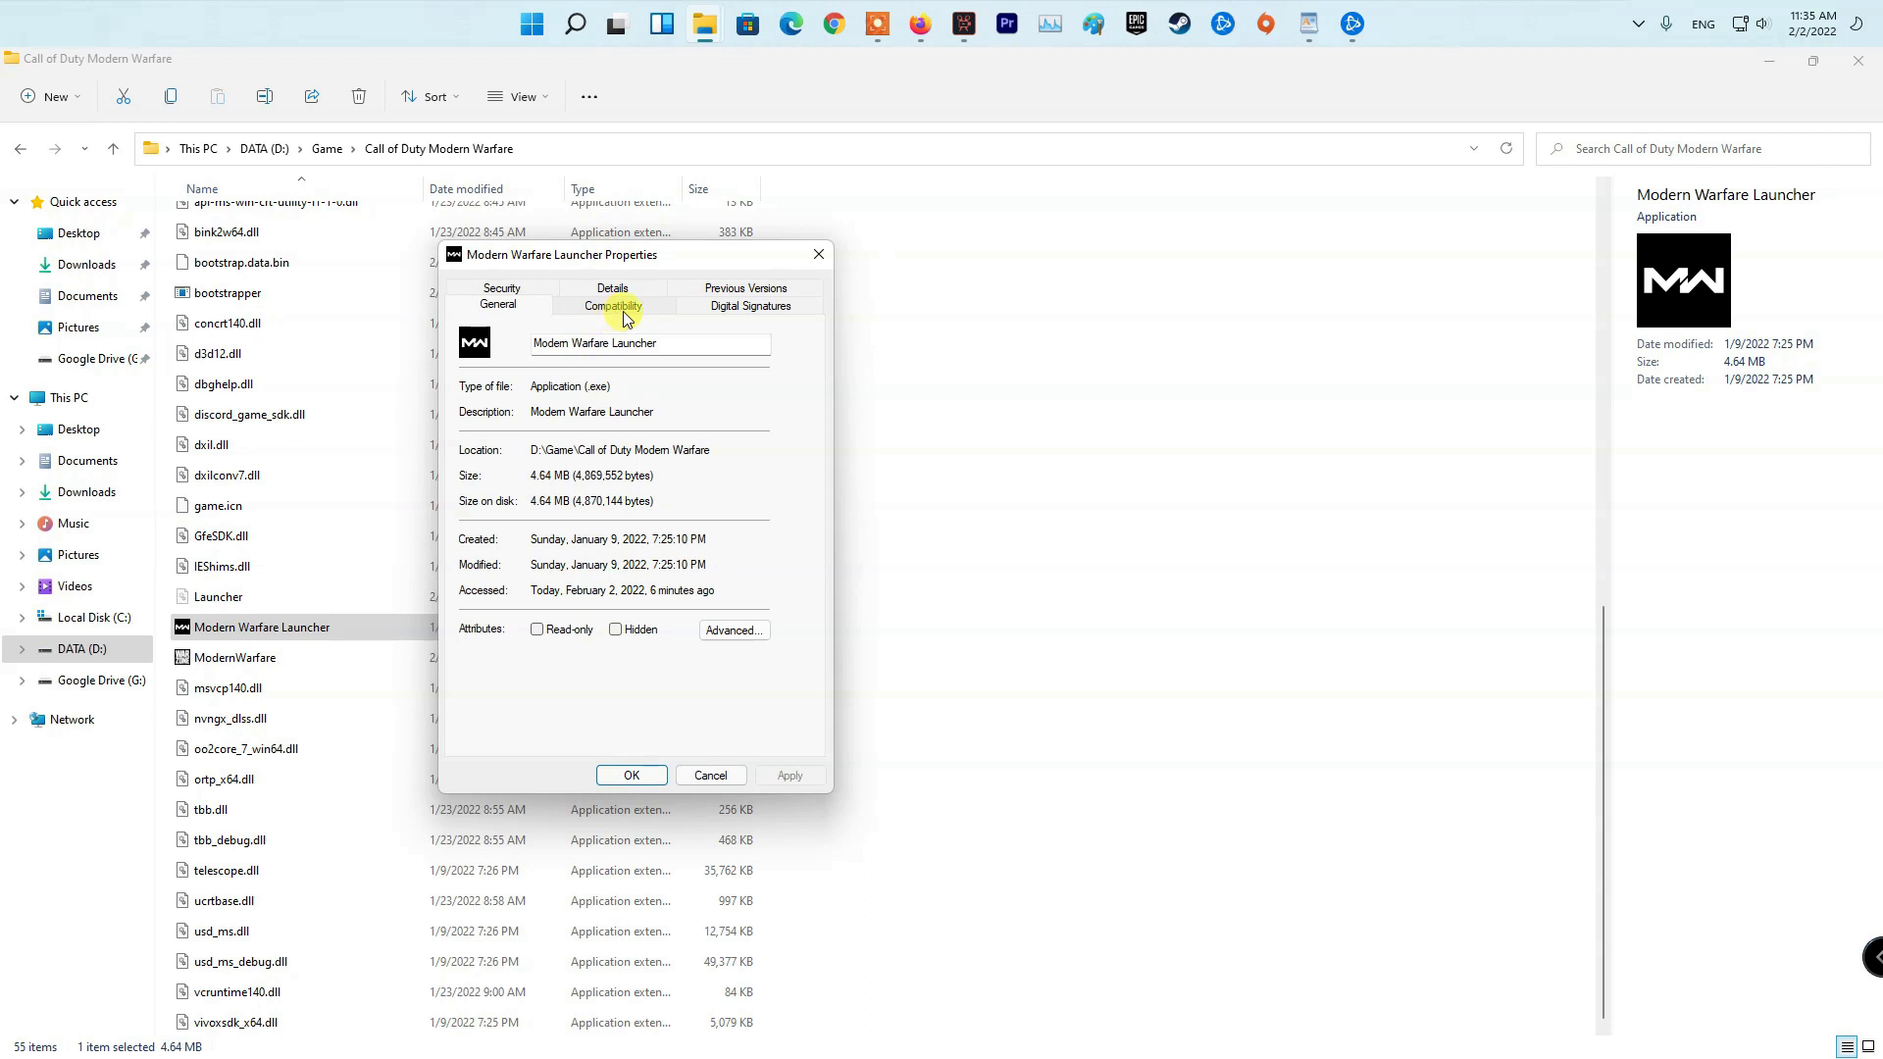
{"action": "left_click", "coordinate": [612, 304]}
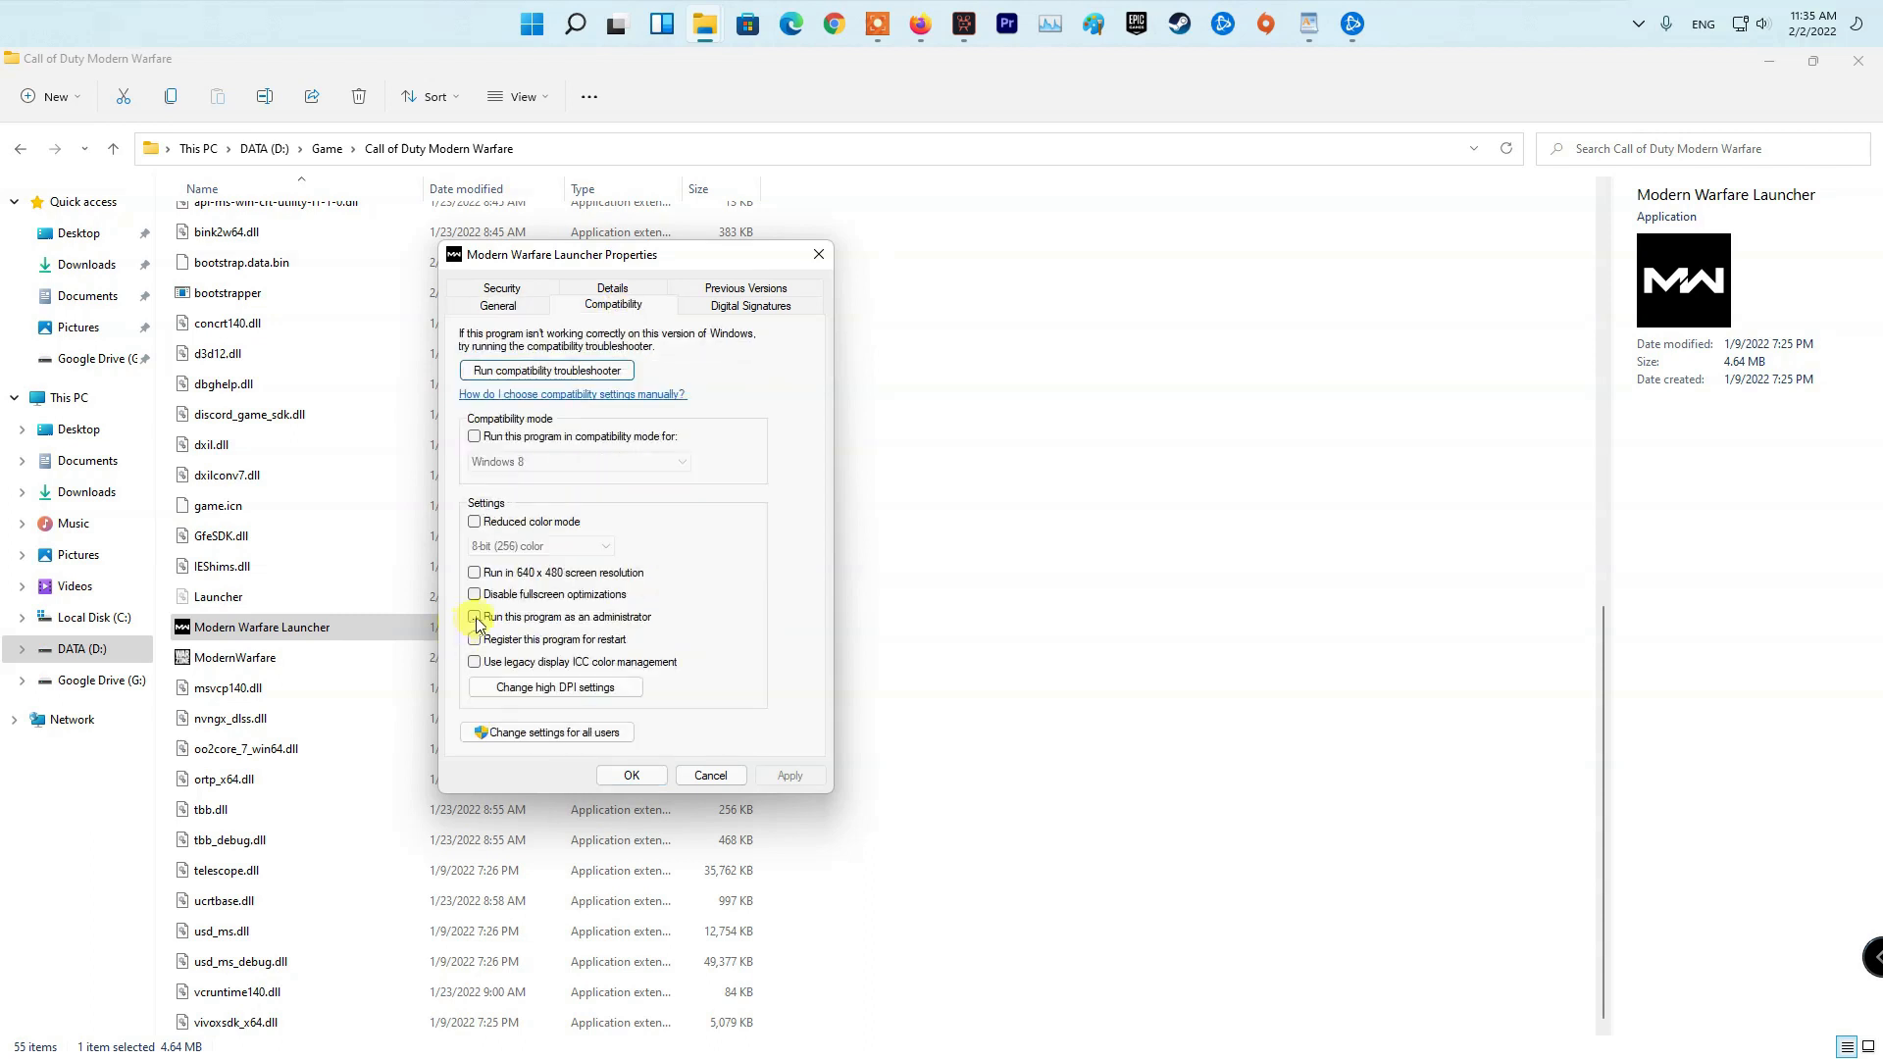
{"action": "left_click", "coordinate": [475, 616]}
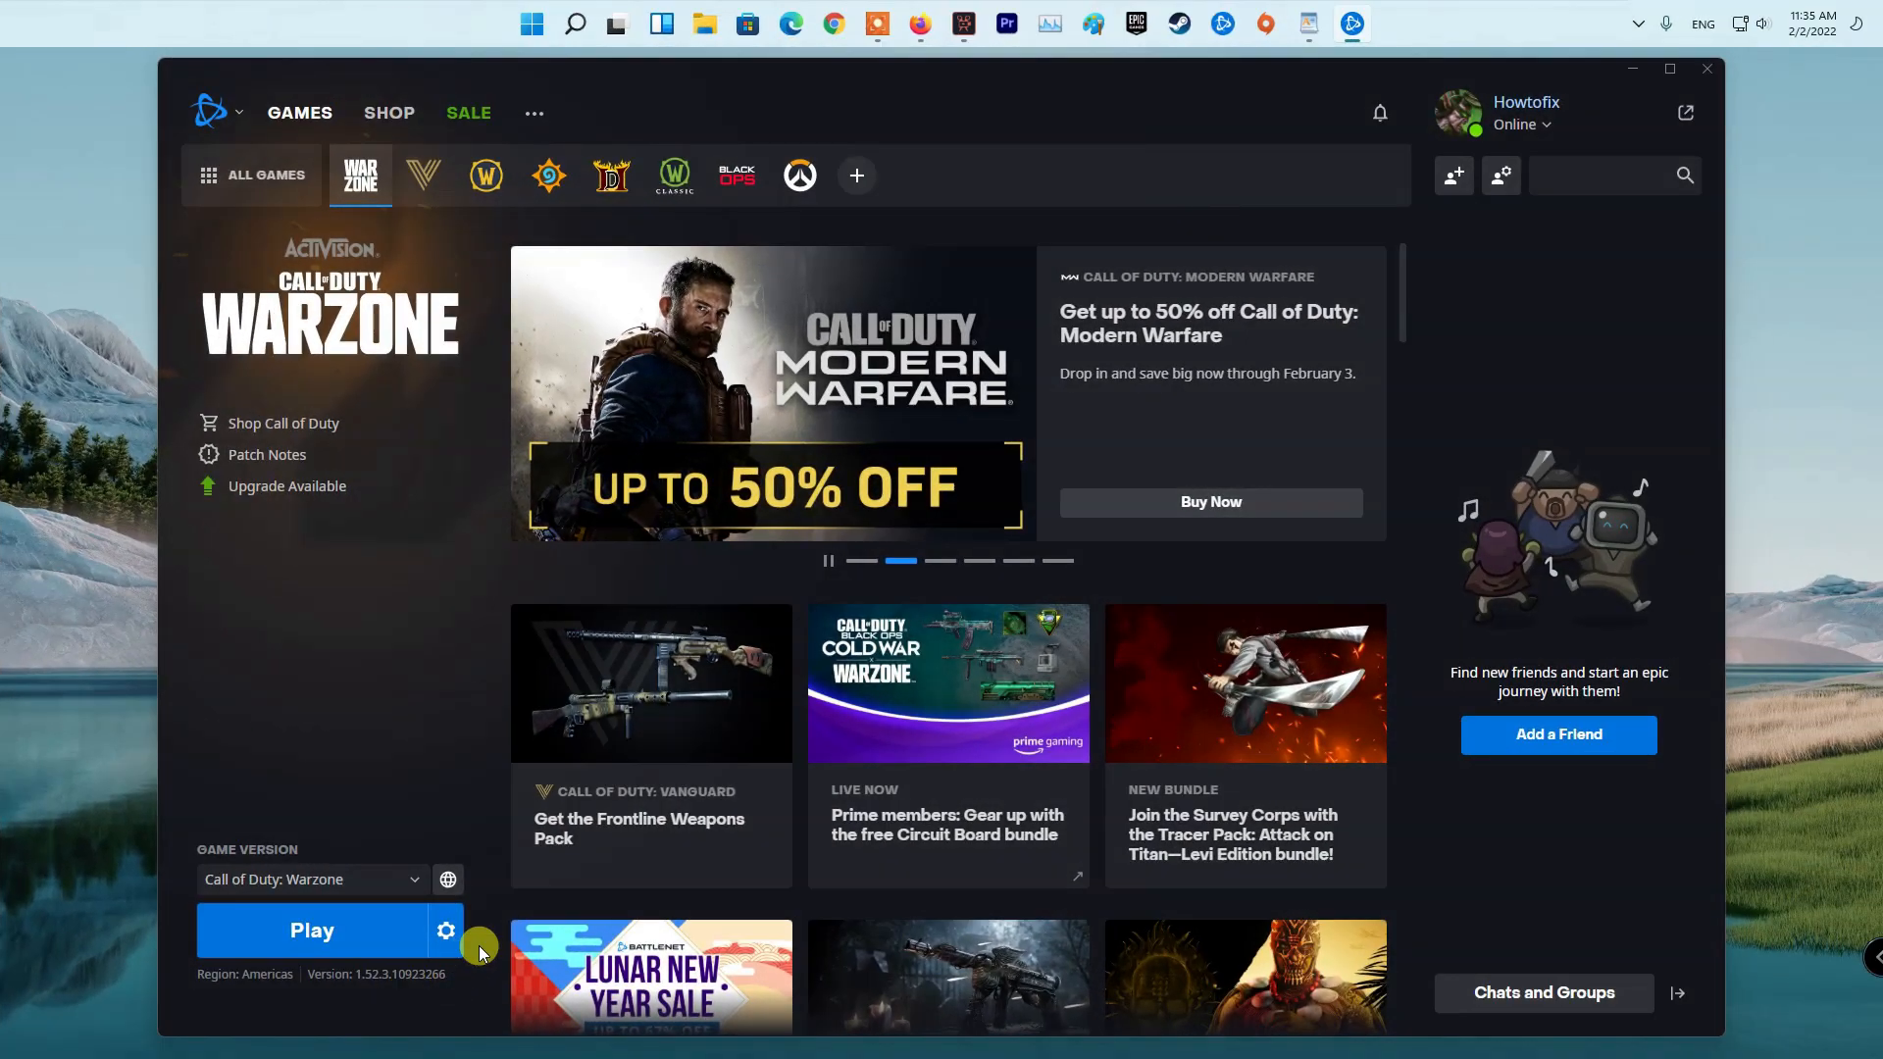
Show Warzone's Modify Install game content list with Warzone required and other modes unchecked
{"action": "left_click", "coordinate": [447, 930]}
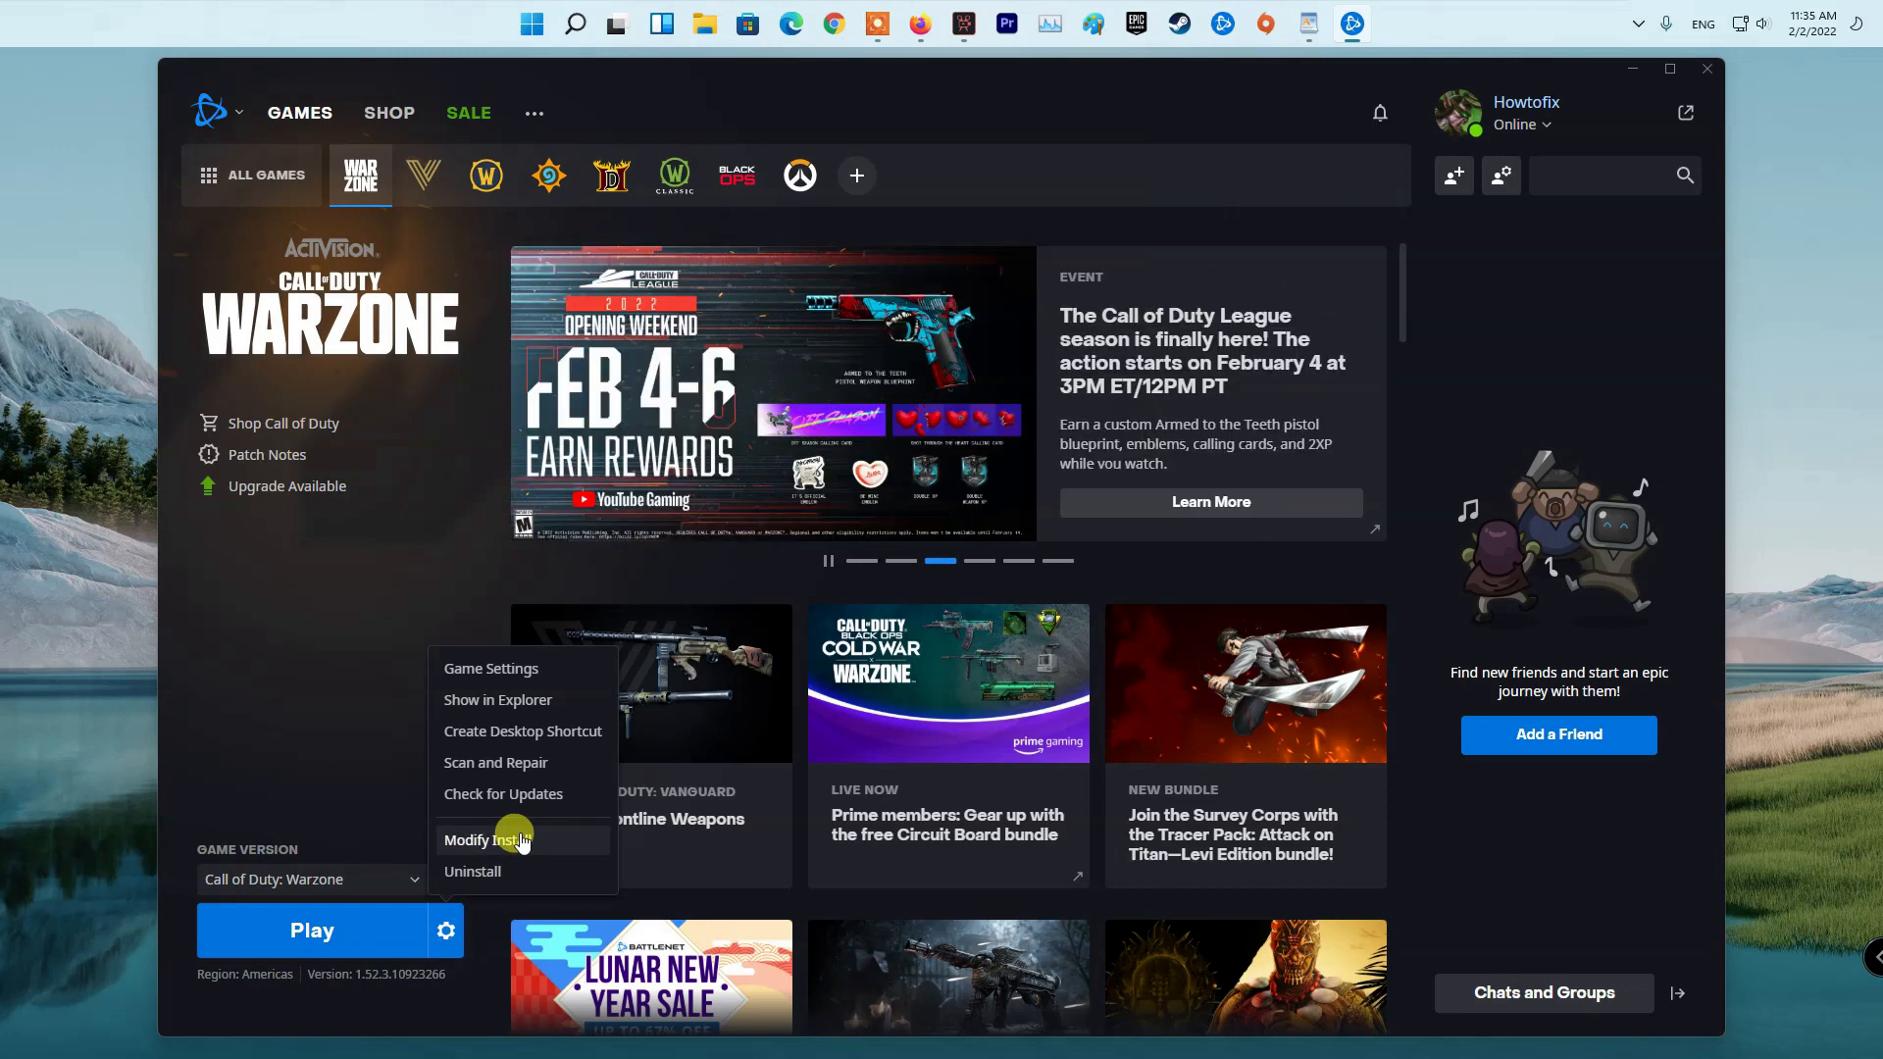
{"action": "mouse_move", "coordinate": [559, 839]}
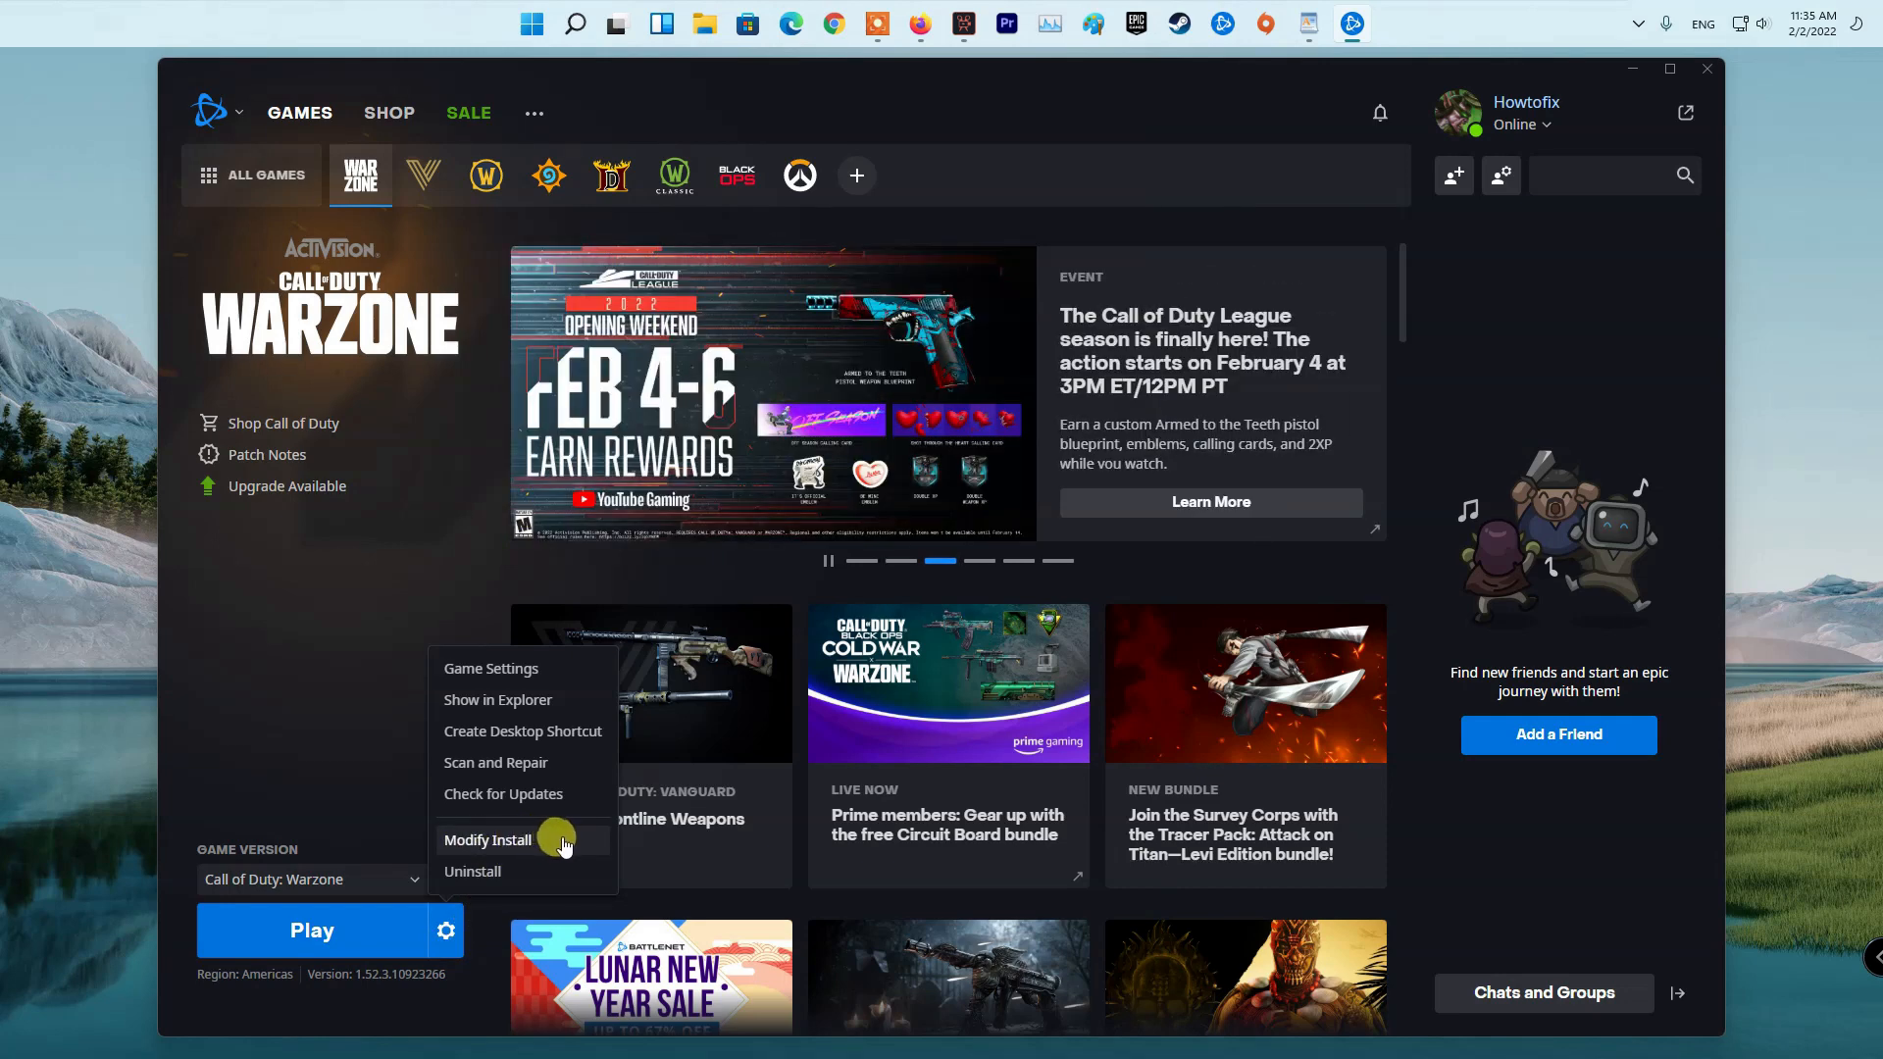
{"action": "left_click", "coordinate": [488, 840]}
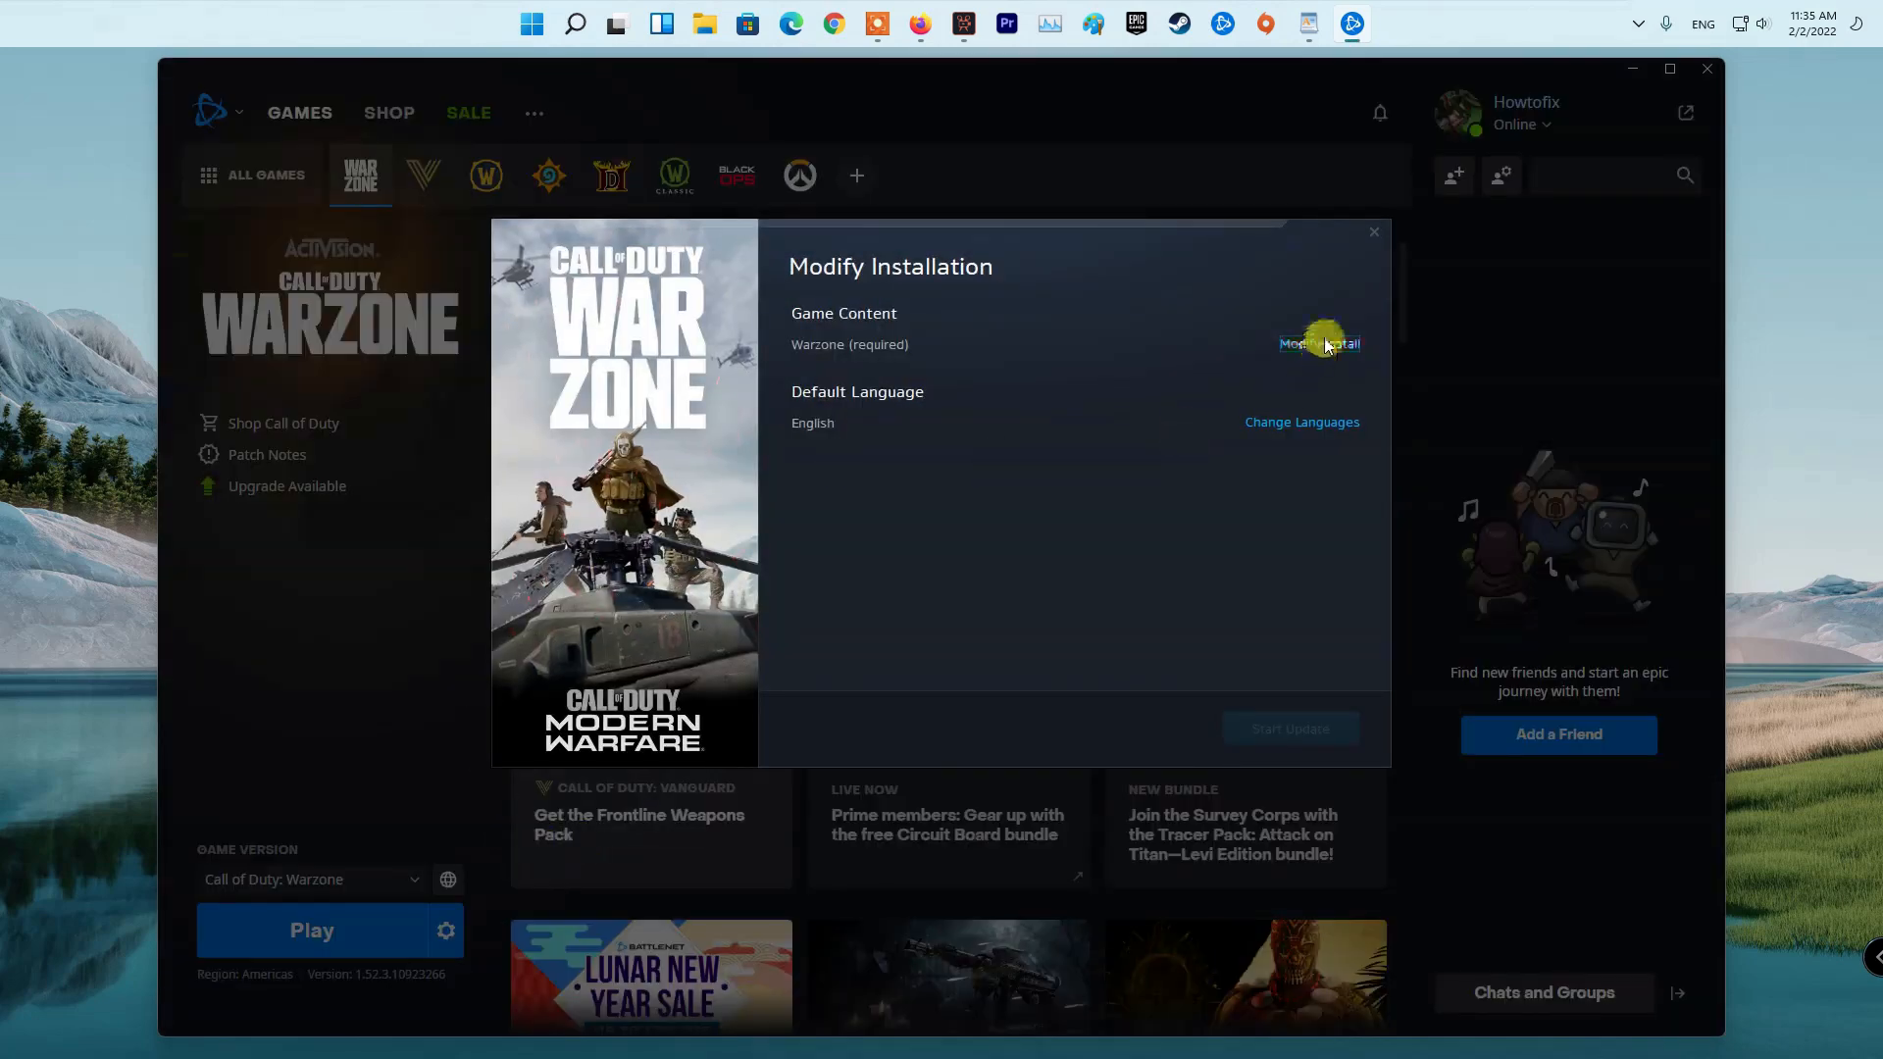
{"action": "left_click", "coordinate": [1318, 343]}
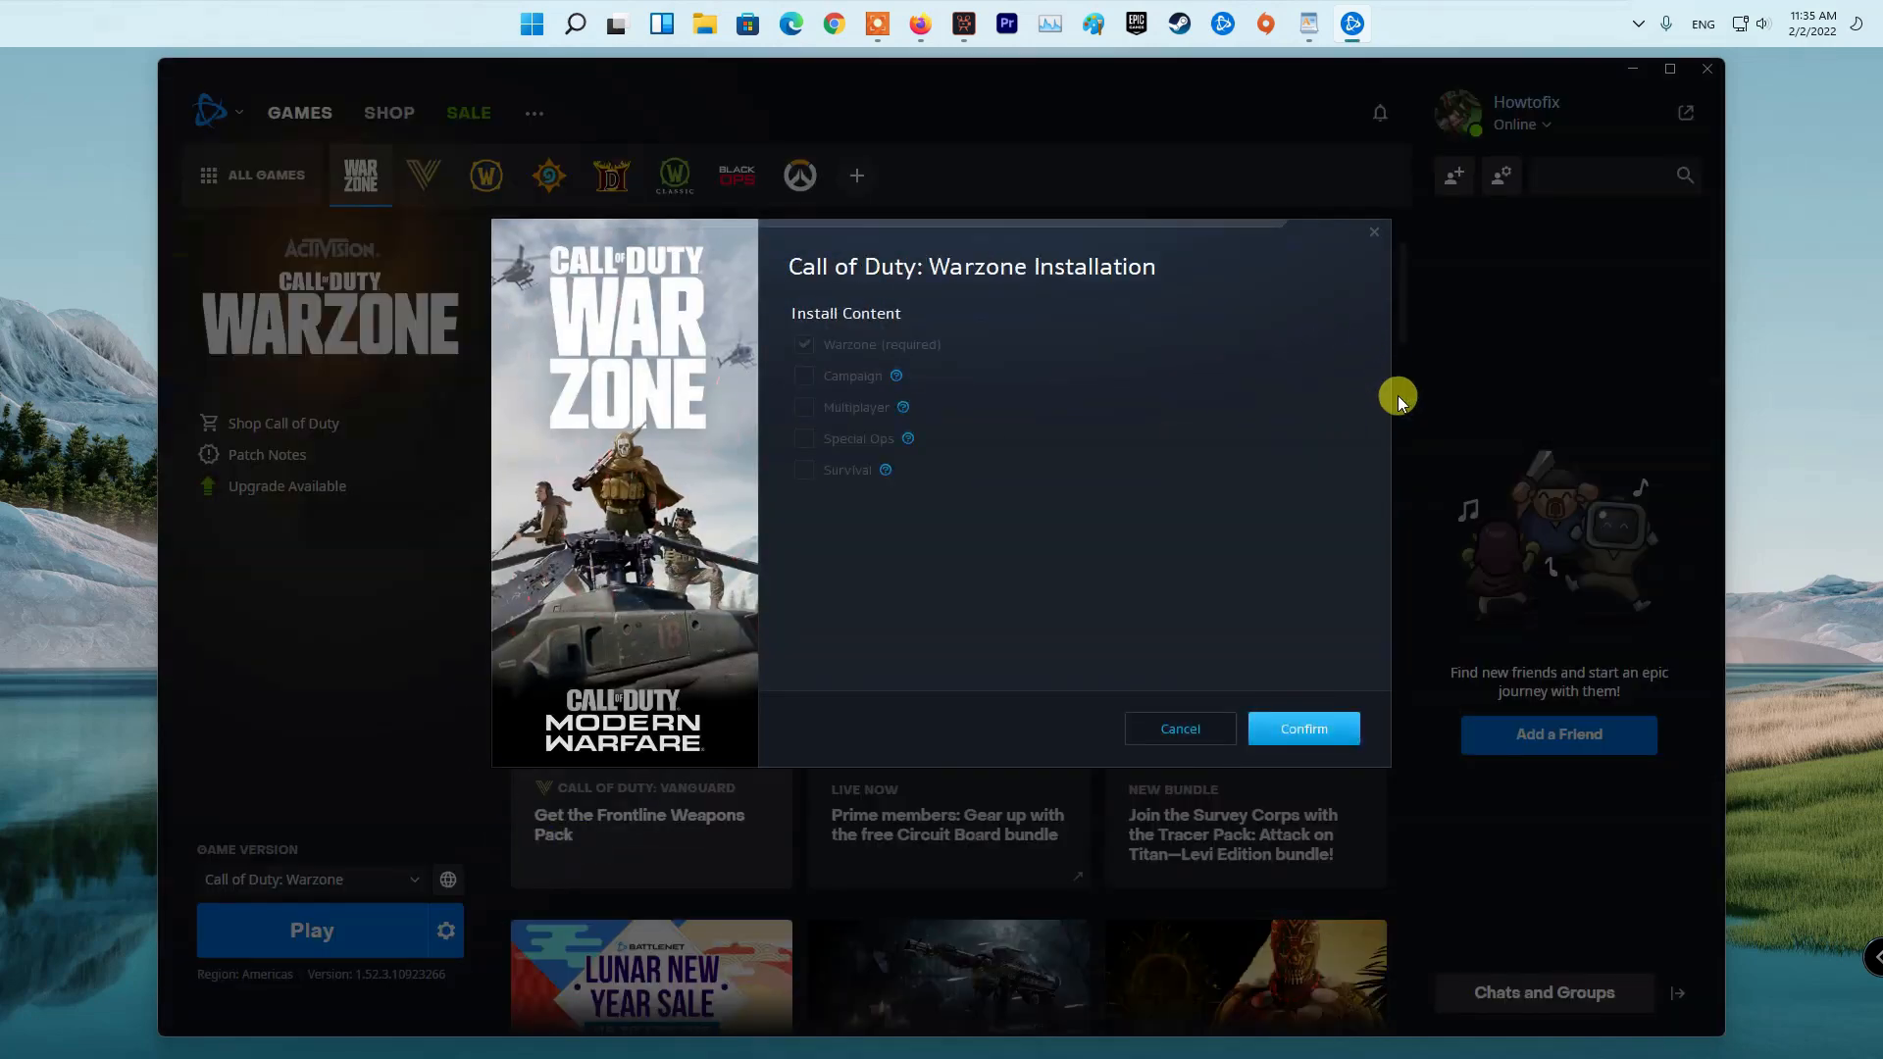
{"action": "mouse_move", "coordinate": [814, 430]}
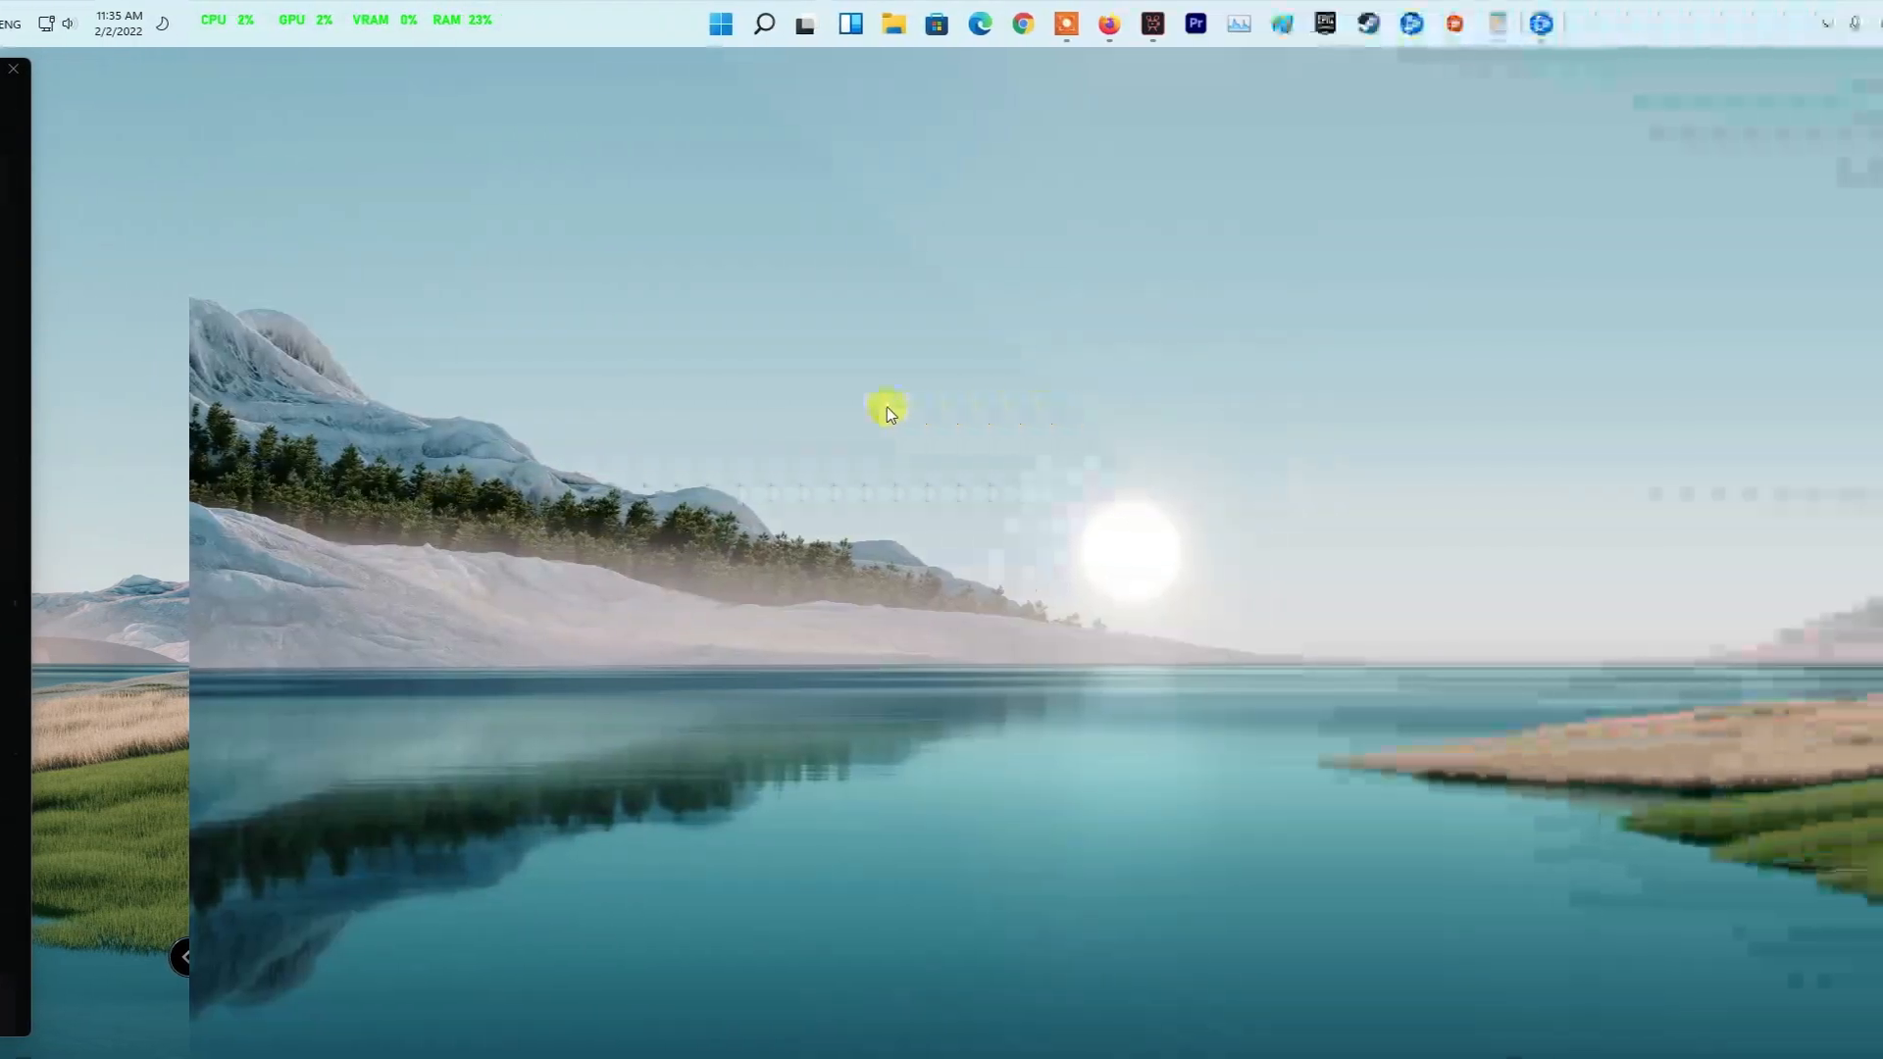
Confirm the Game Mode toggle stays On under Settings > Gaming
{"action": "left_click", "coordinate": [525, 23]}
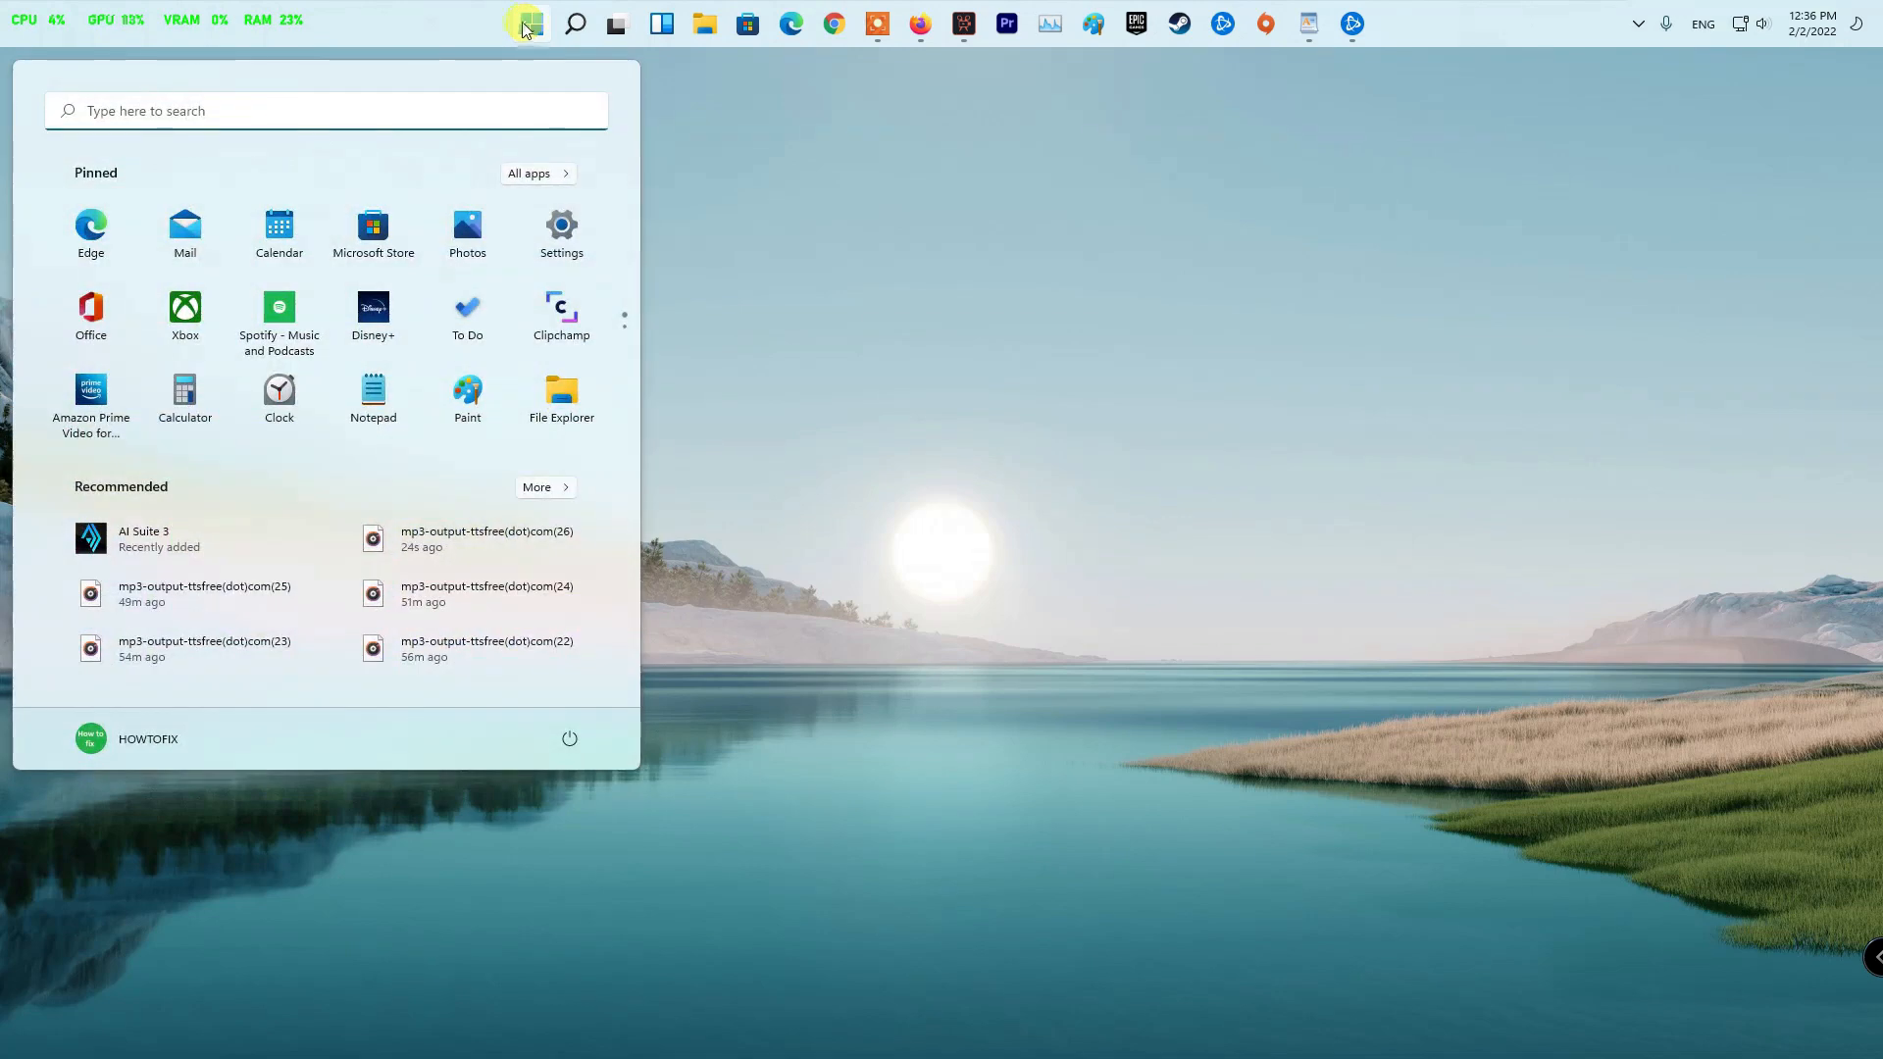
{"action": "mouse_move", "coordinate": [229, 109]}
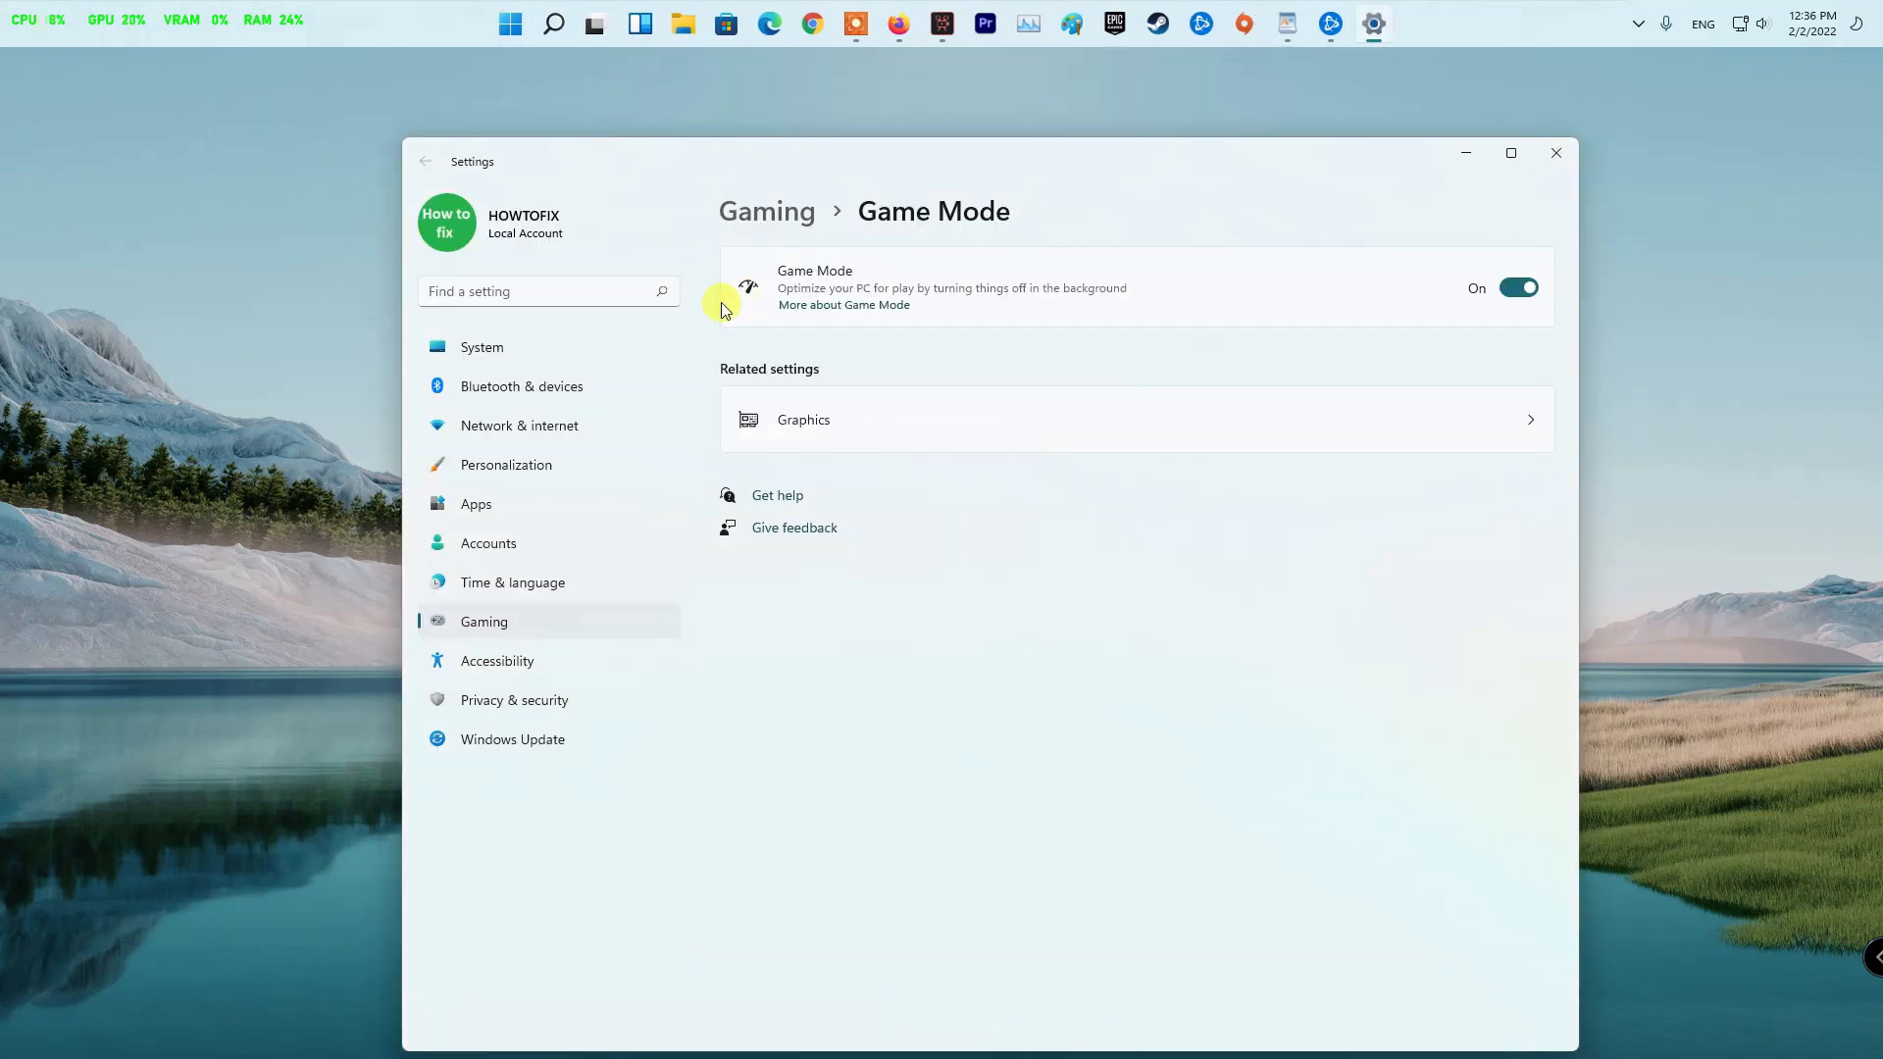
{"action": "left_click", "coordinate": [1518, 286]}
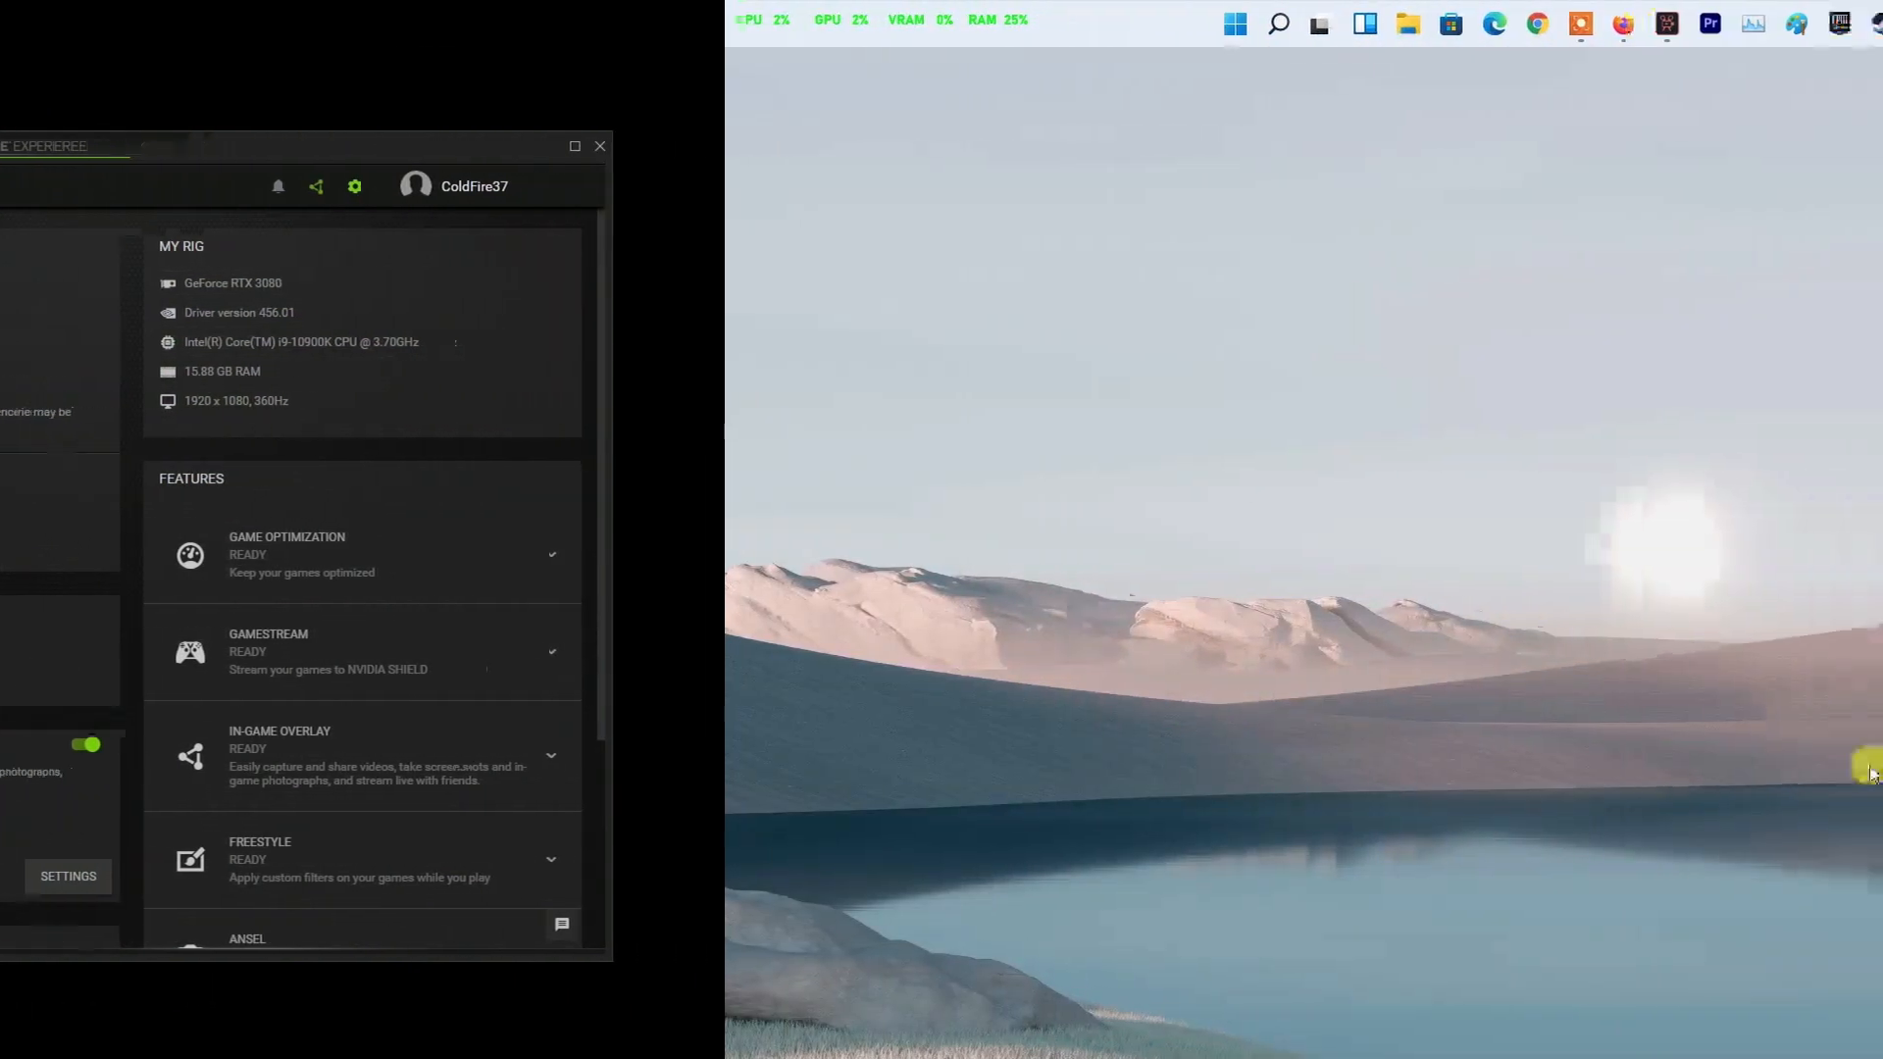
Search Start for 'services' and bring up launch options for the Services console
{"action": "left_click", "coordinate": [510, 24]}
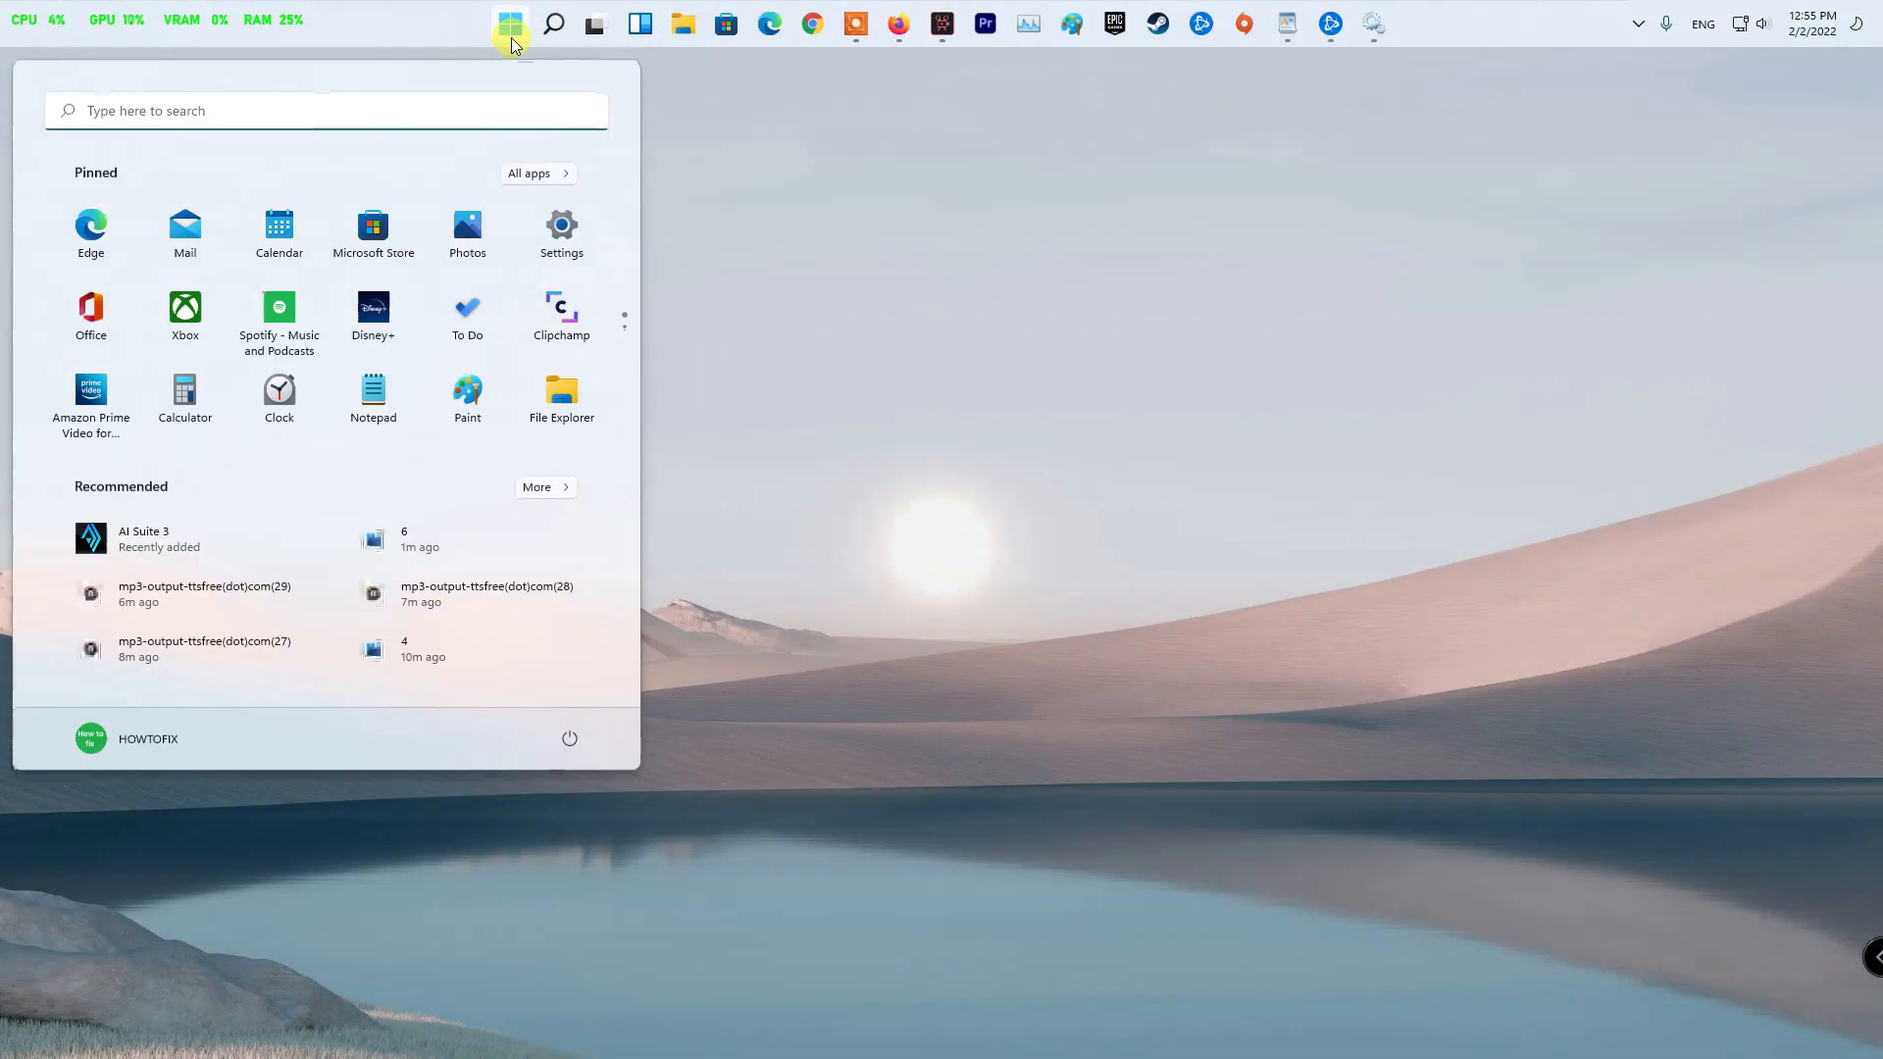
{"action": "type", "text": "settings"}
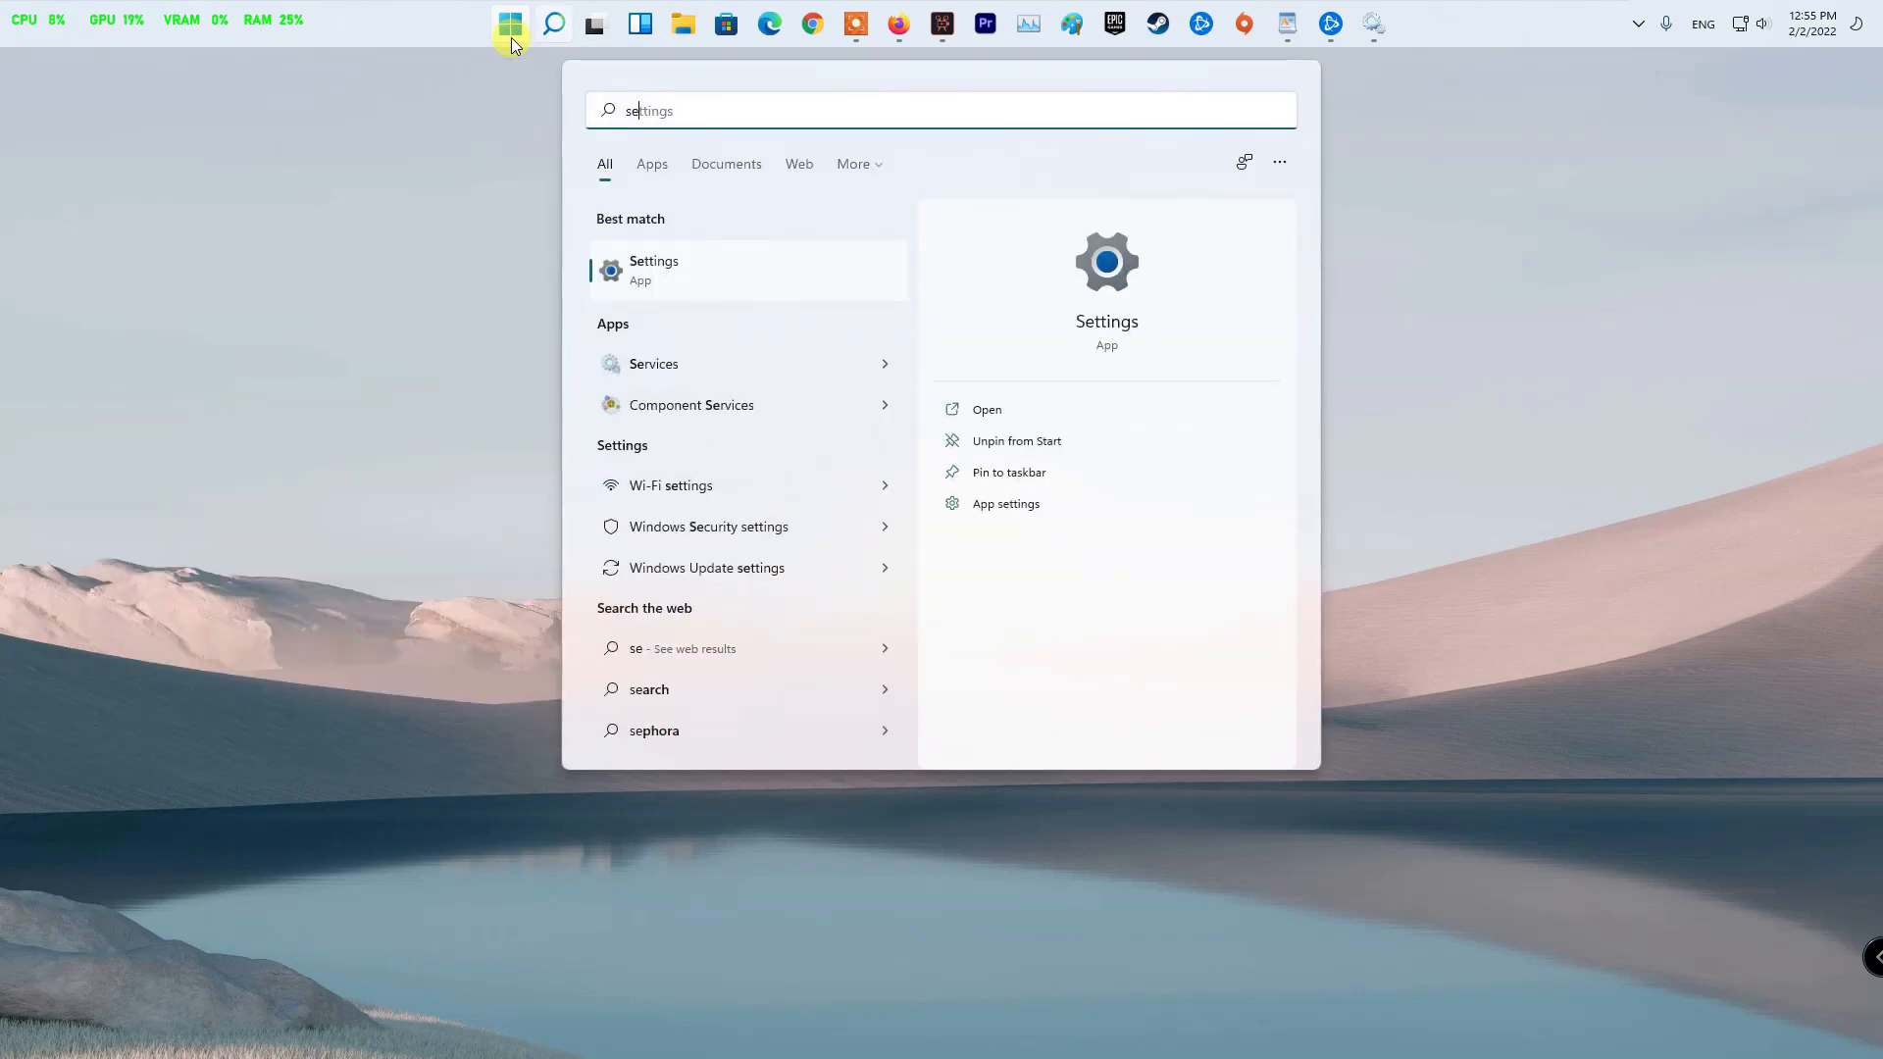
{"action": "type", "text": "services"}
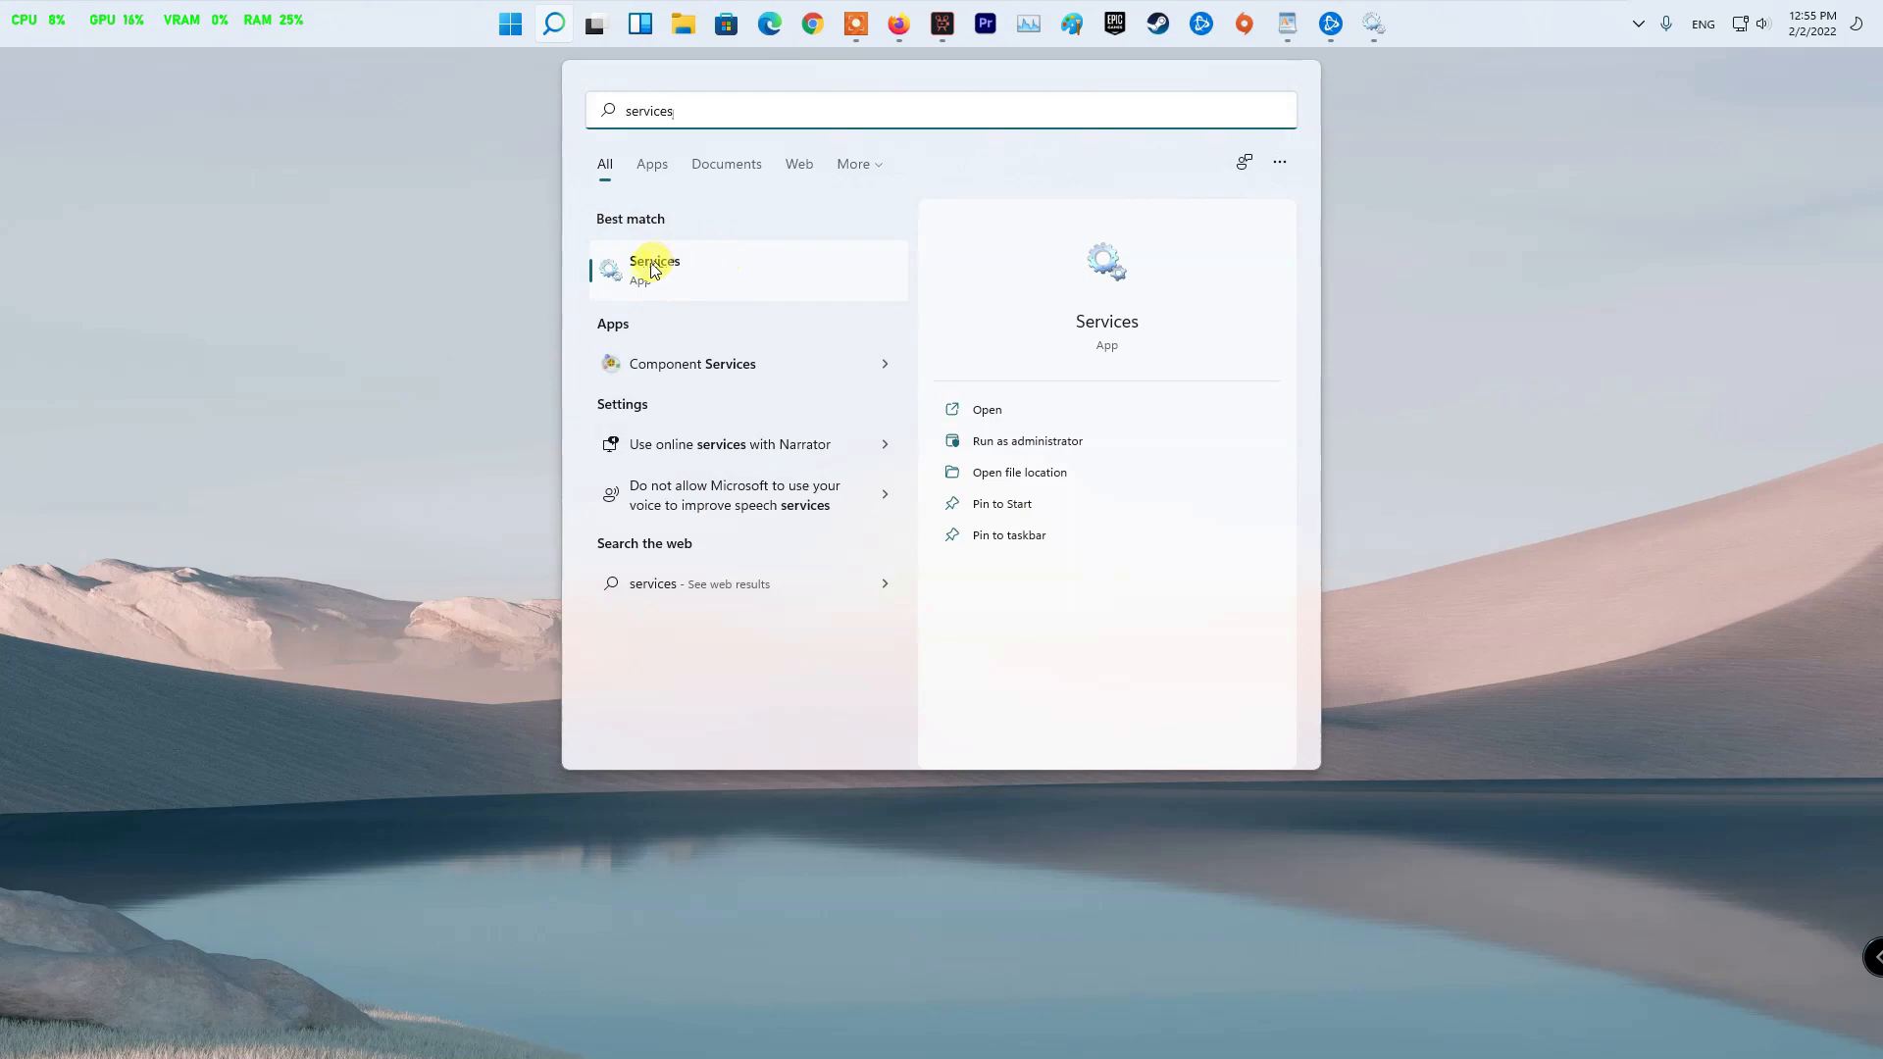
{"action": "right_click", "coordinate": [655, 269]}
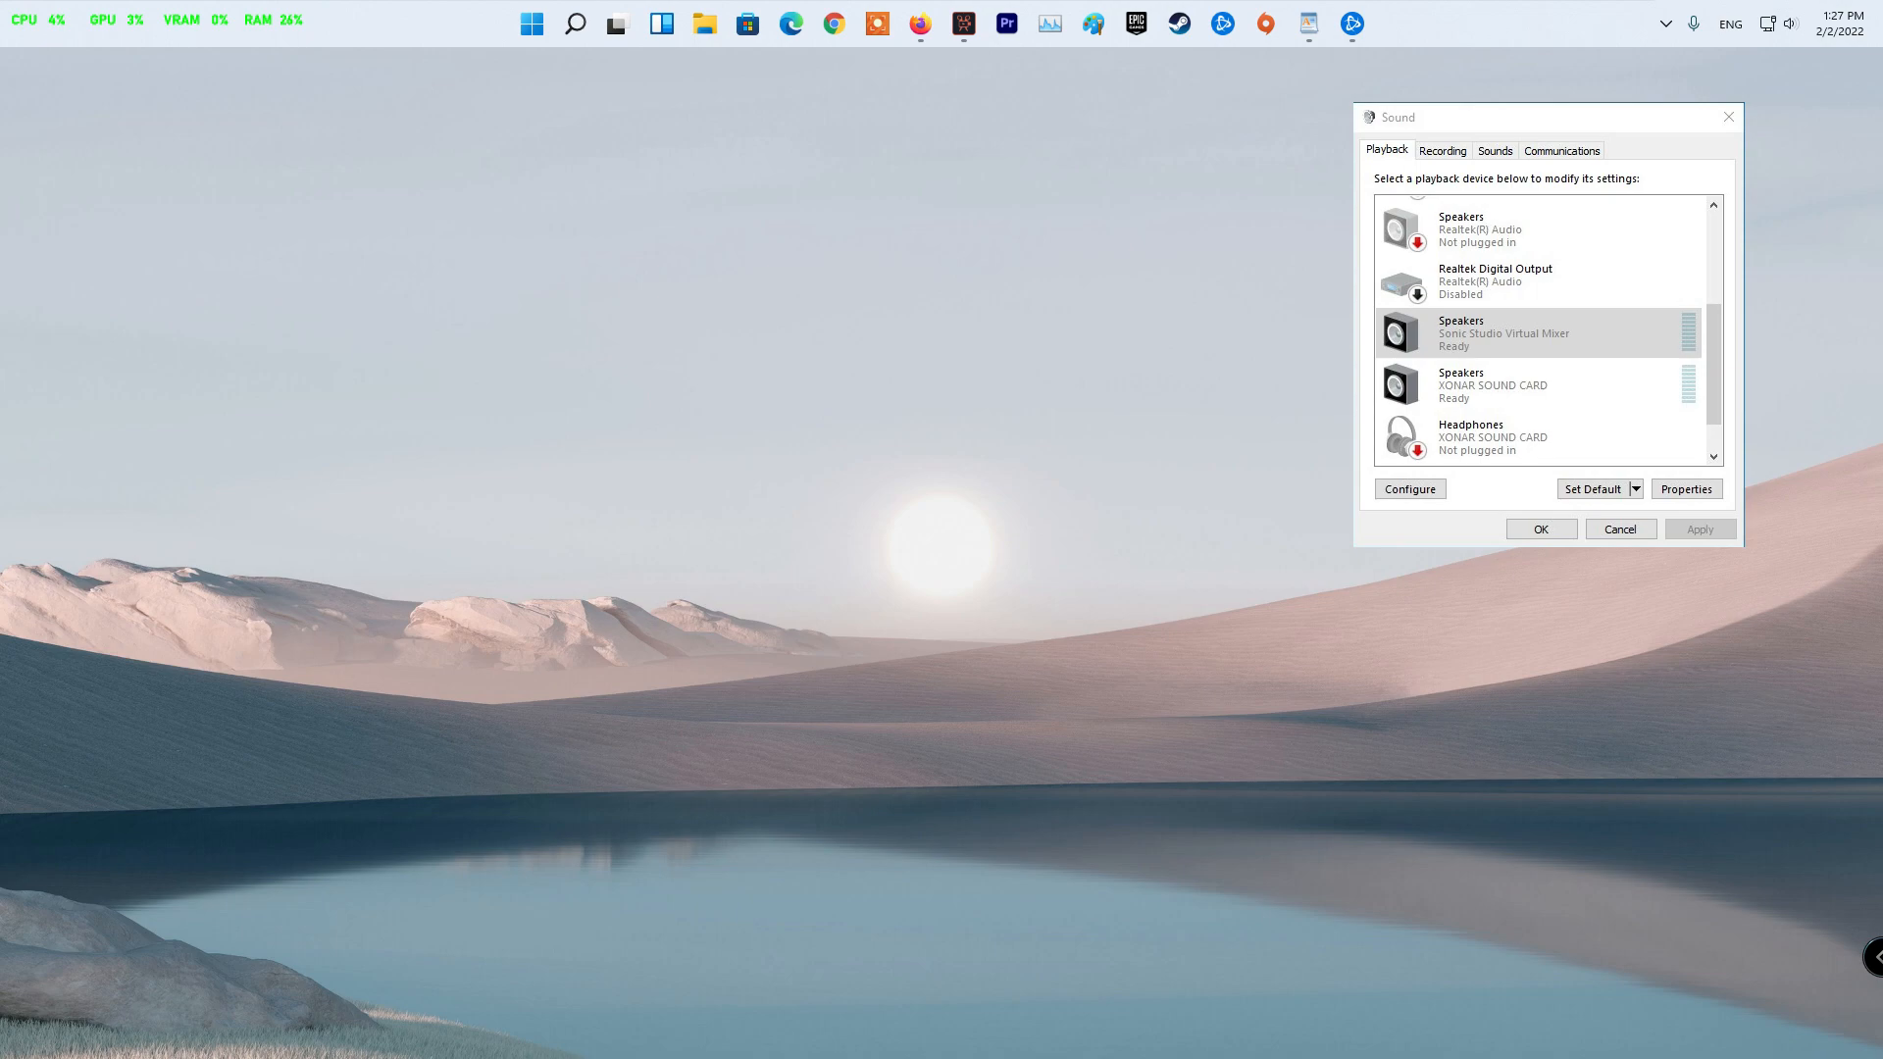
Bring up Windows search after closing the Sound Playback device list
{"action": "left_click", "coordinate": [575, 24]}
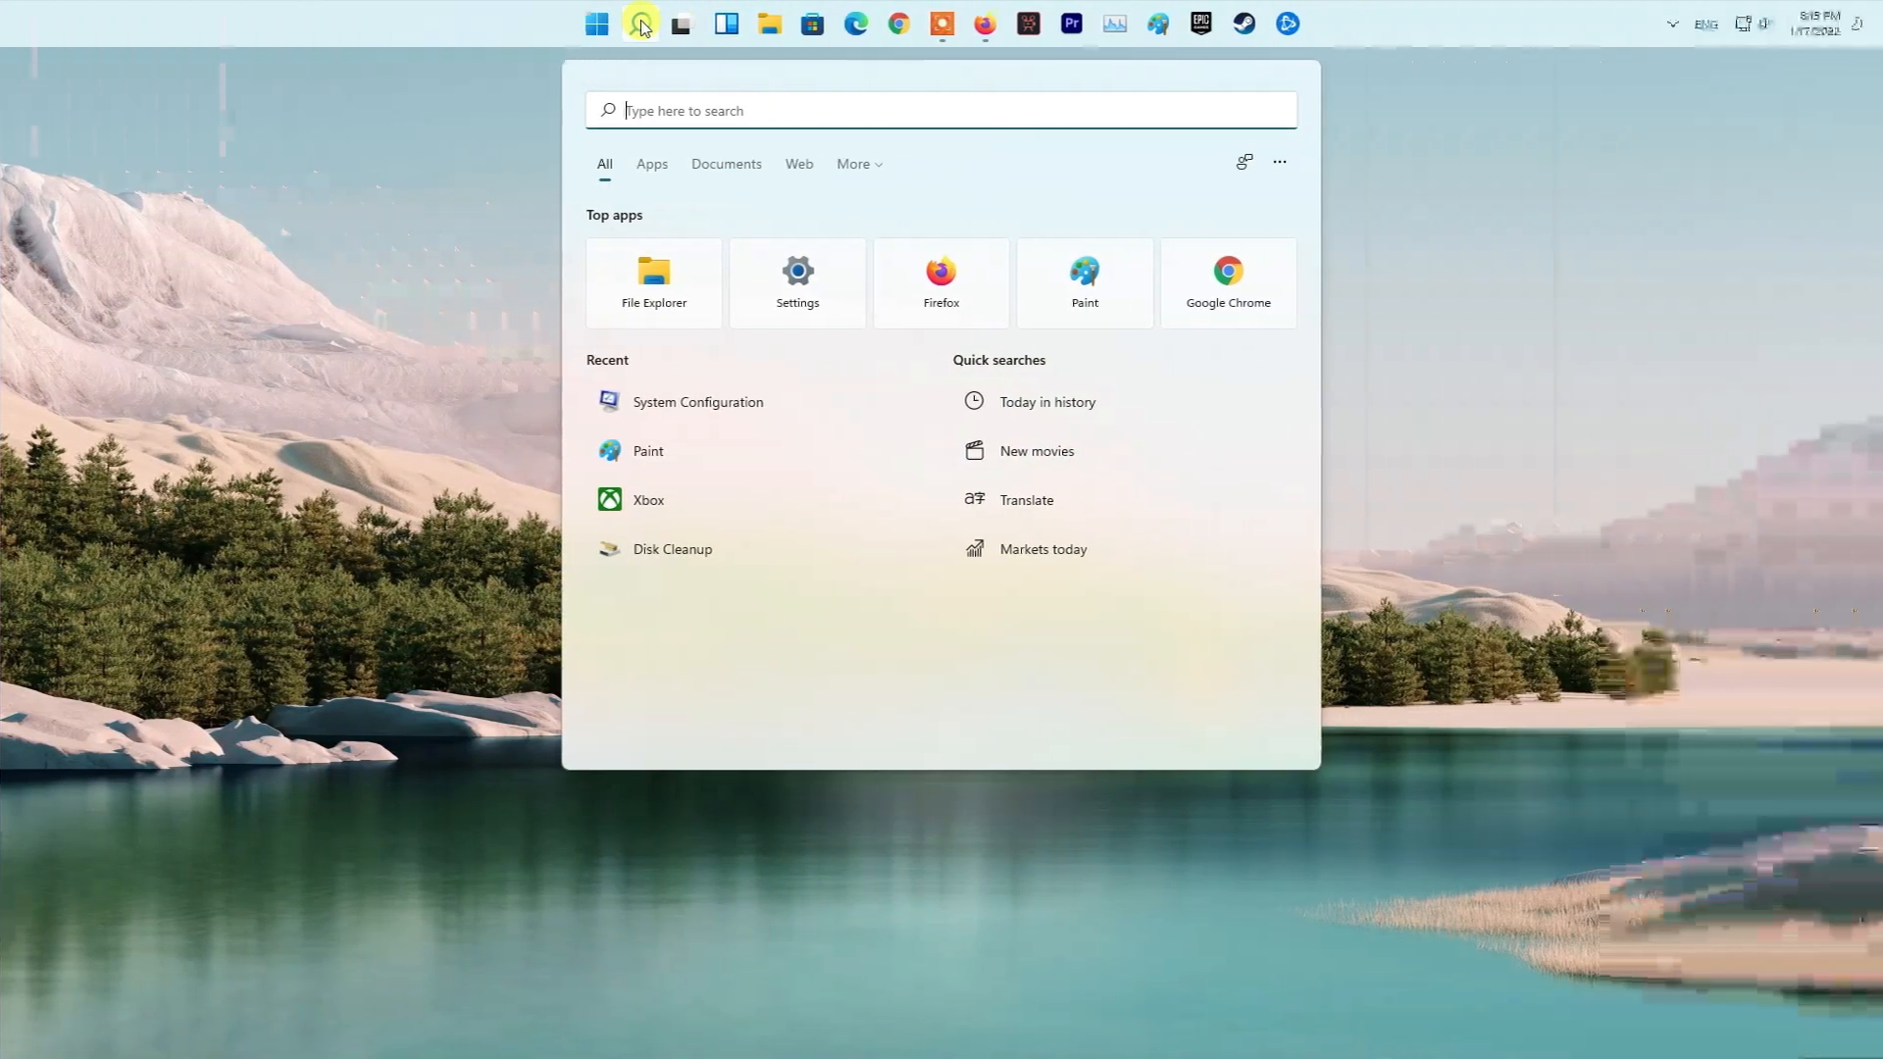
Hide Microsoft services, disable all remaining services, and move to the Startup items section
{"action": "type", "text": "firefox"}
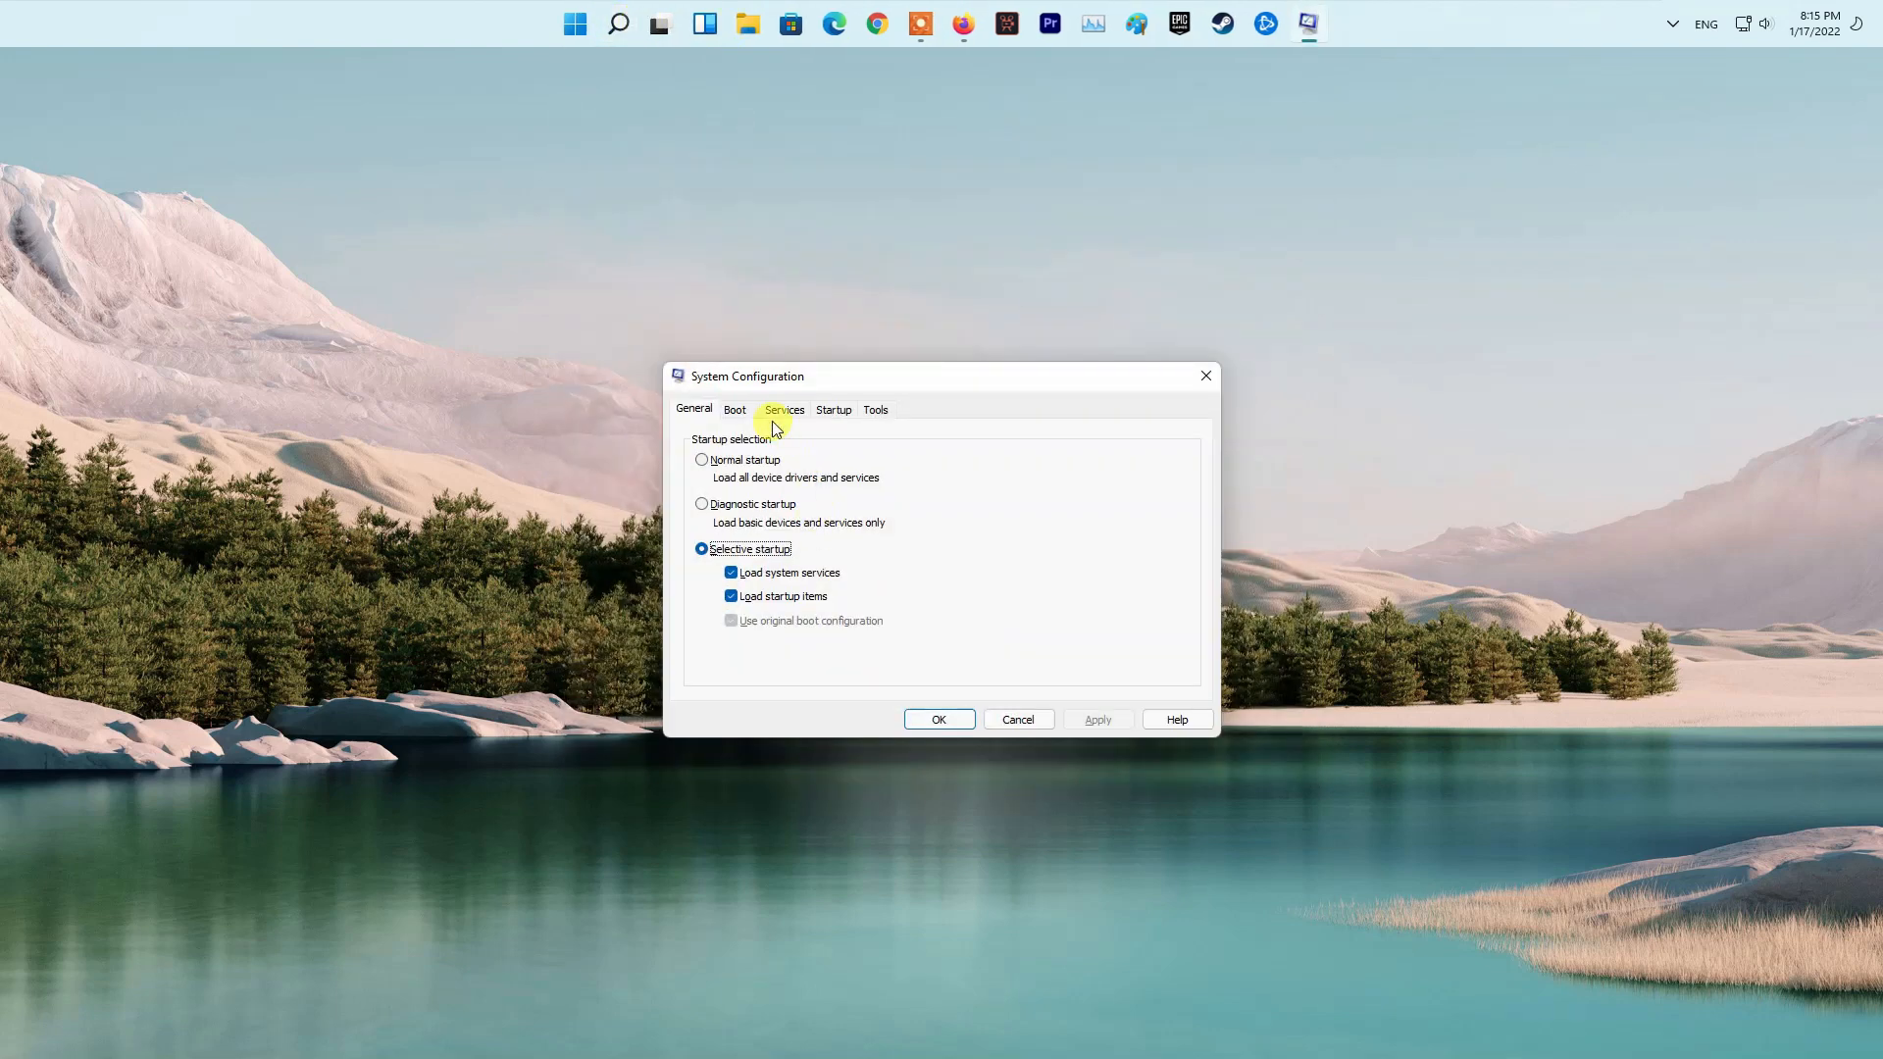
{"action": "left_click", "coordinate": [783, 410]}
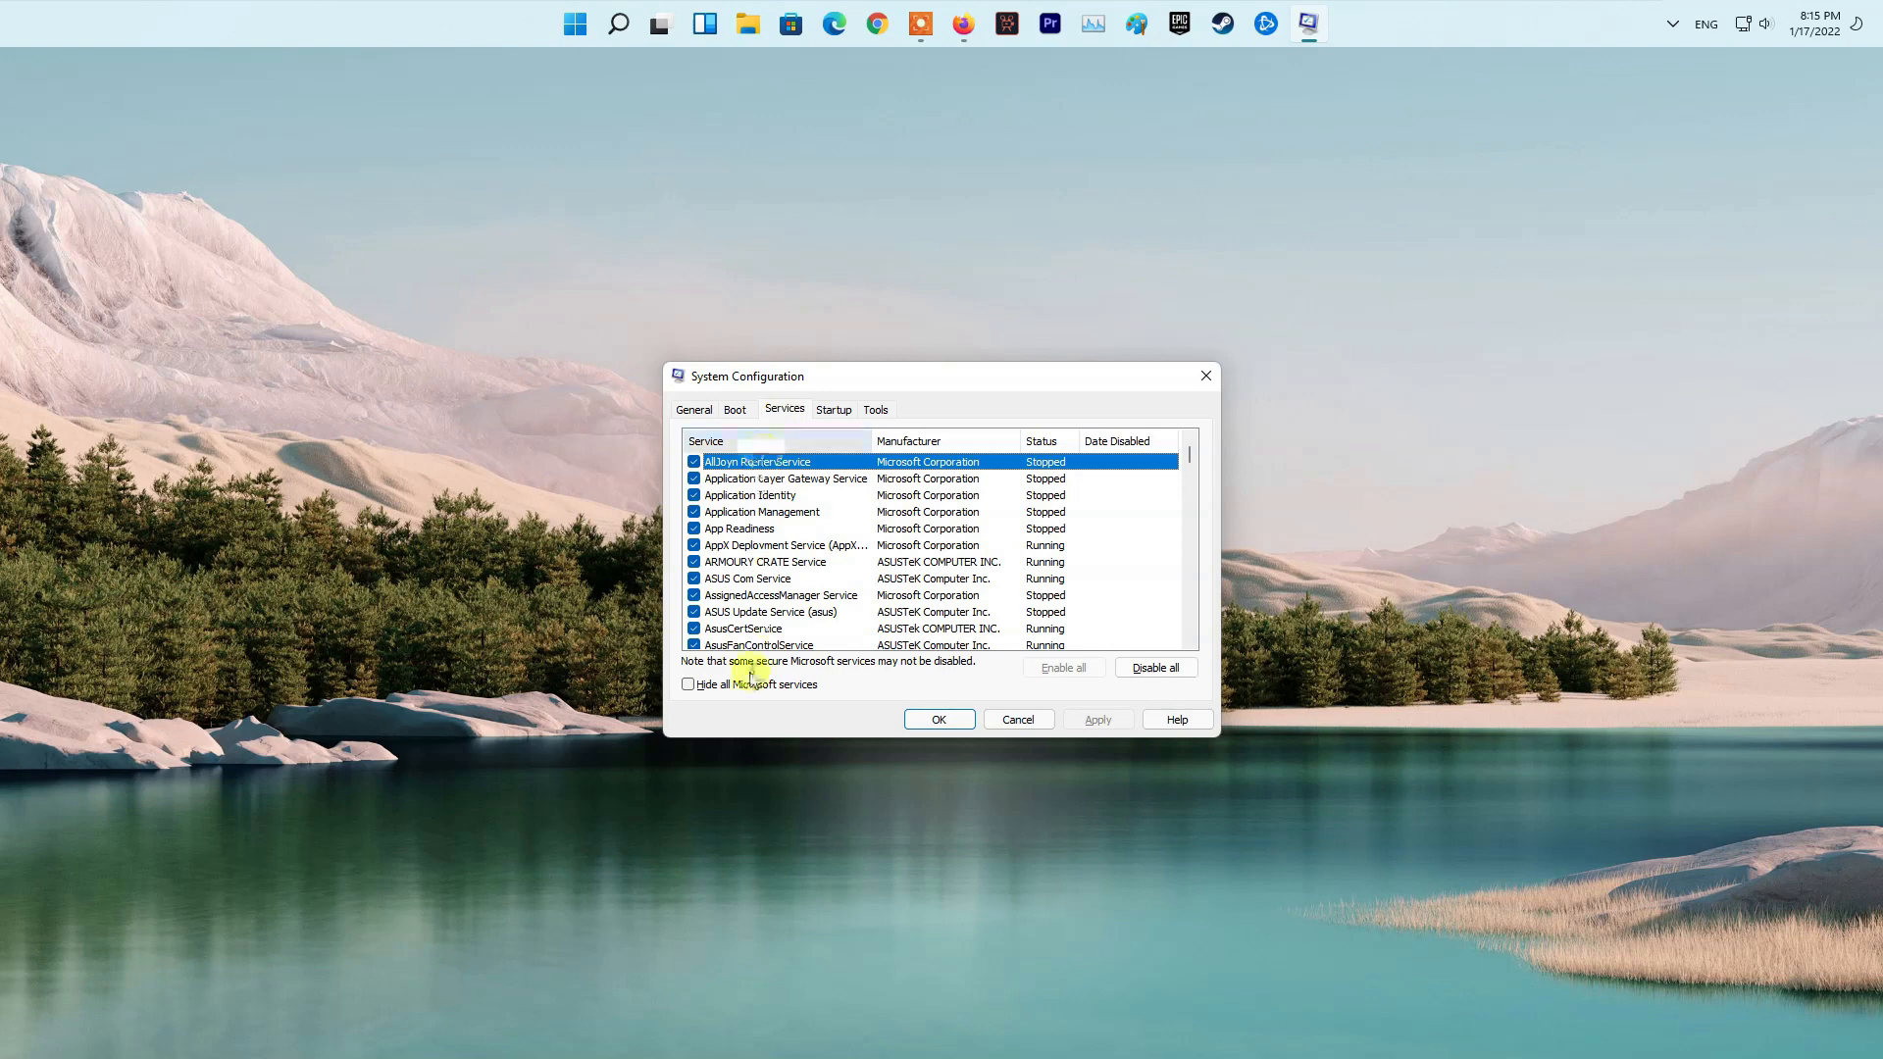
{"action": "left_click", "coordinate": [688, 684]}
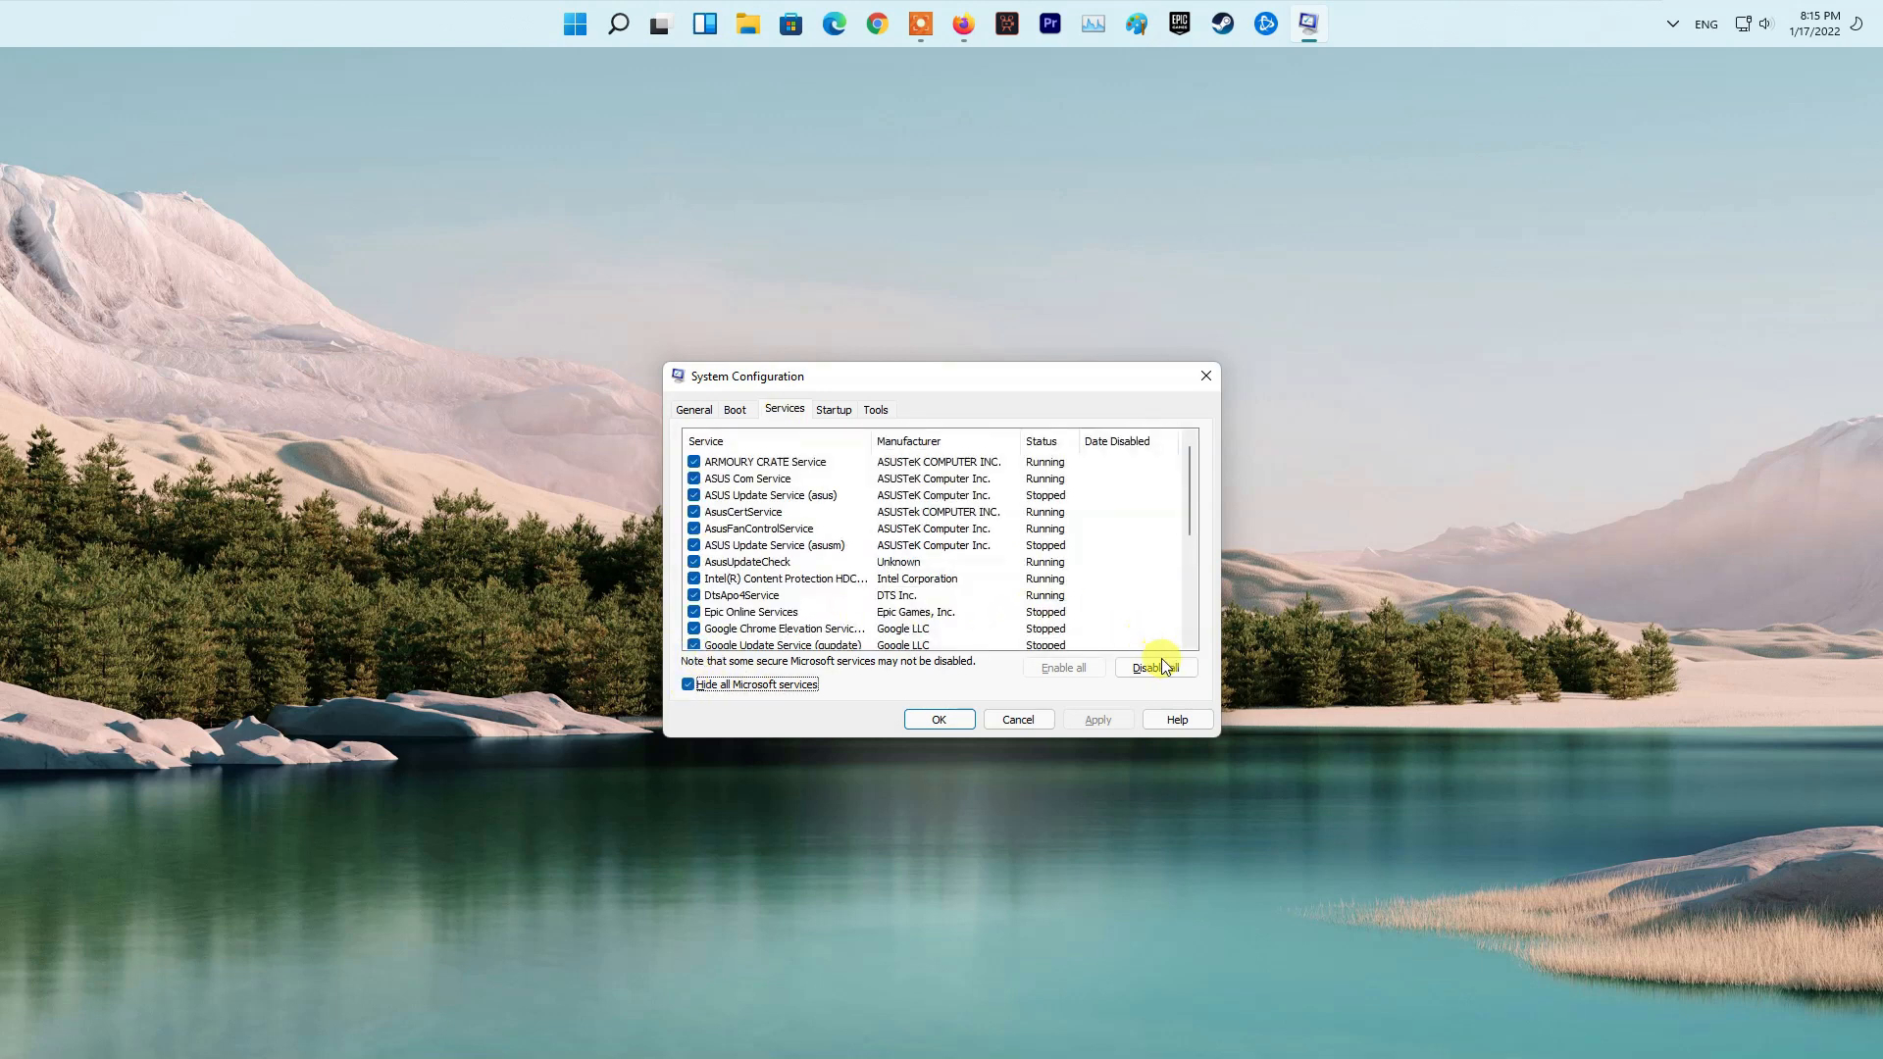
{"action": "left_click", "coordinate": [1154, 667]}
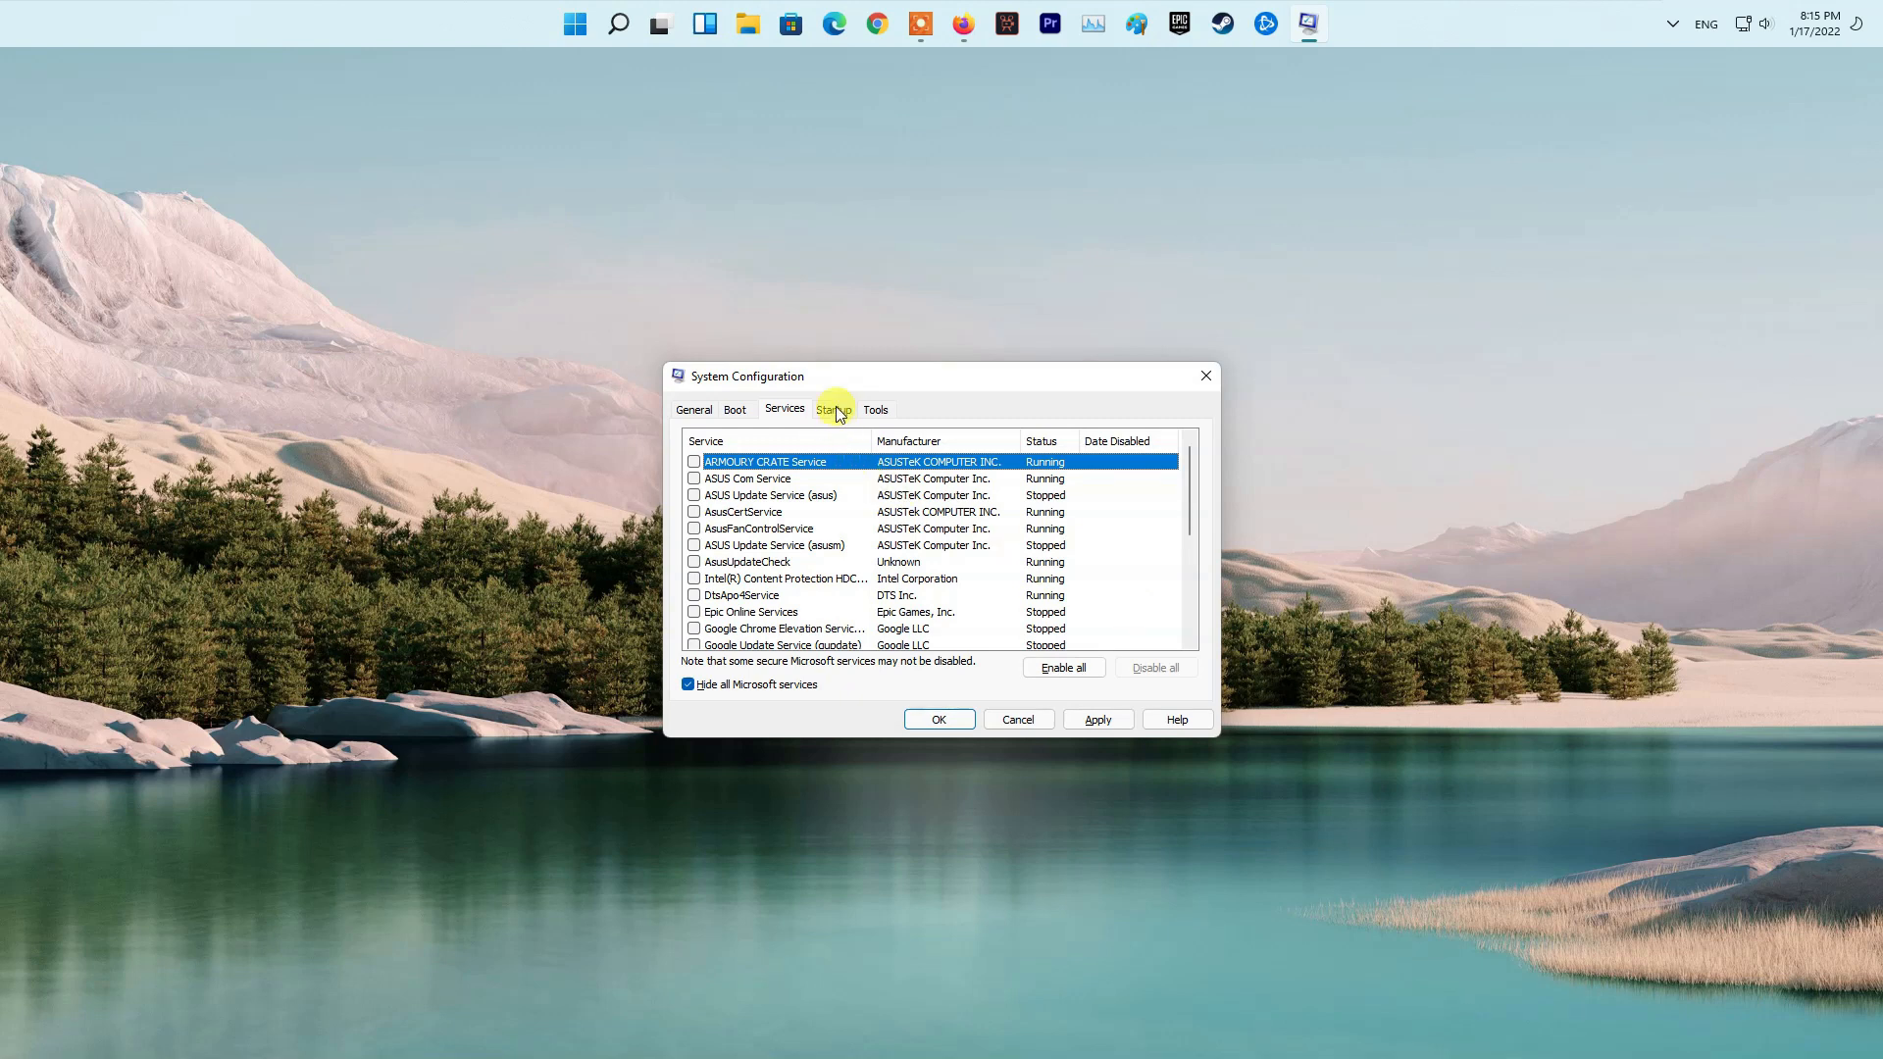
{"action": "mouse_move", "coordinate": [863, 402]}
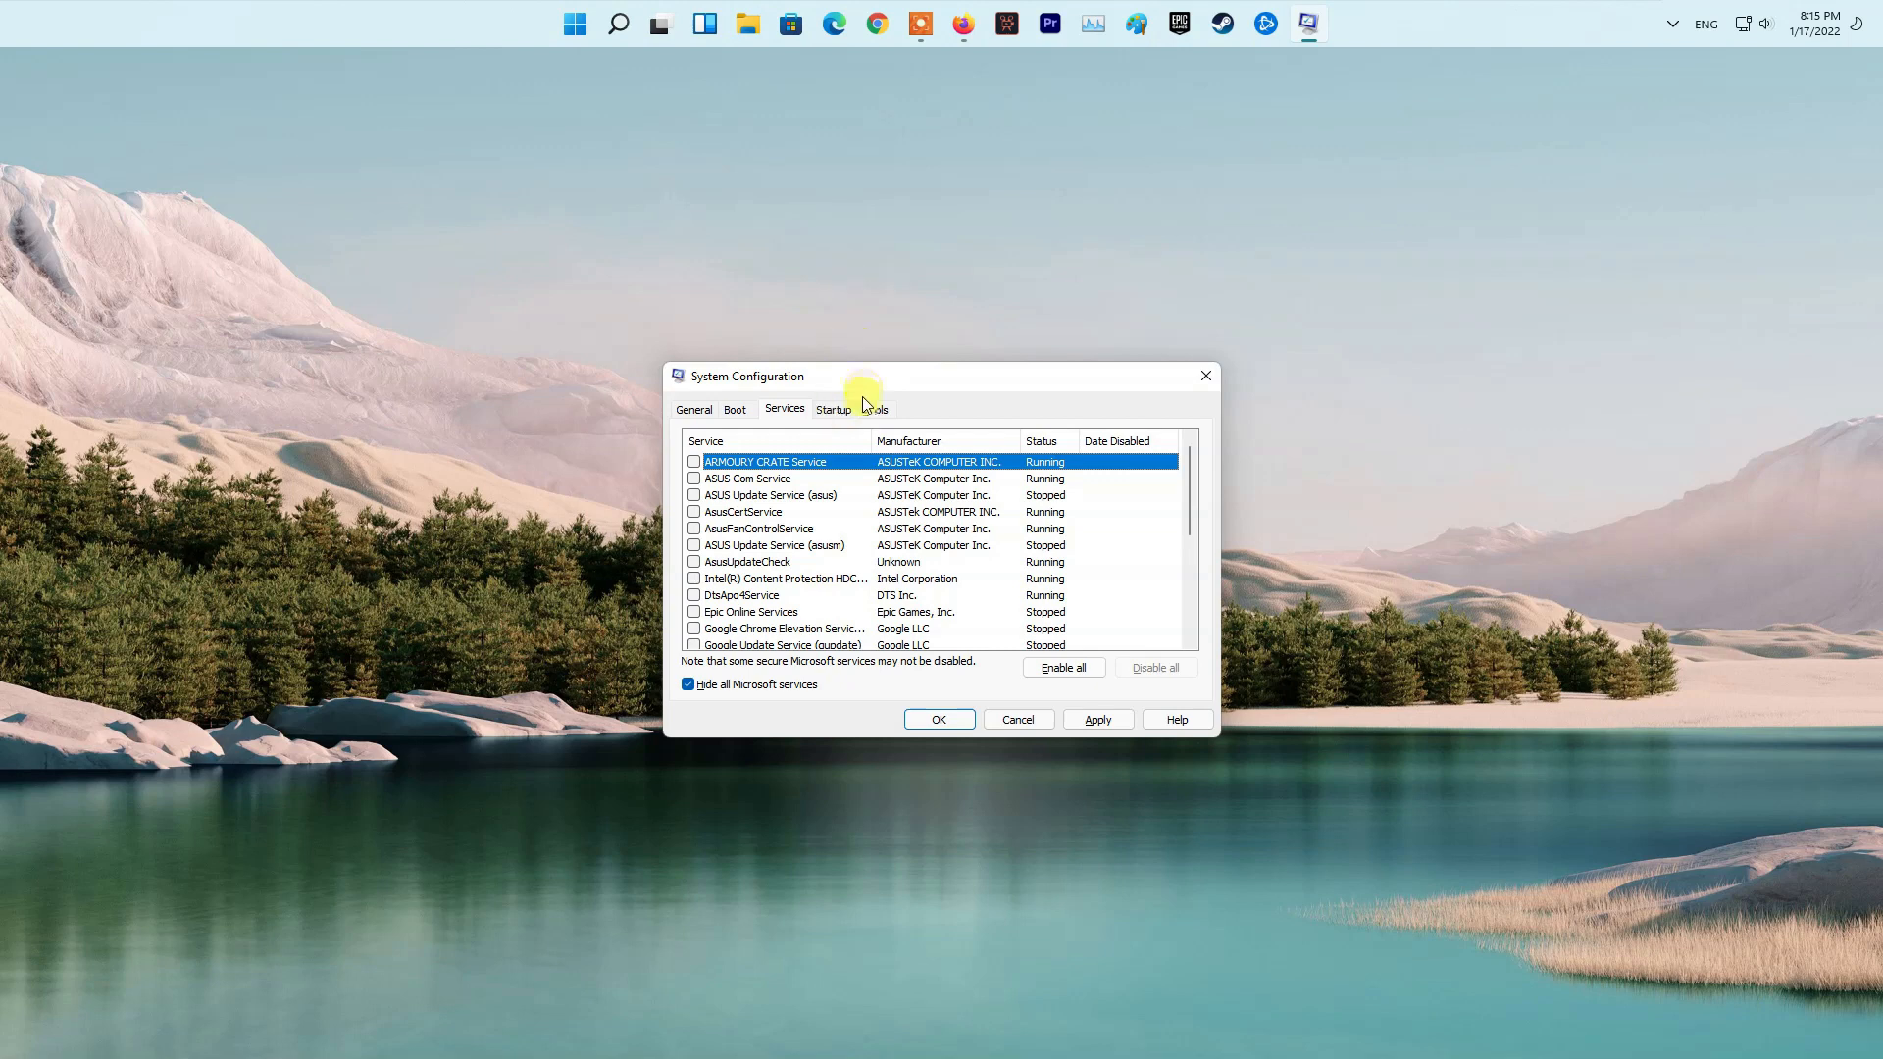
{"action": "left_click", "coordinate": [832, 408]}
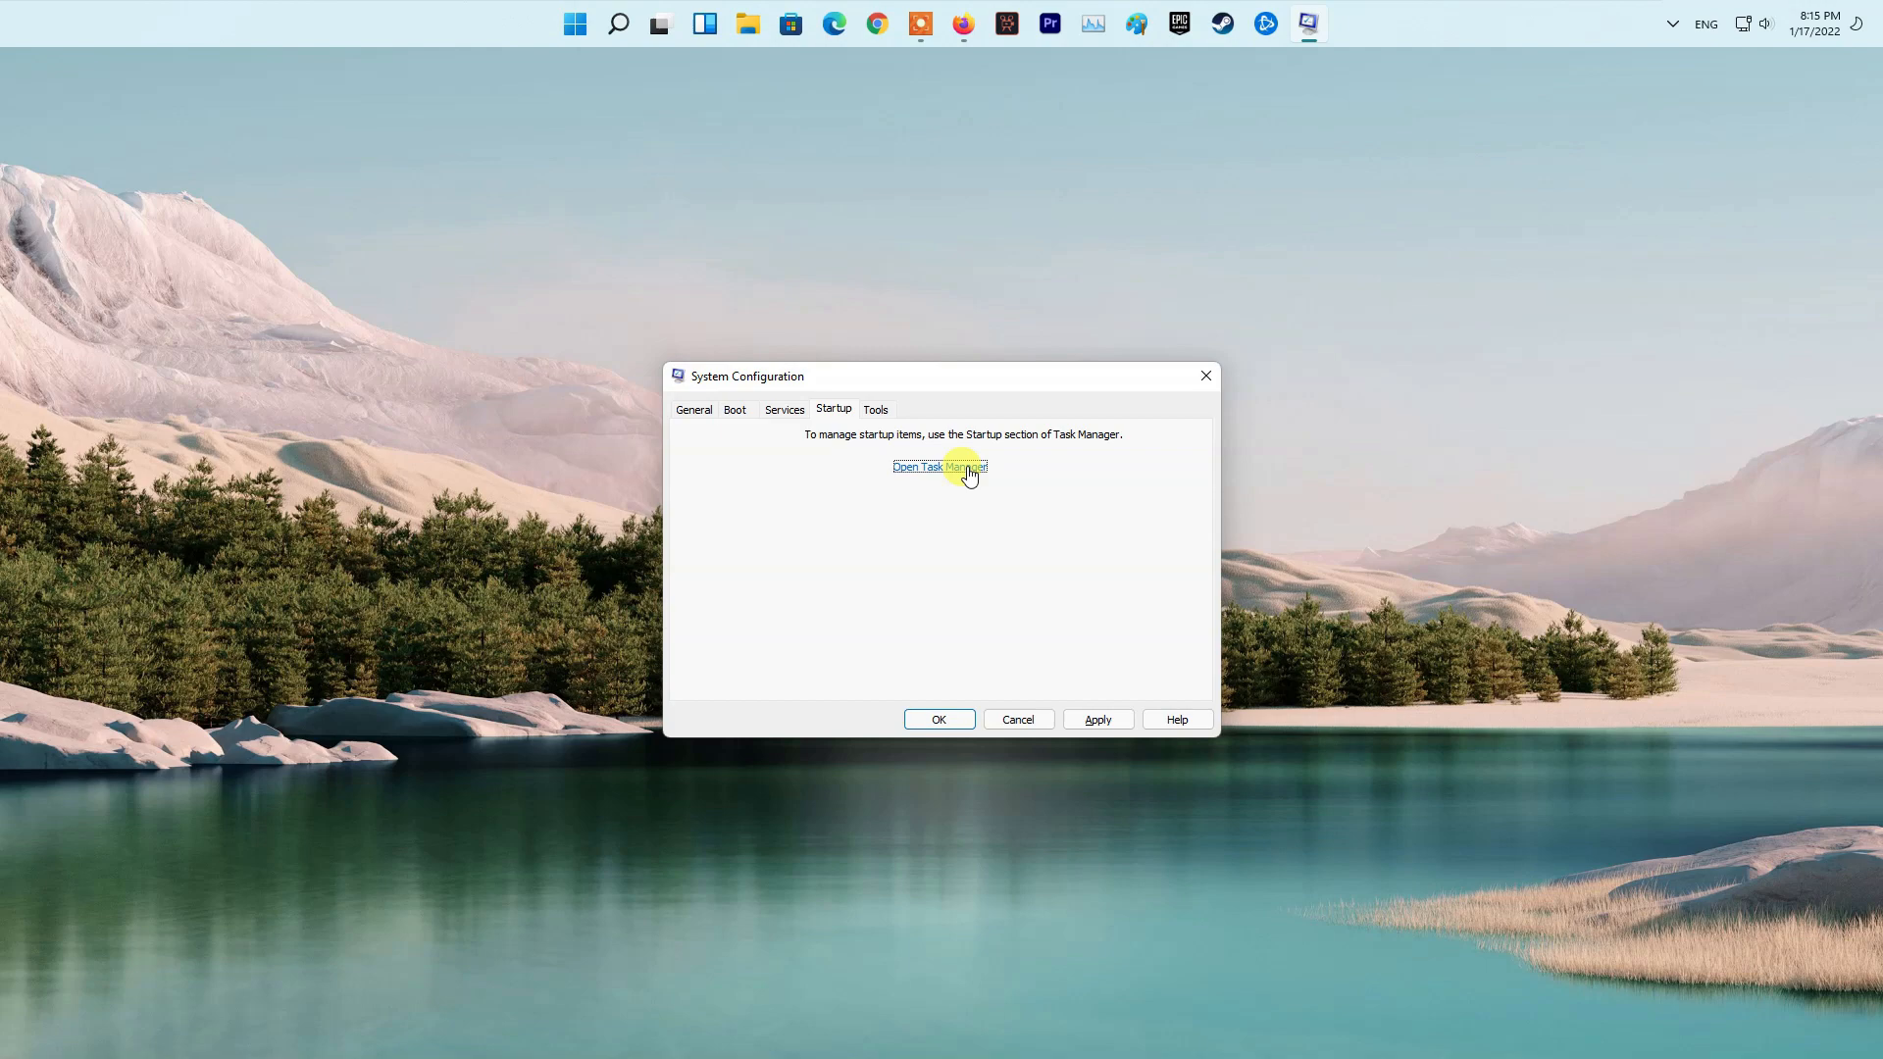
Show Task Manager's startup apps list and select an entry to disable
{"action": "left_click", "coordinate": [940, 467]}
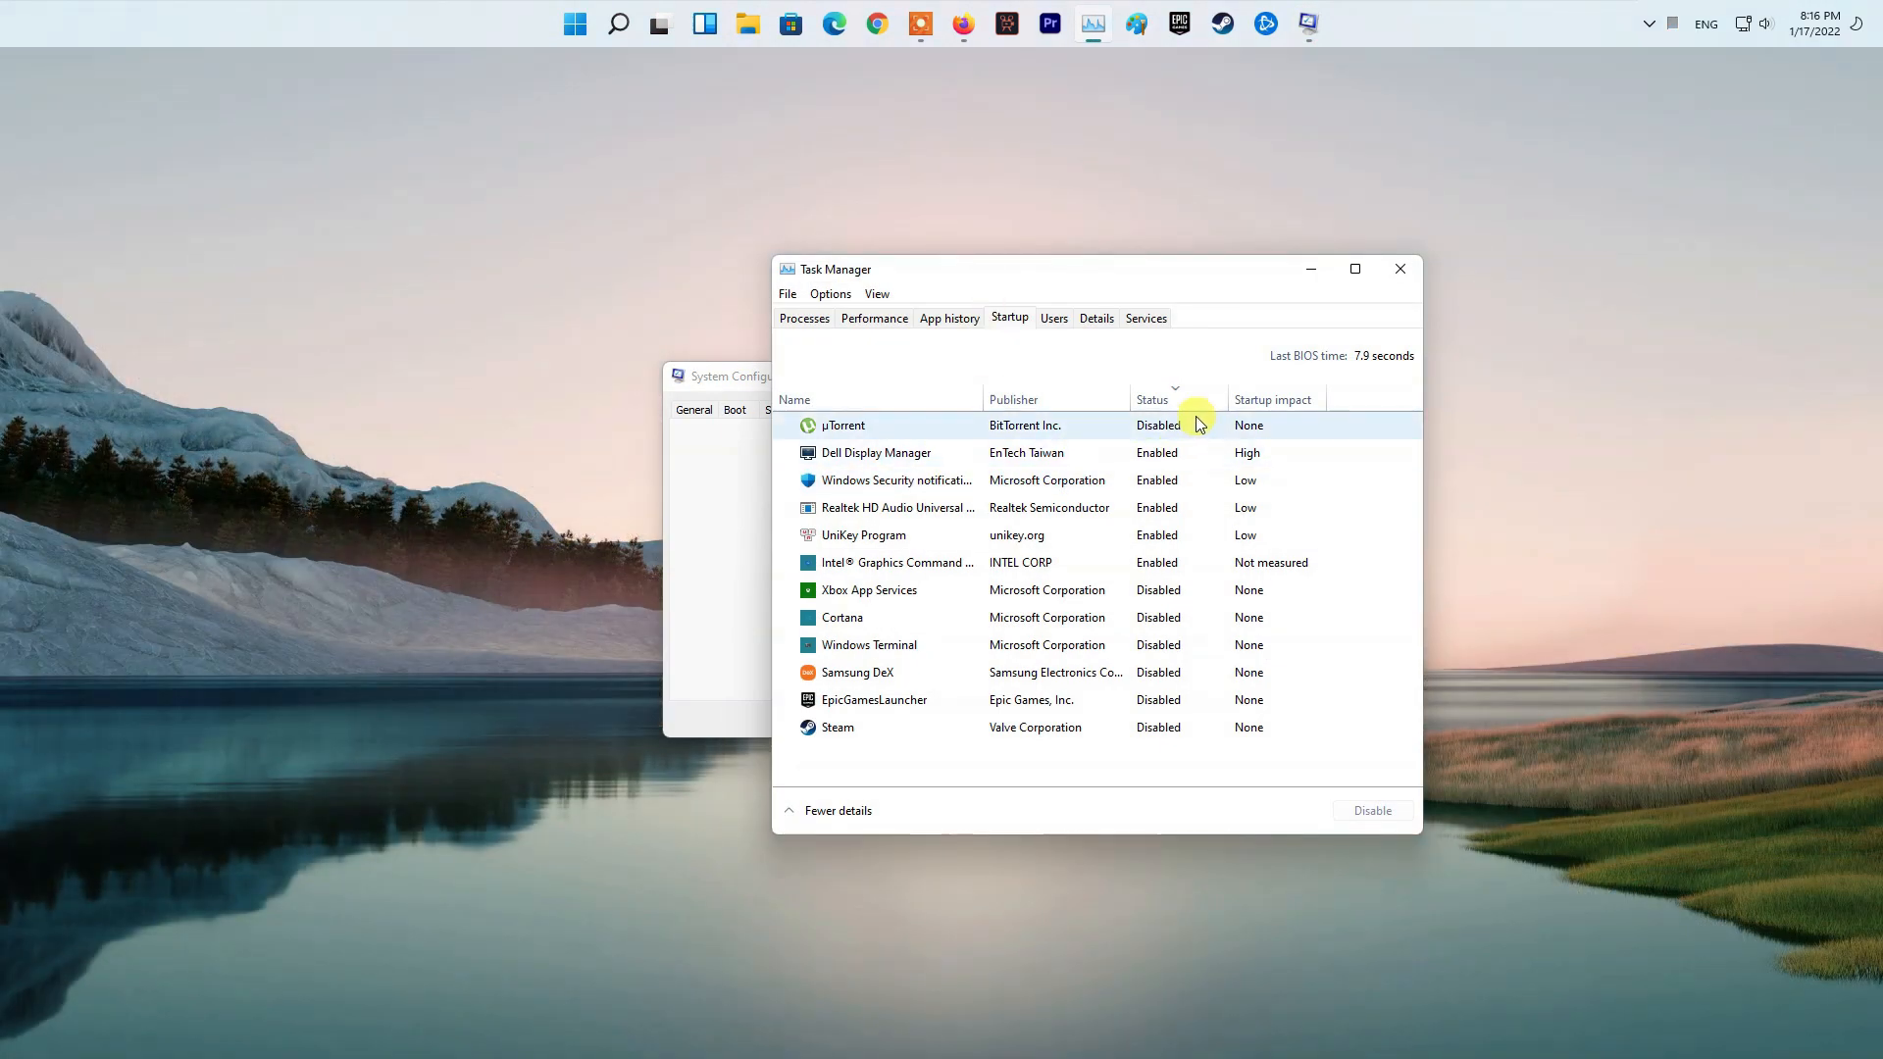
{"action": "left_click", "coordinate": [877, 453]}
{"action": "type", "text": "Advanced System Settings"}
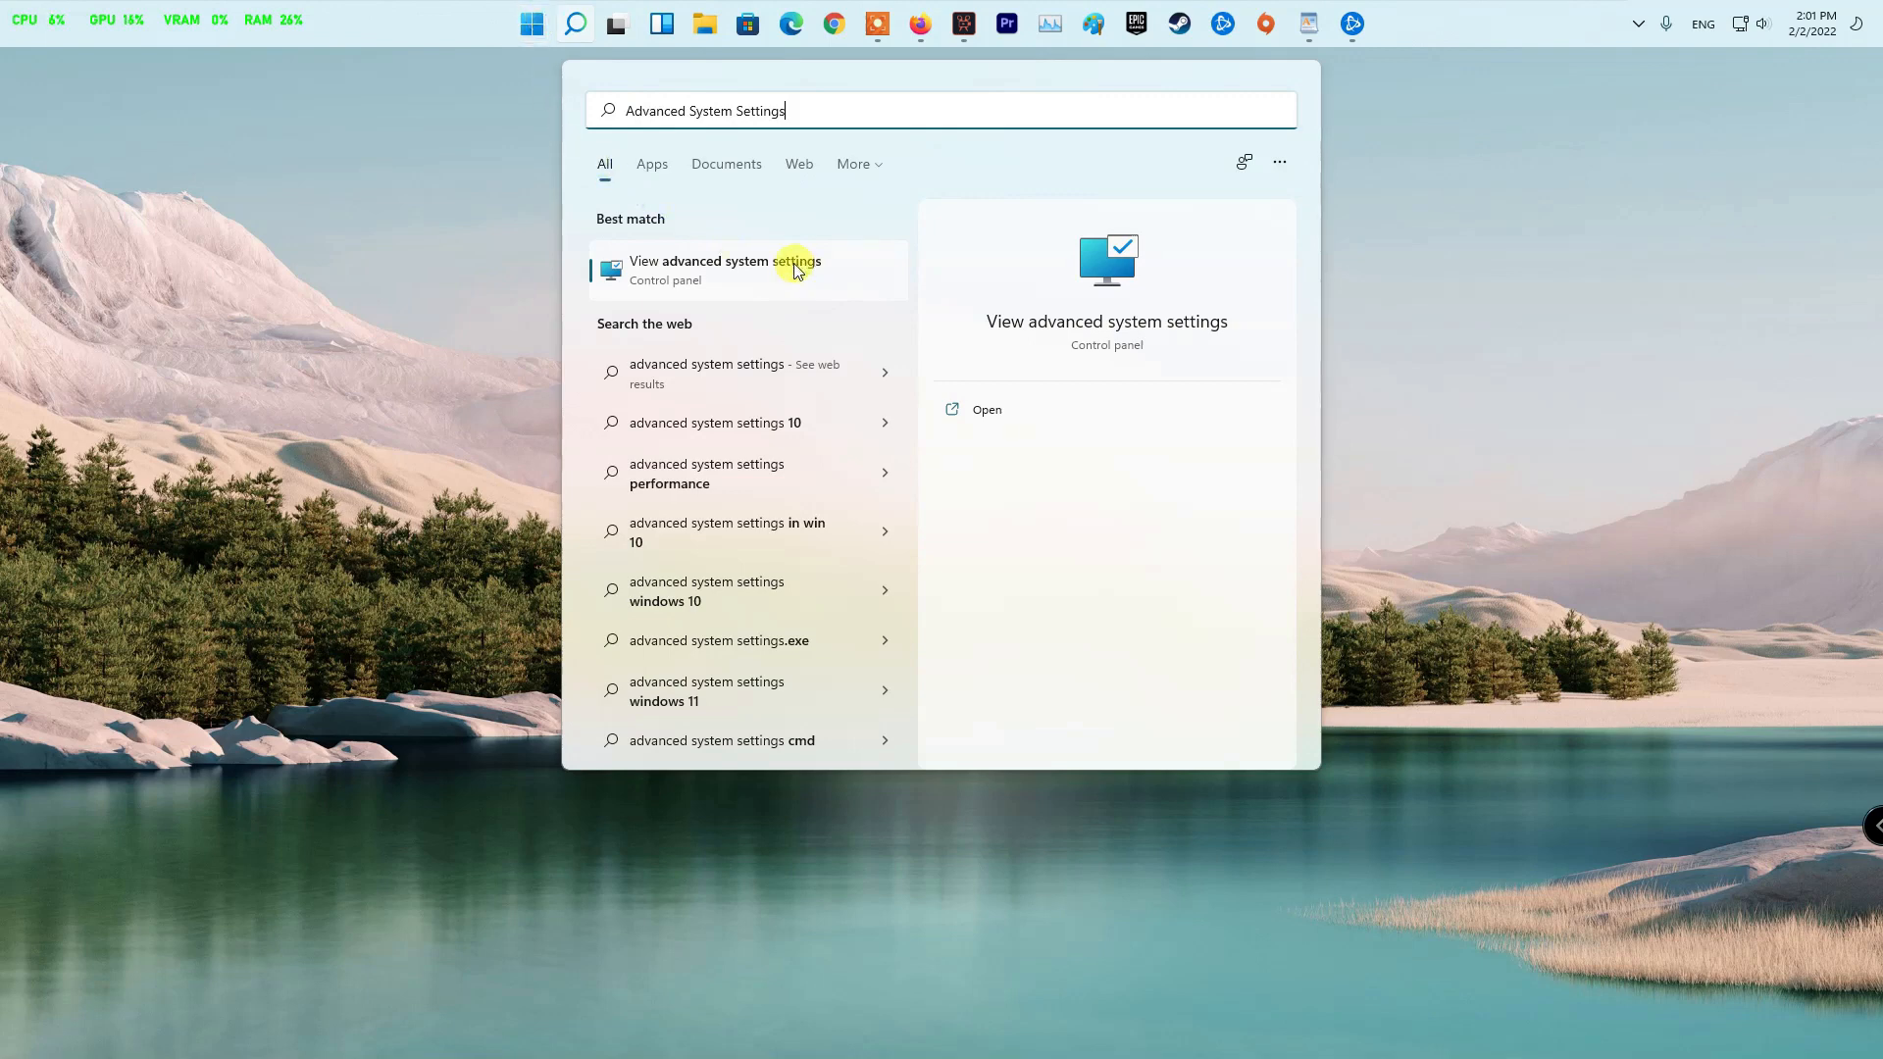
Reach Performance Options' Advanced tab showing the 4864 MB total paging file size
{"action": "left_click", "coordinate": [726, 269]}
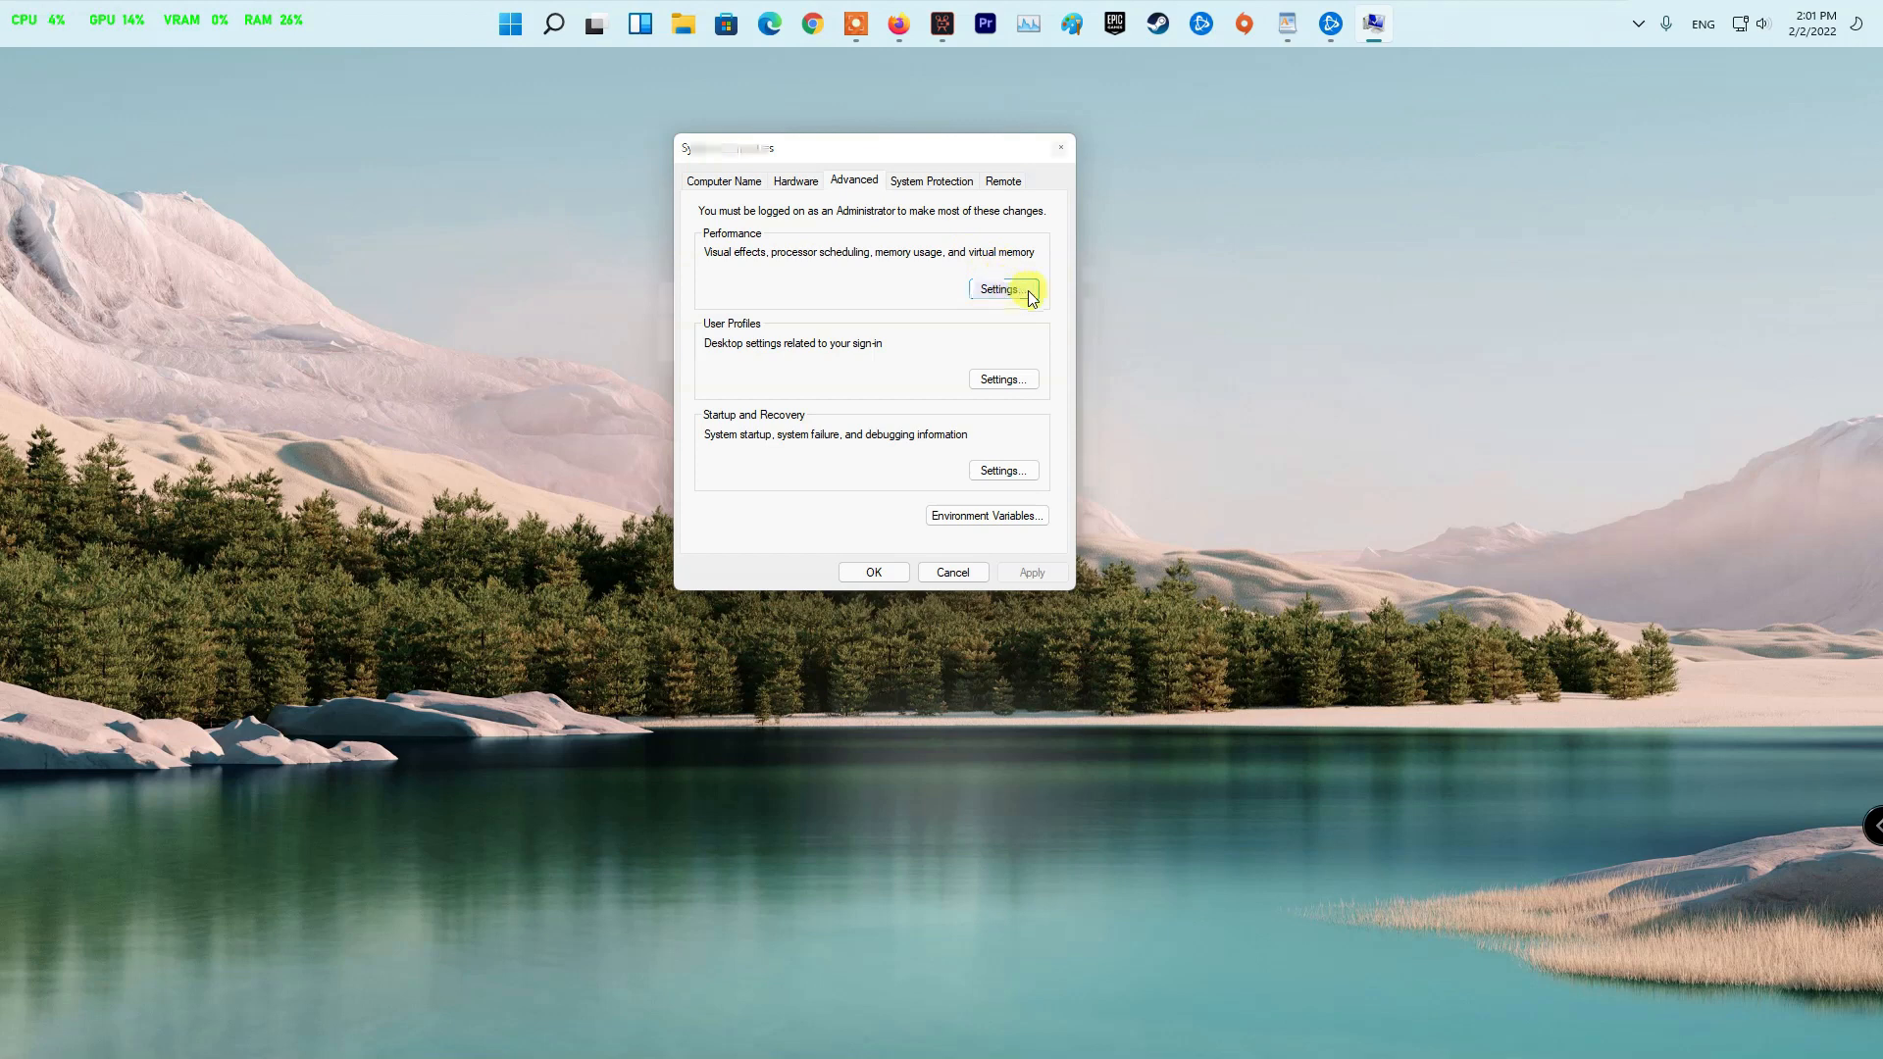
{"action": "left_click", "coordinate": [1002, 288]}
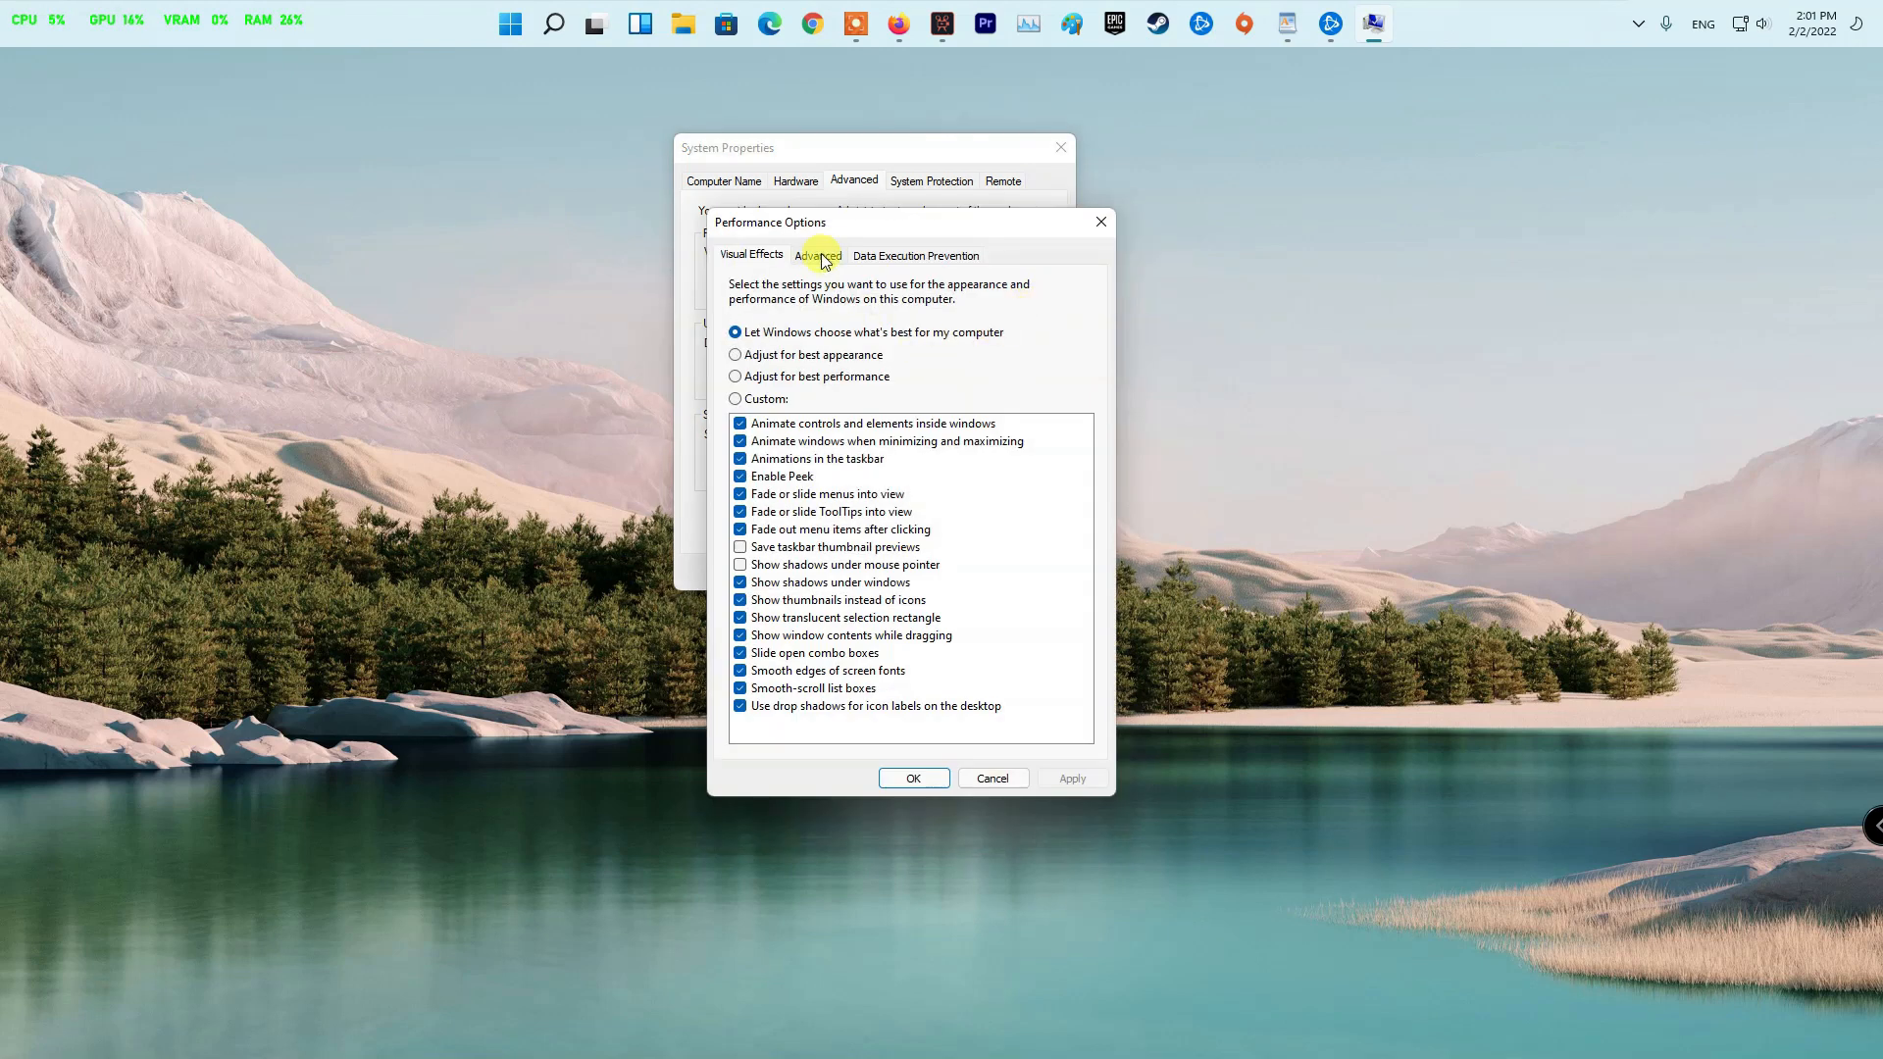
{"action": "left_click", "coordinate": [816, 255]}
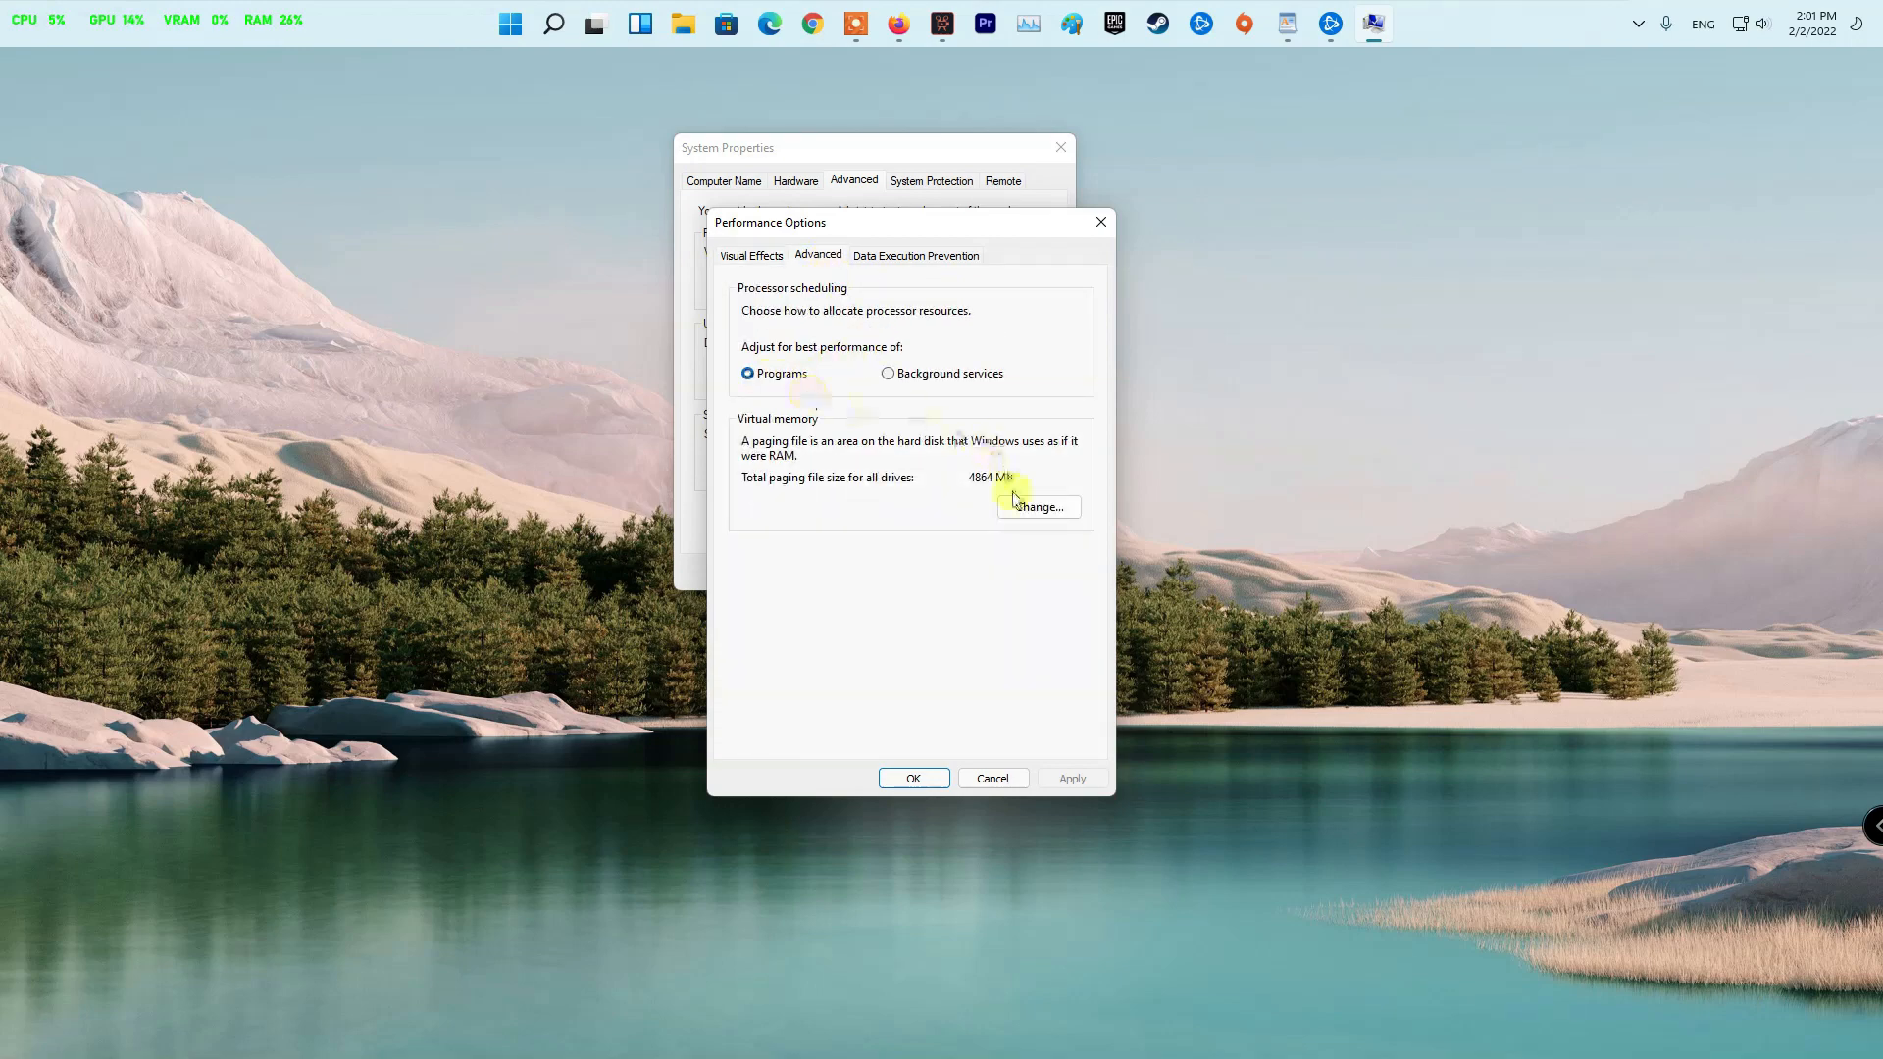
Give drive C a custom paging file with initial size 4959 MB instead of automatic management
{"action": "left_click", "coordinate": [1036, 506]}
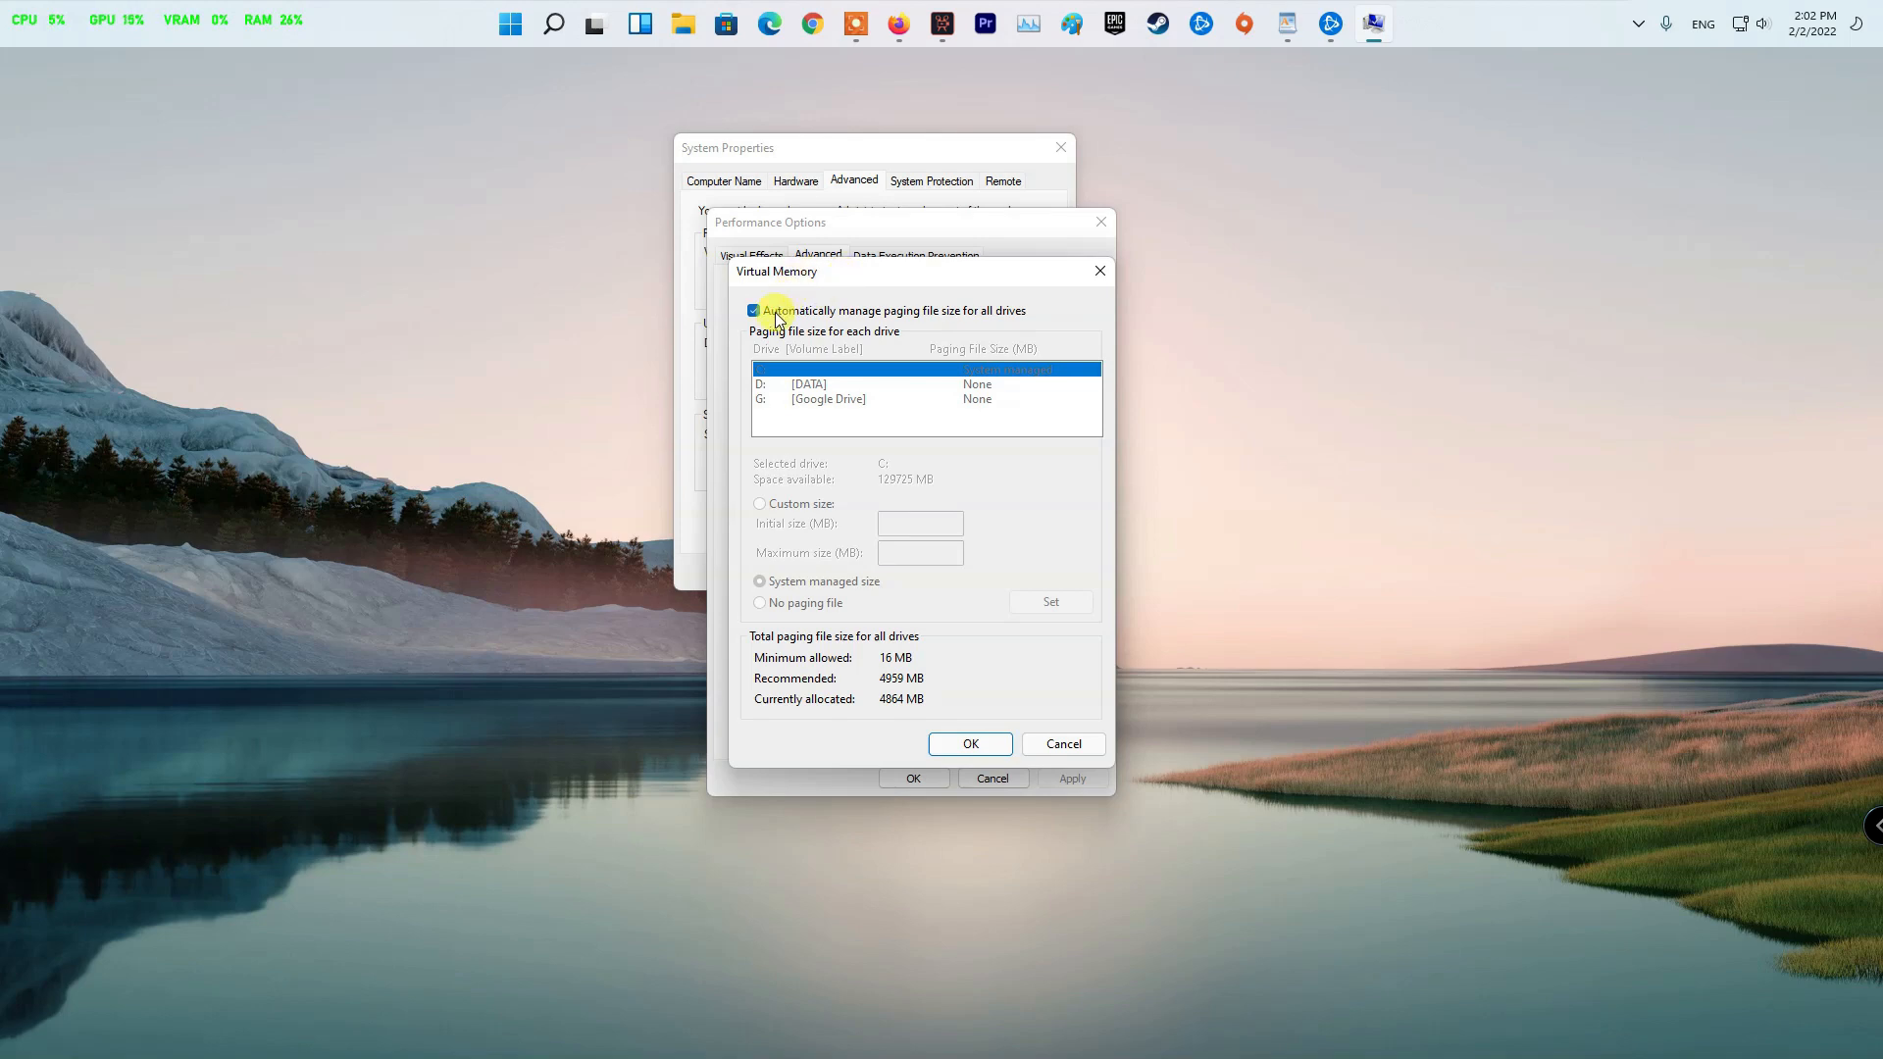
{"action": "left_click", "coordinate": [753, 310]}
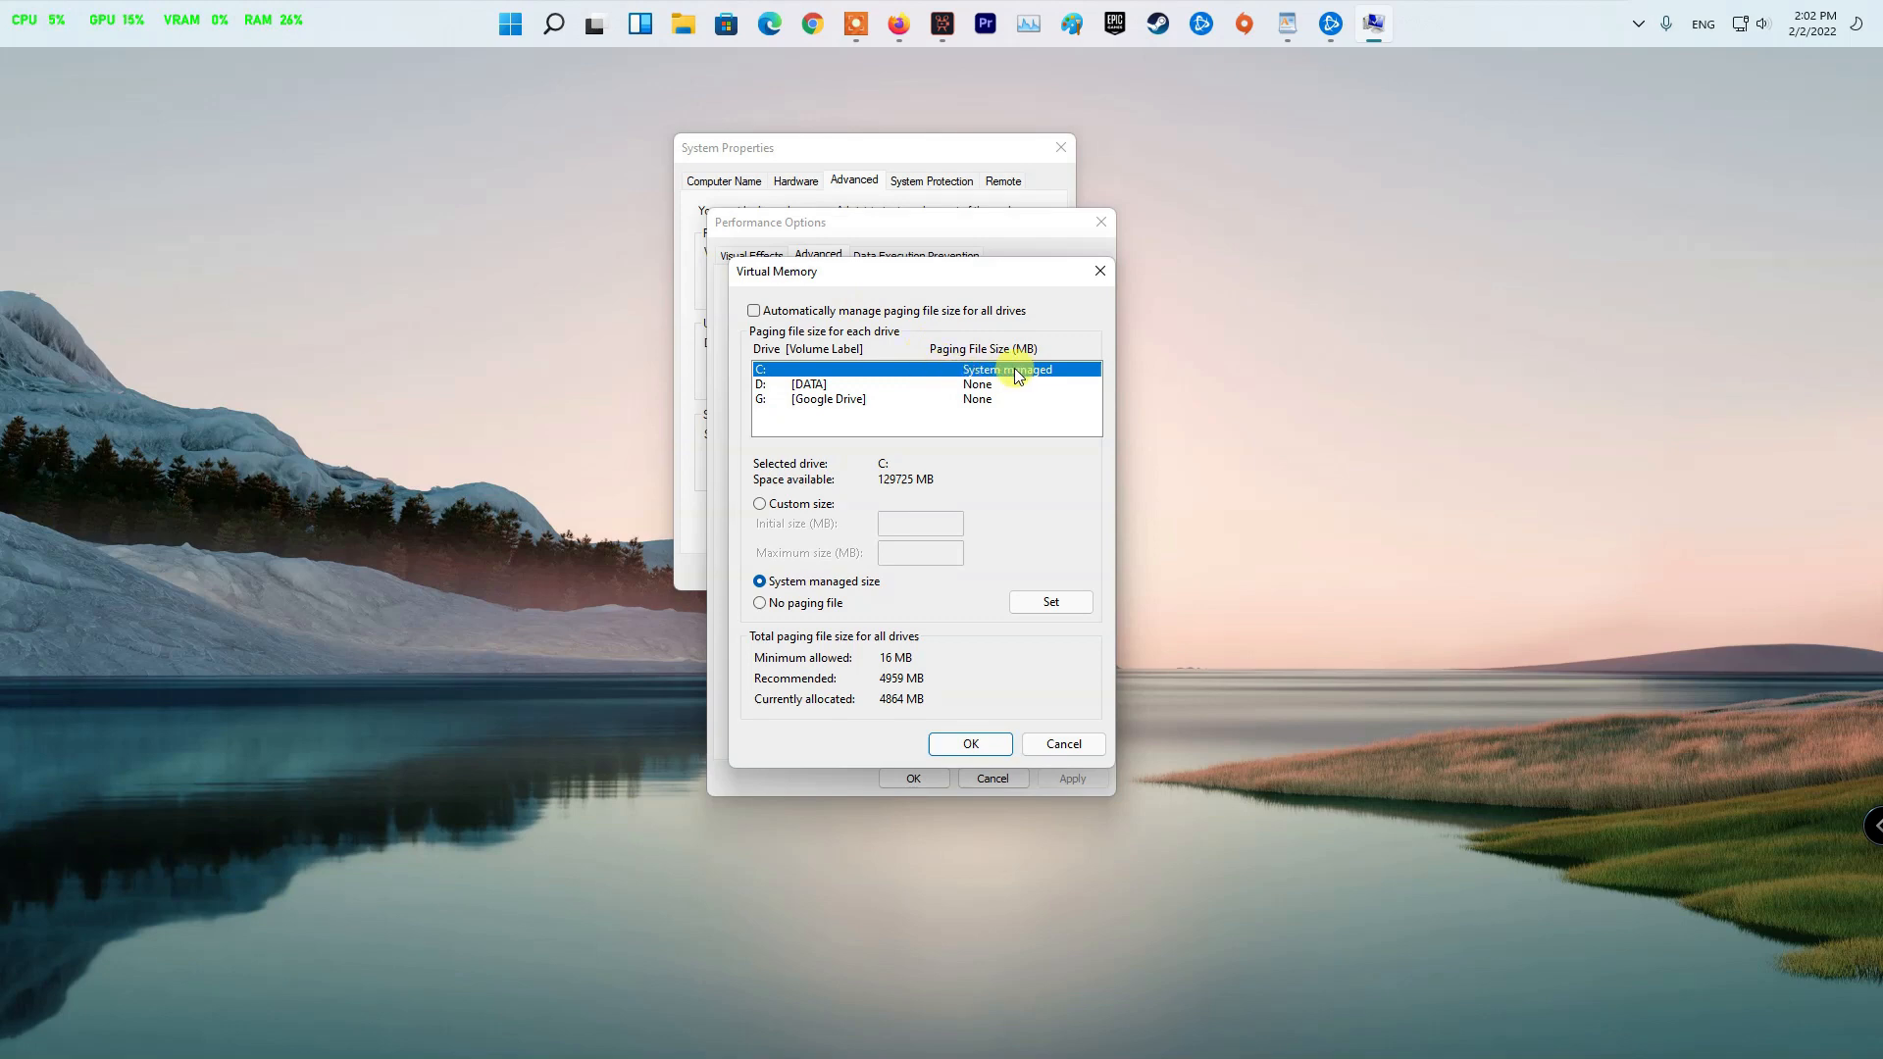
{"action": "mouse_move", "coordinate": [805, 496]}
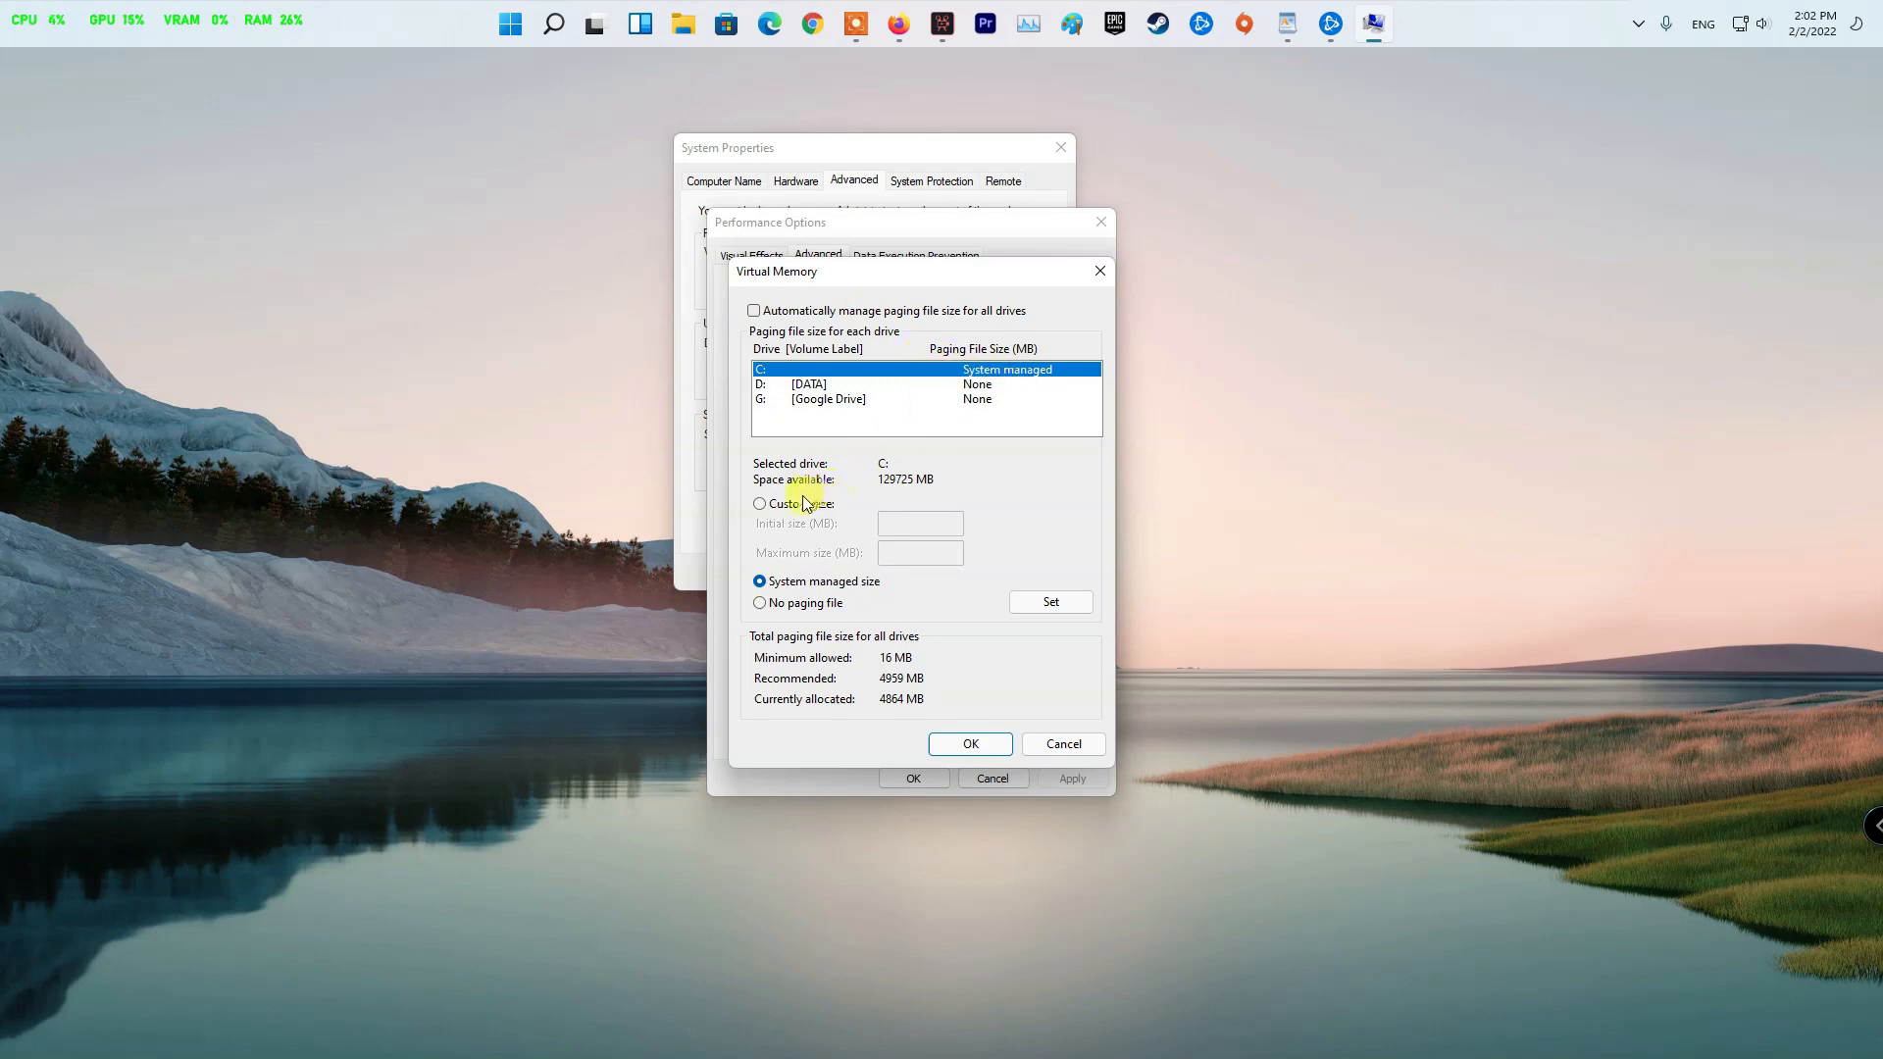
{"action": "left_click", "coordinate": [760, 504]}
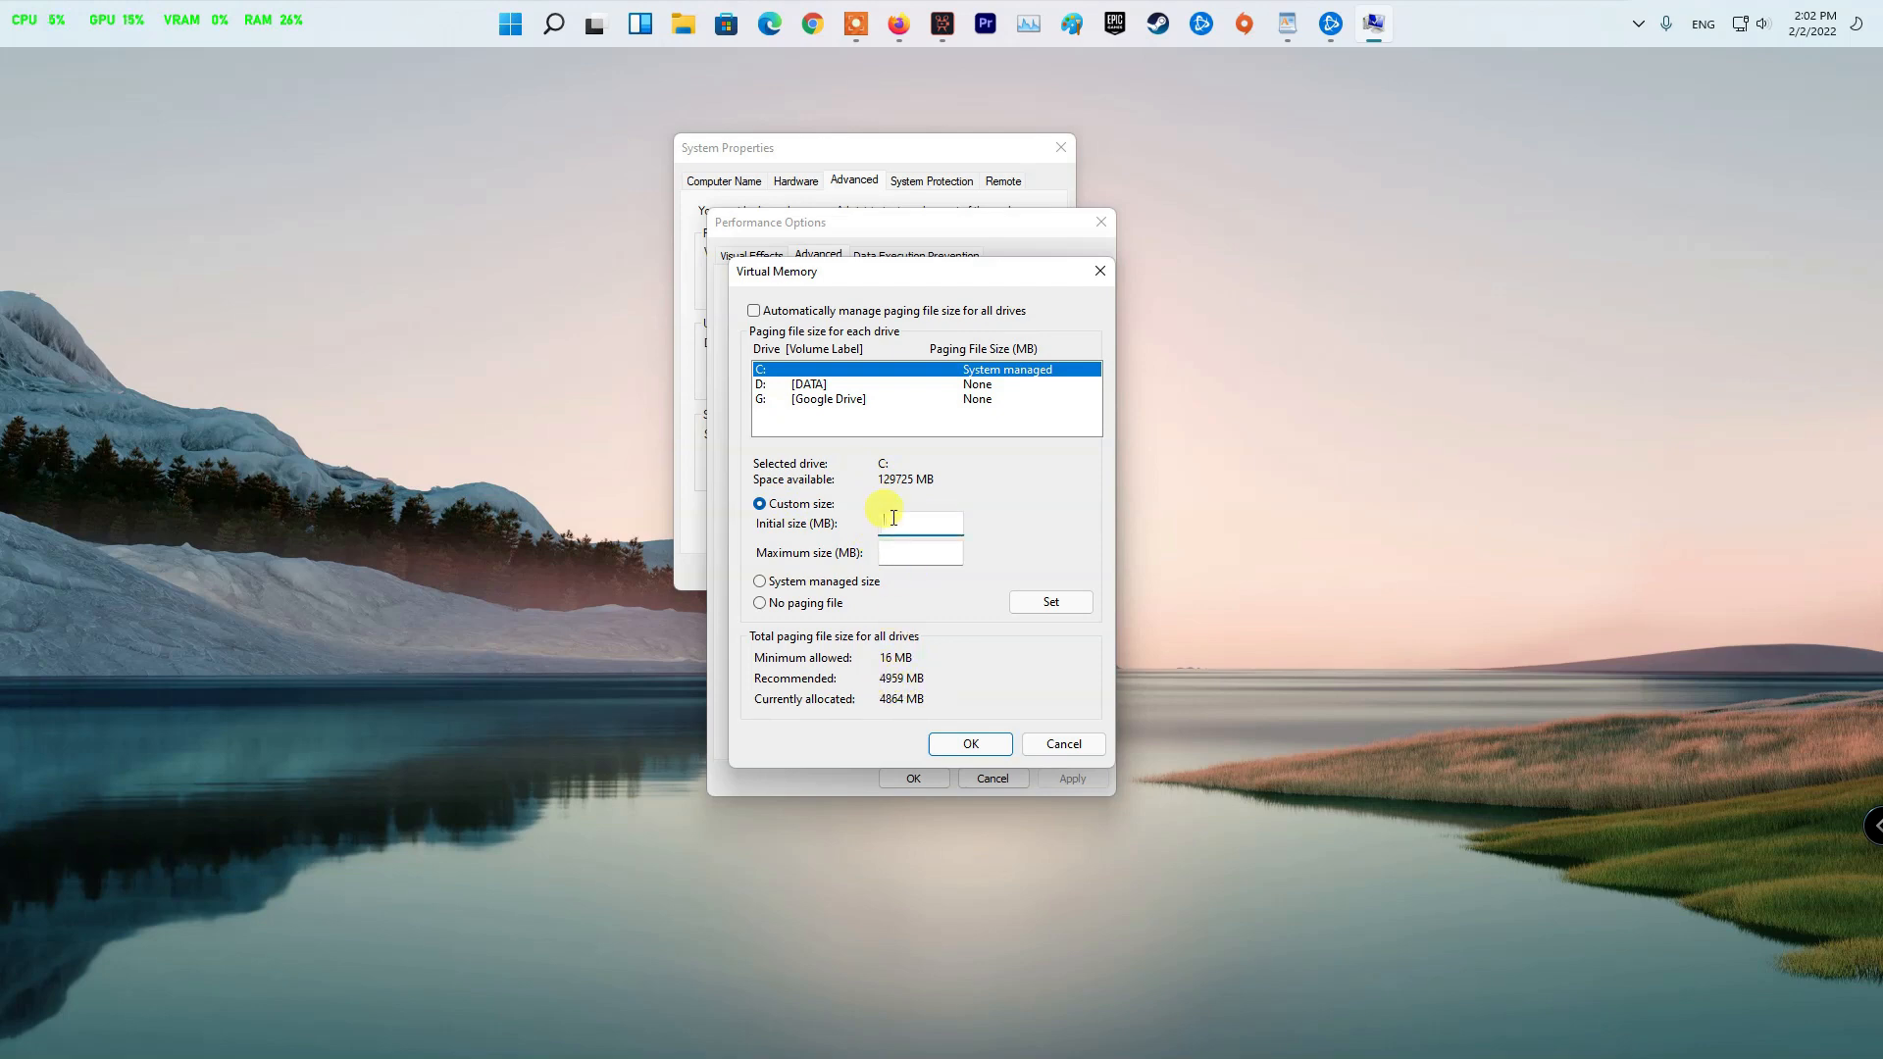
{"action": "type", "text": "4959"}
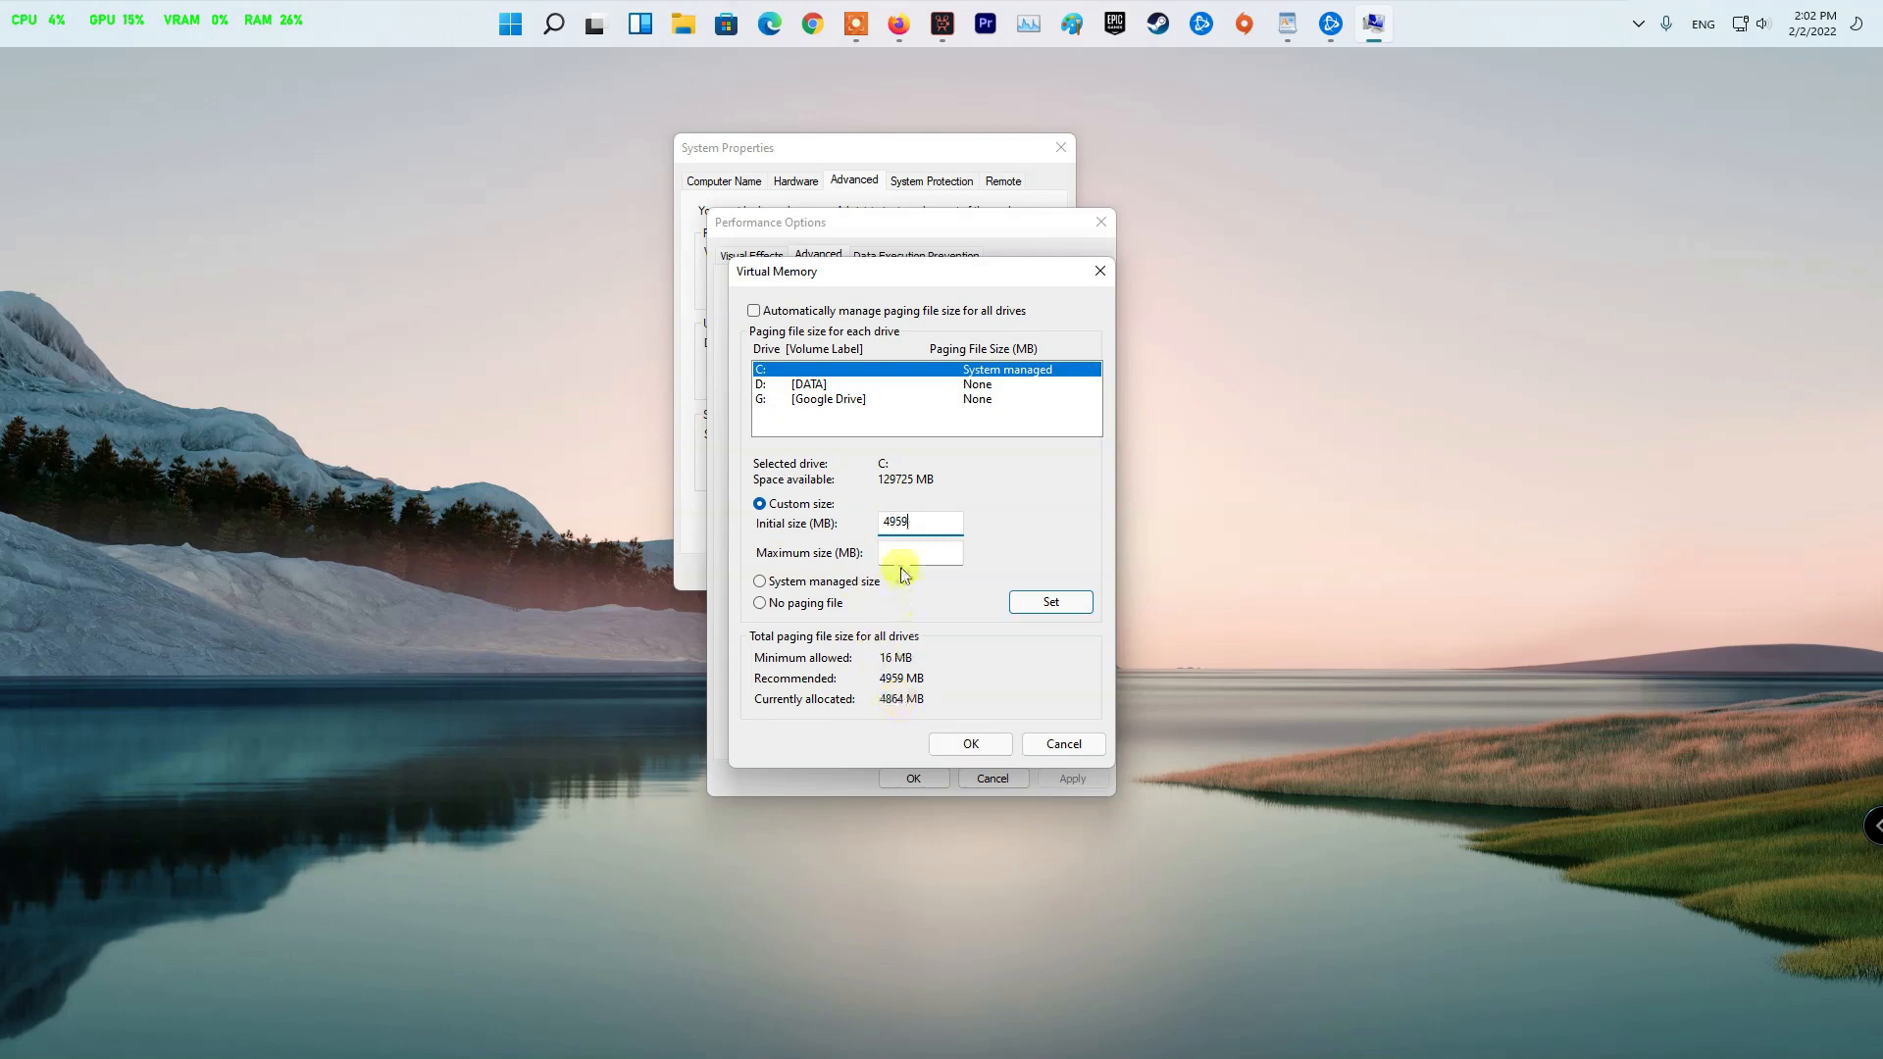
{"action": "type", "text": "488"}
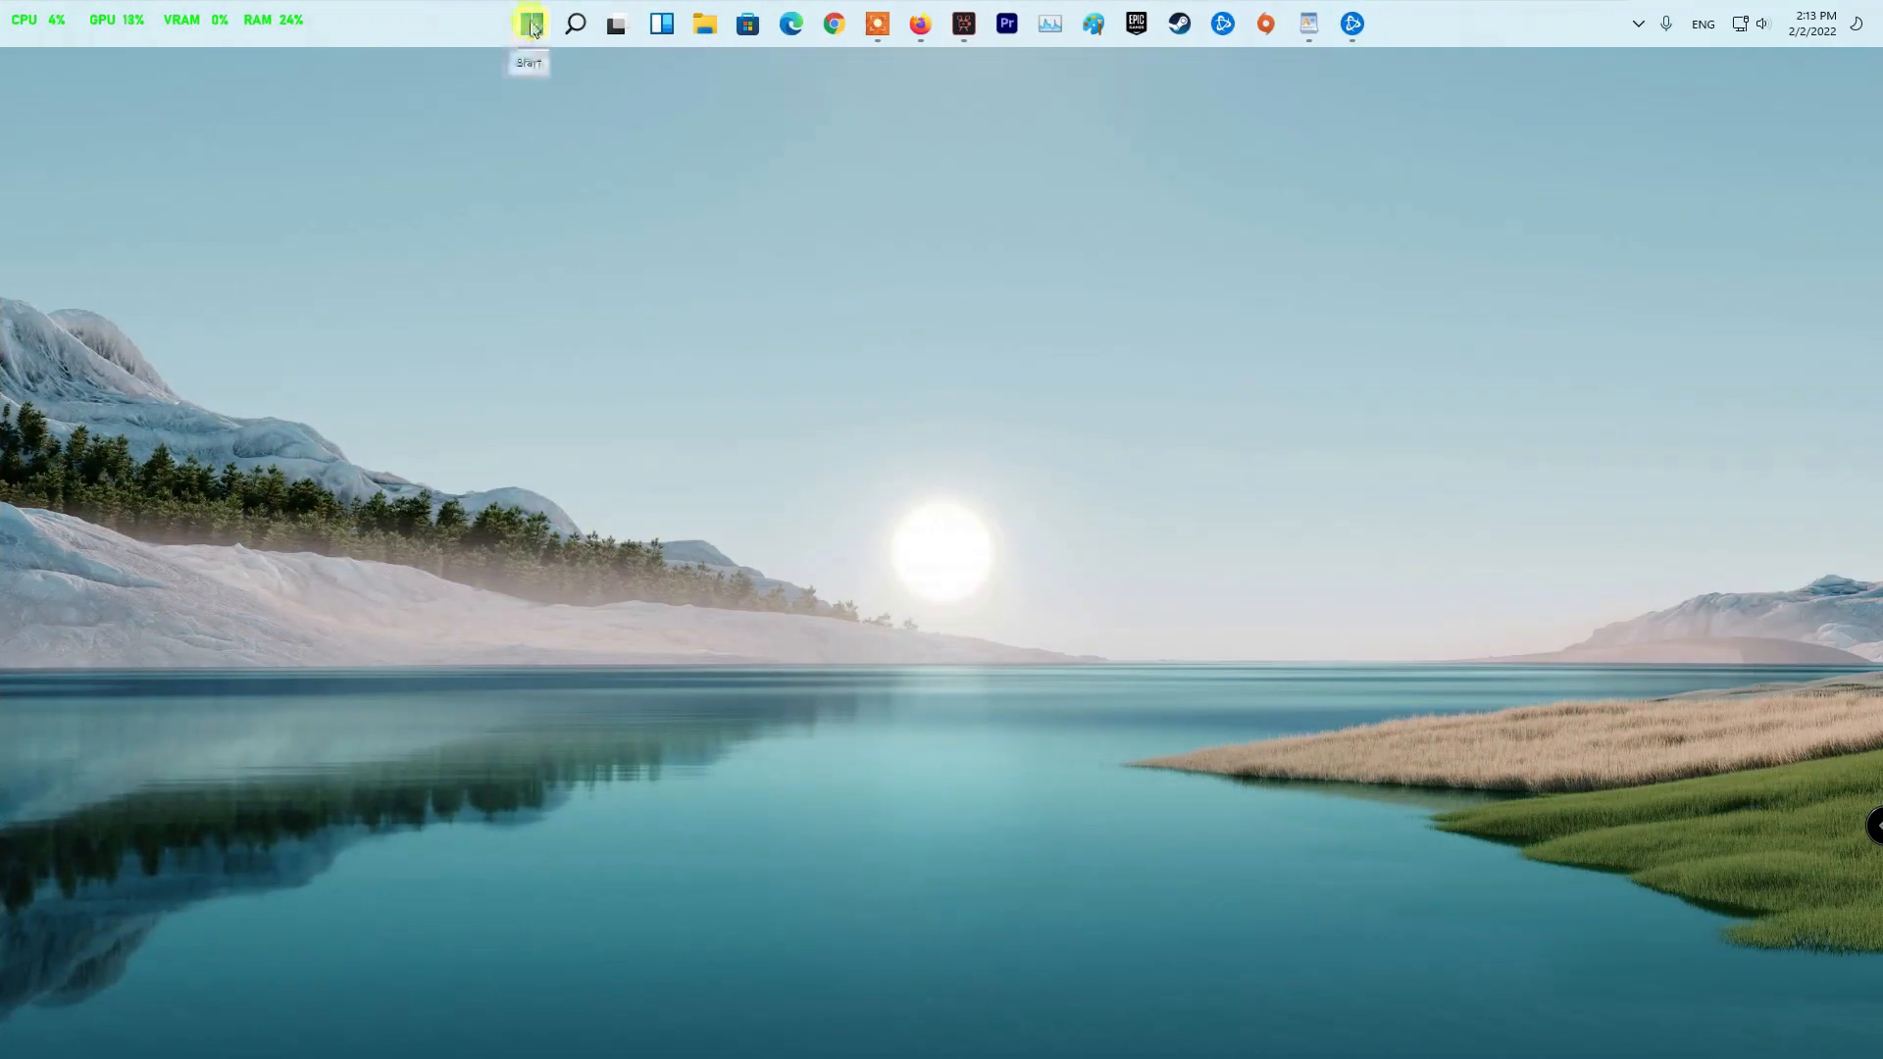
Delete the players folder from Documents' Call of Duty Modern Warfare folder via the Run dialog
{"action": "right_click", "coordinate": [530, 23]}
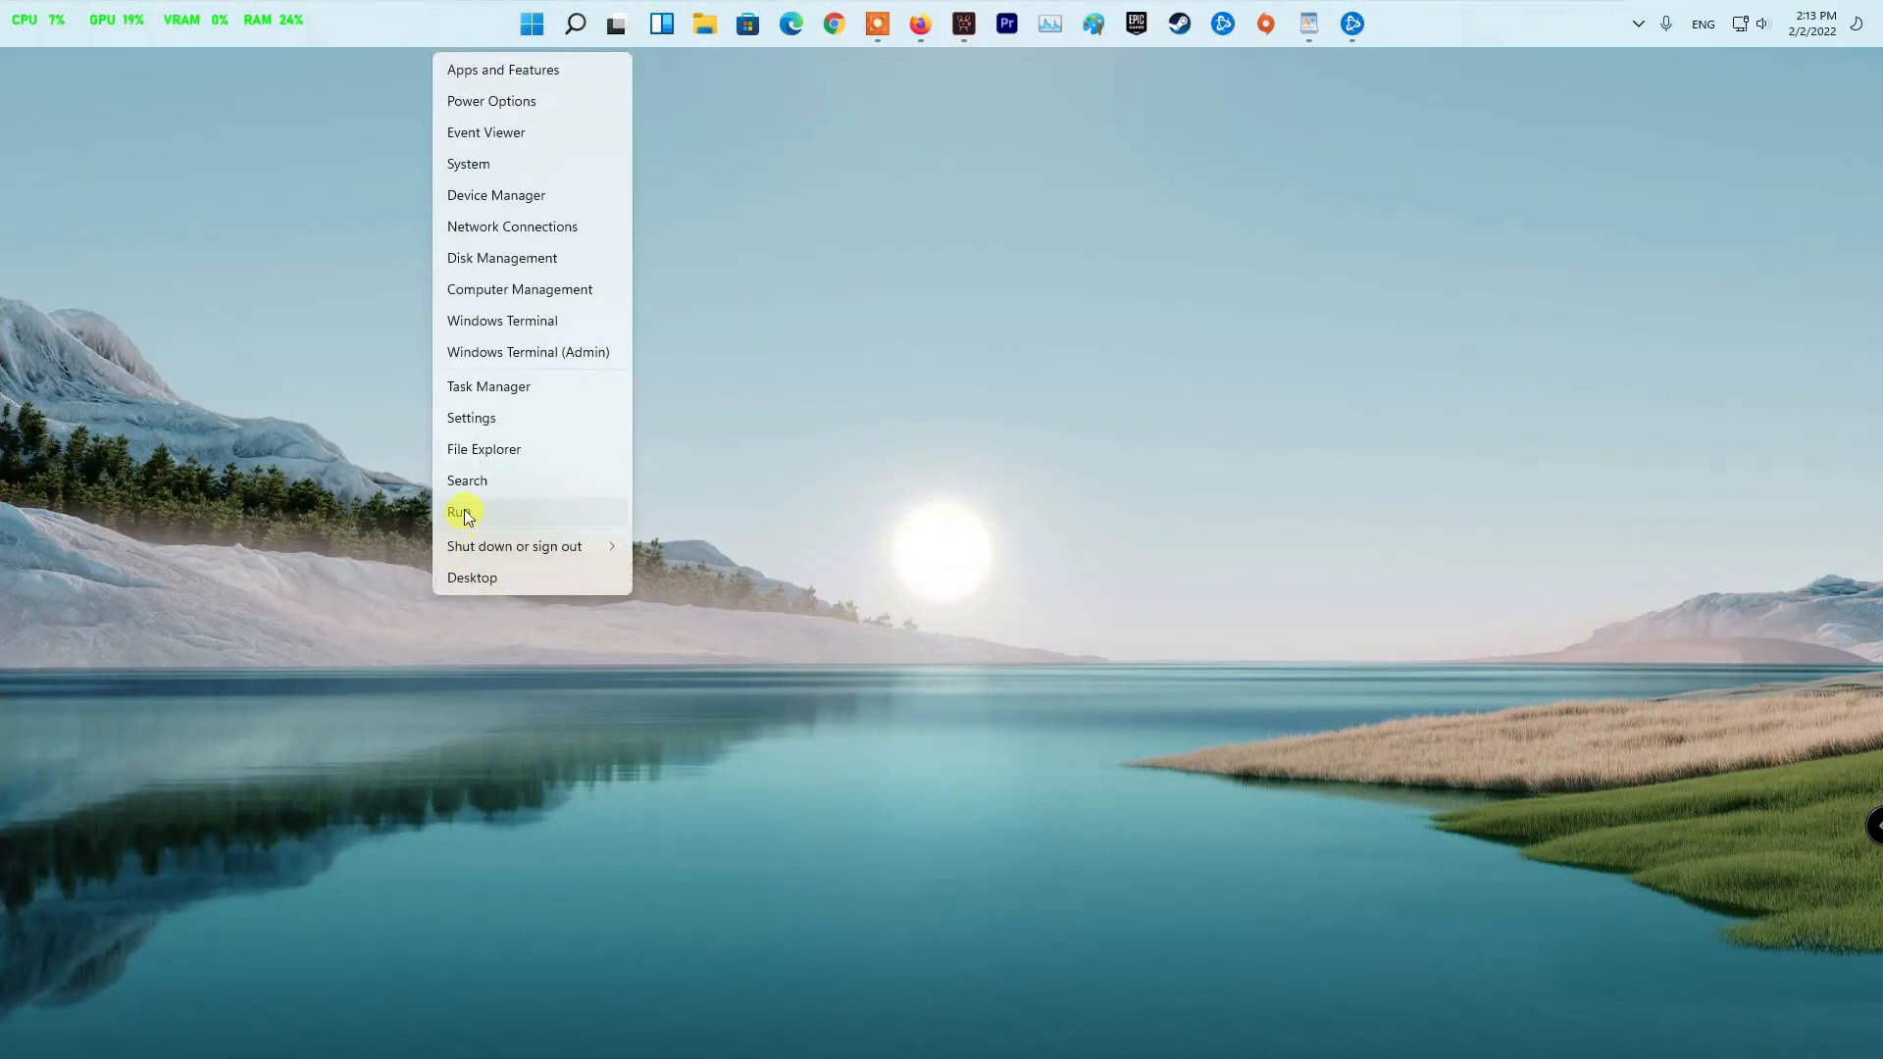
{"action": "left_click", "coordinate": [461, 512]}
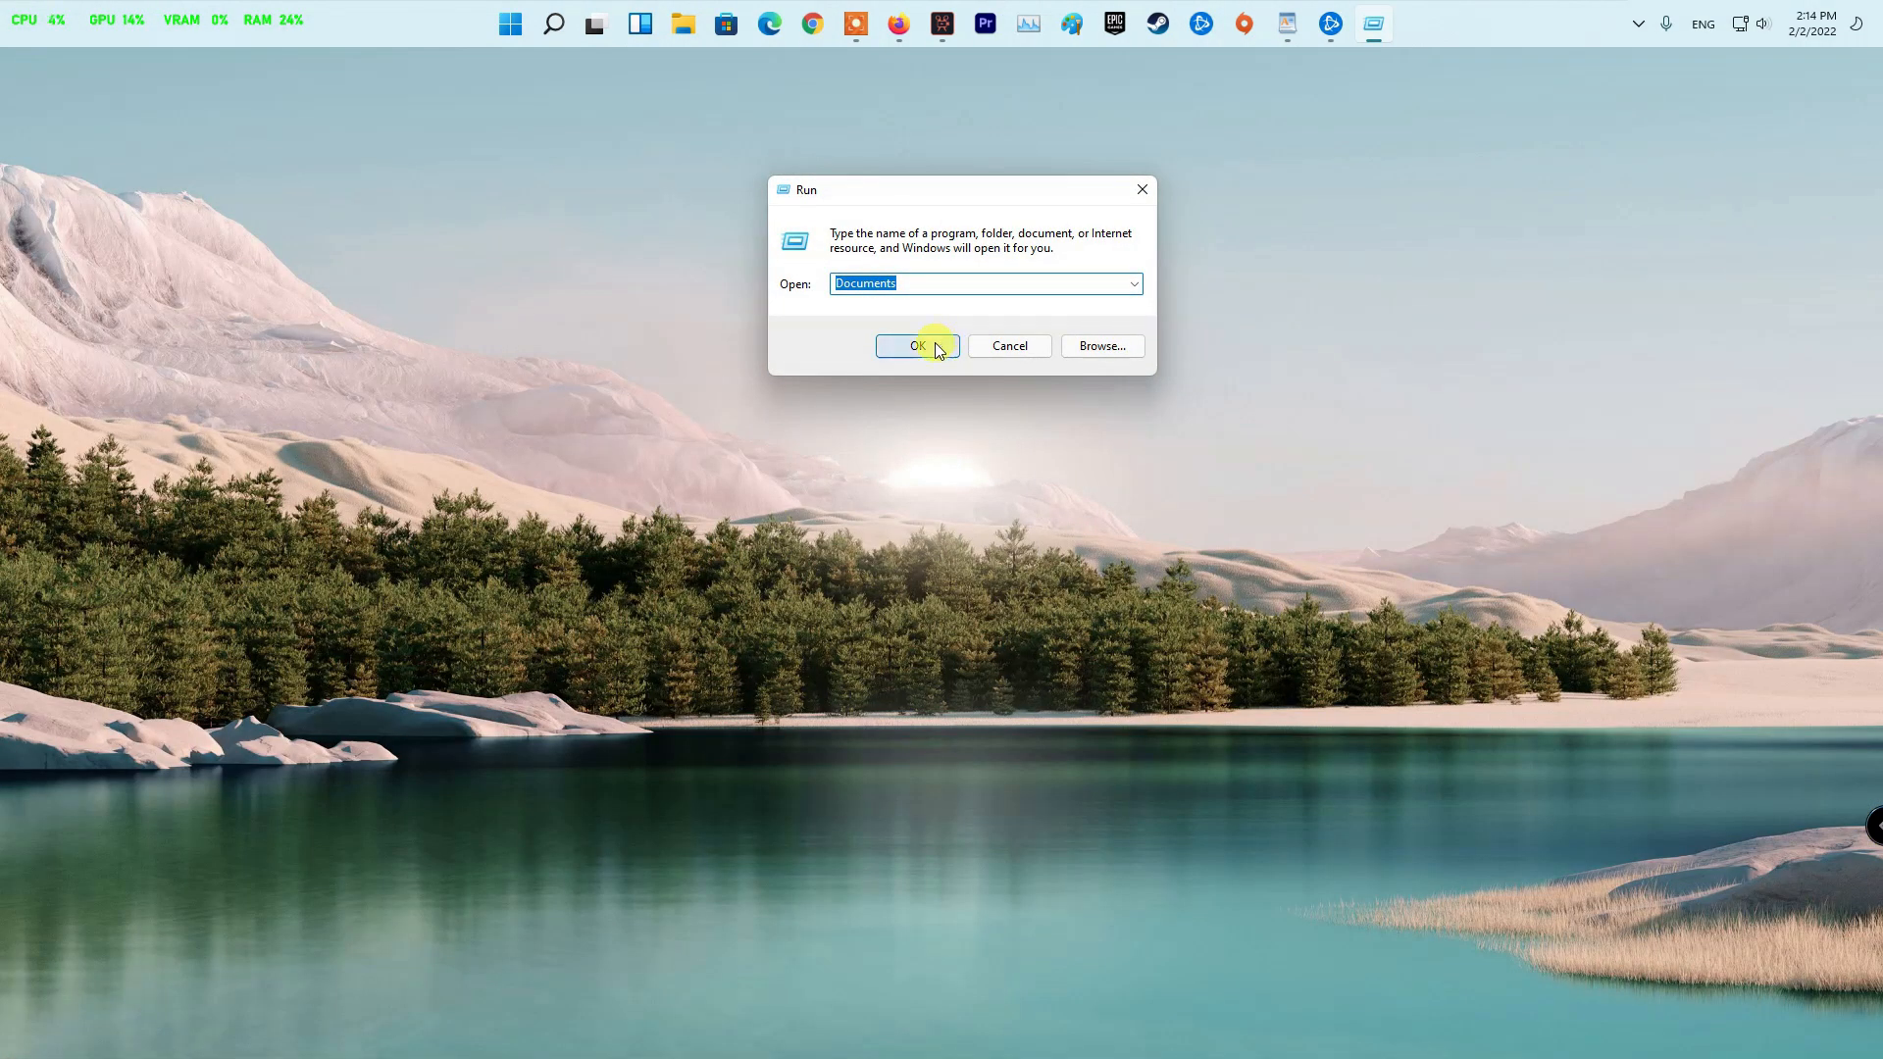
{"action": "left_click", "coordinate": [918, 345]}
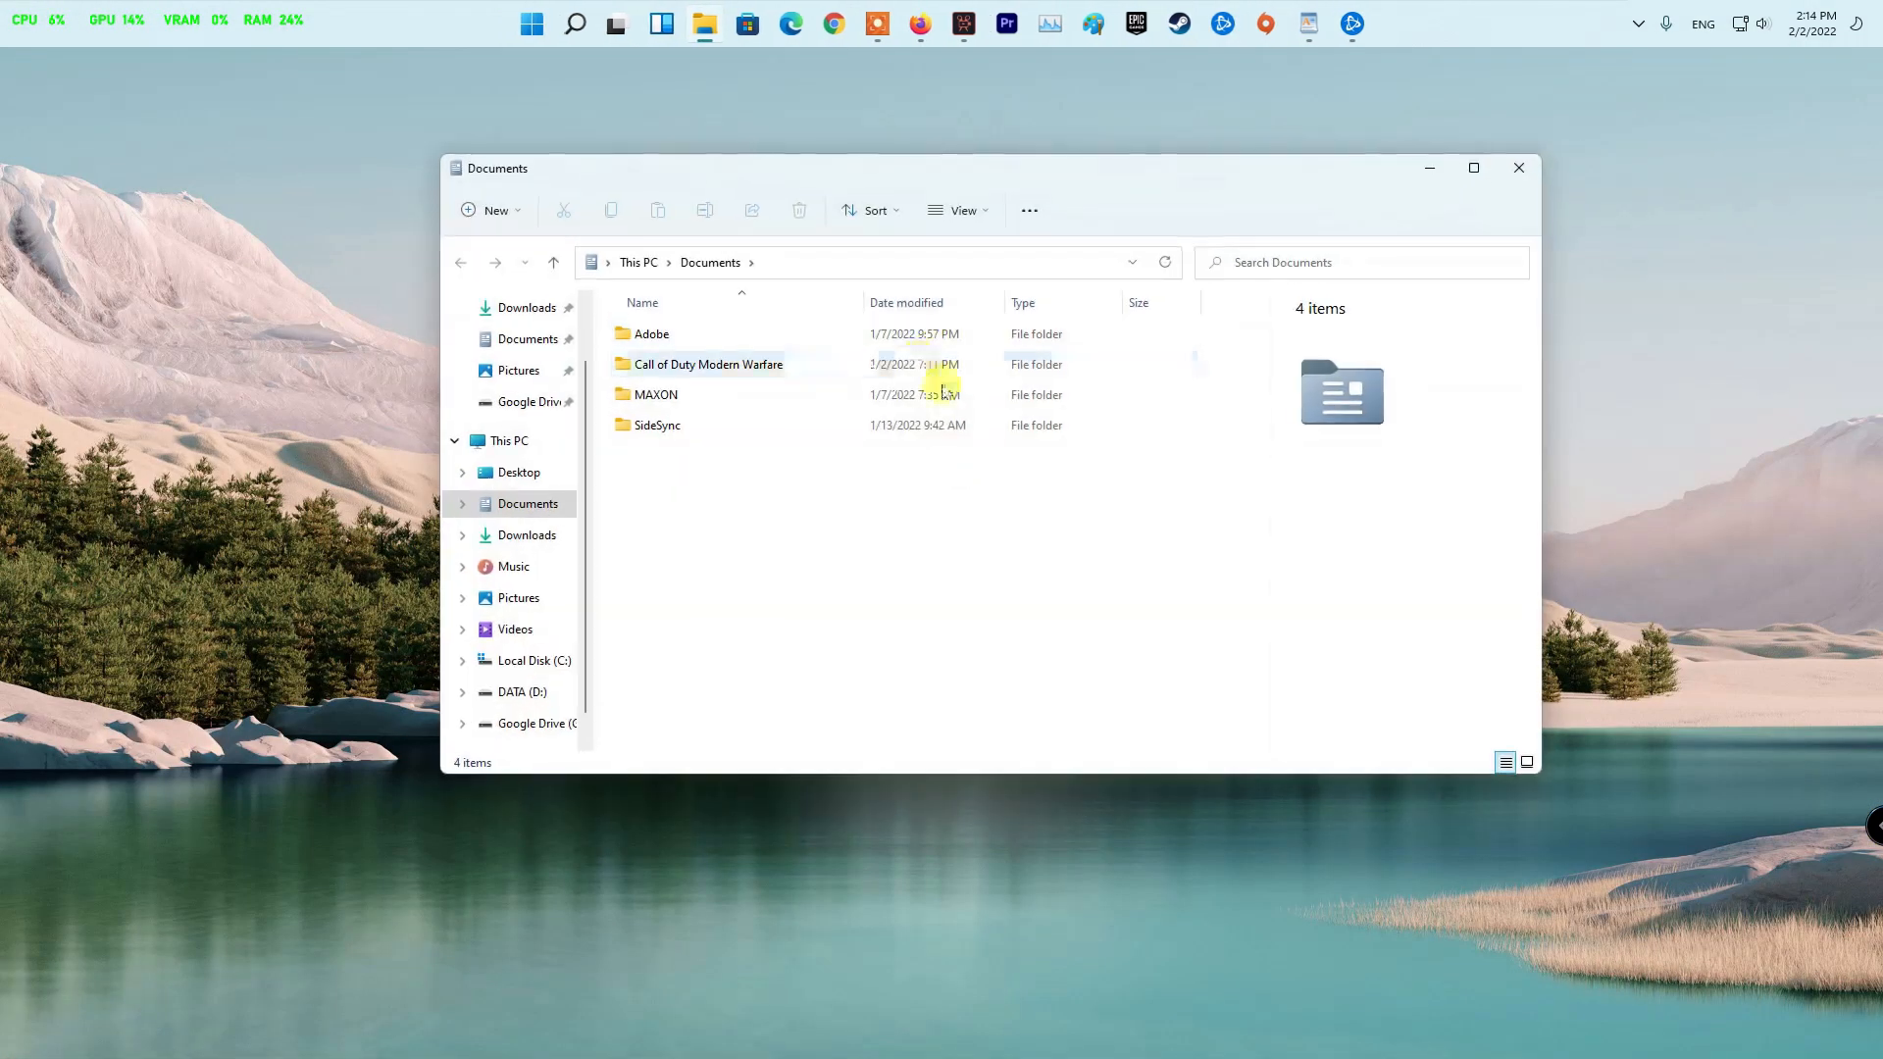
{"action": "double_click", "coordinate": [708, 364]}
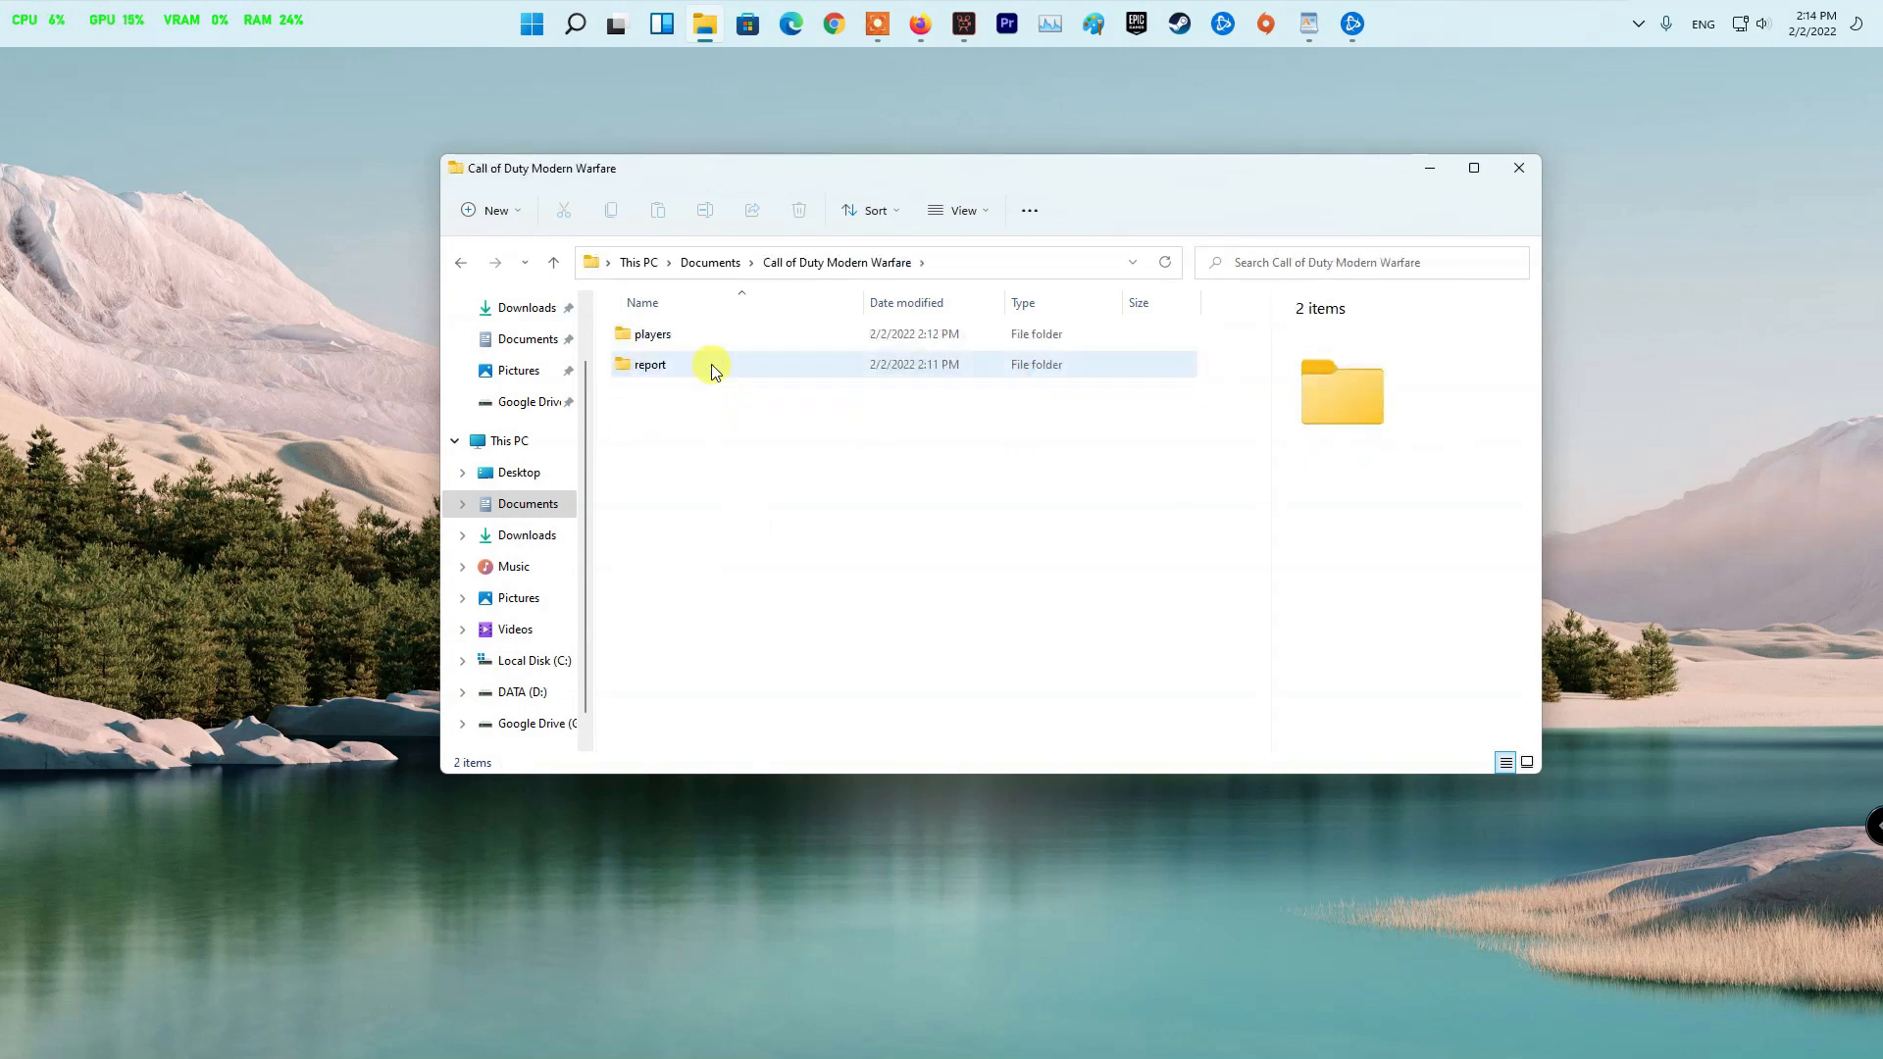
{"action": "left_click", "coordinate": [651, 334]}
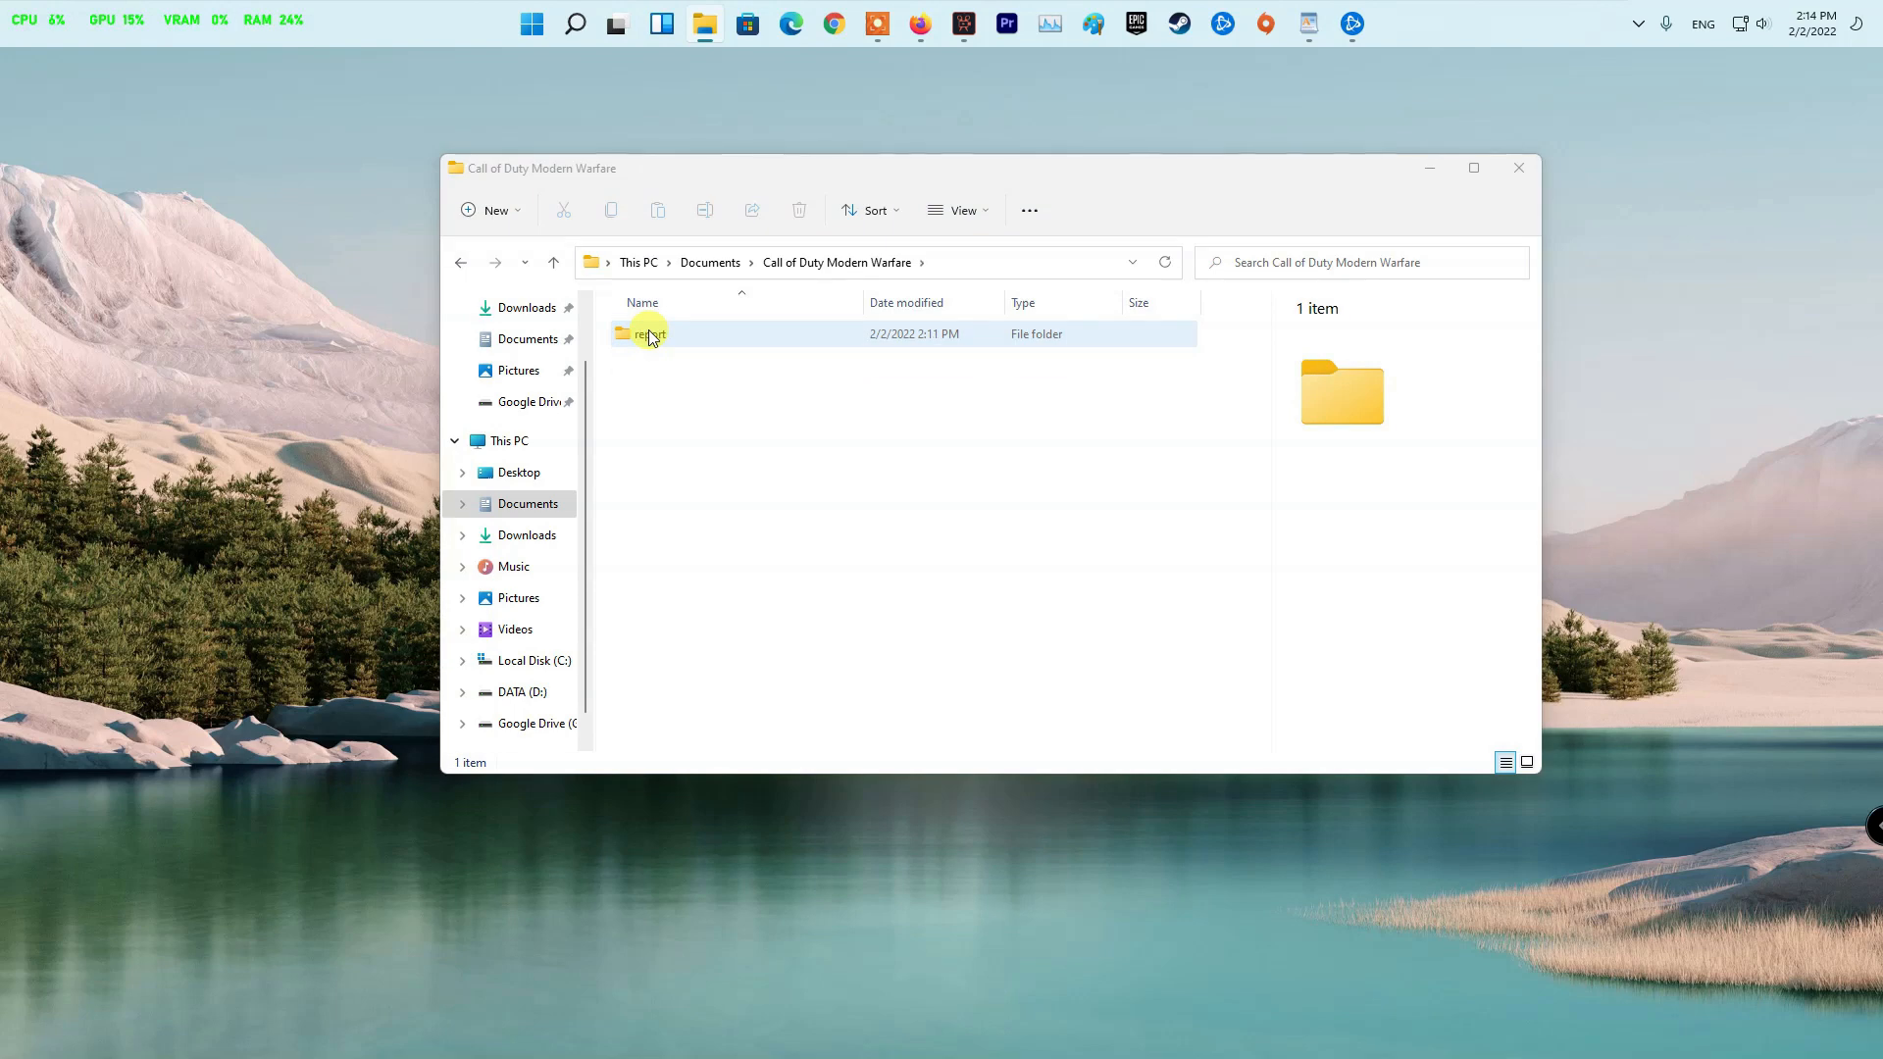
{"action": "left_click", "coordinate": [826, 393]}
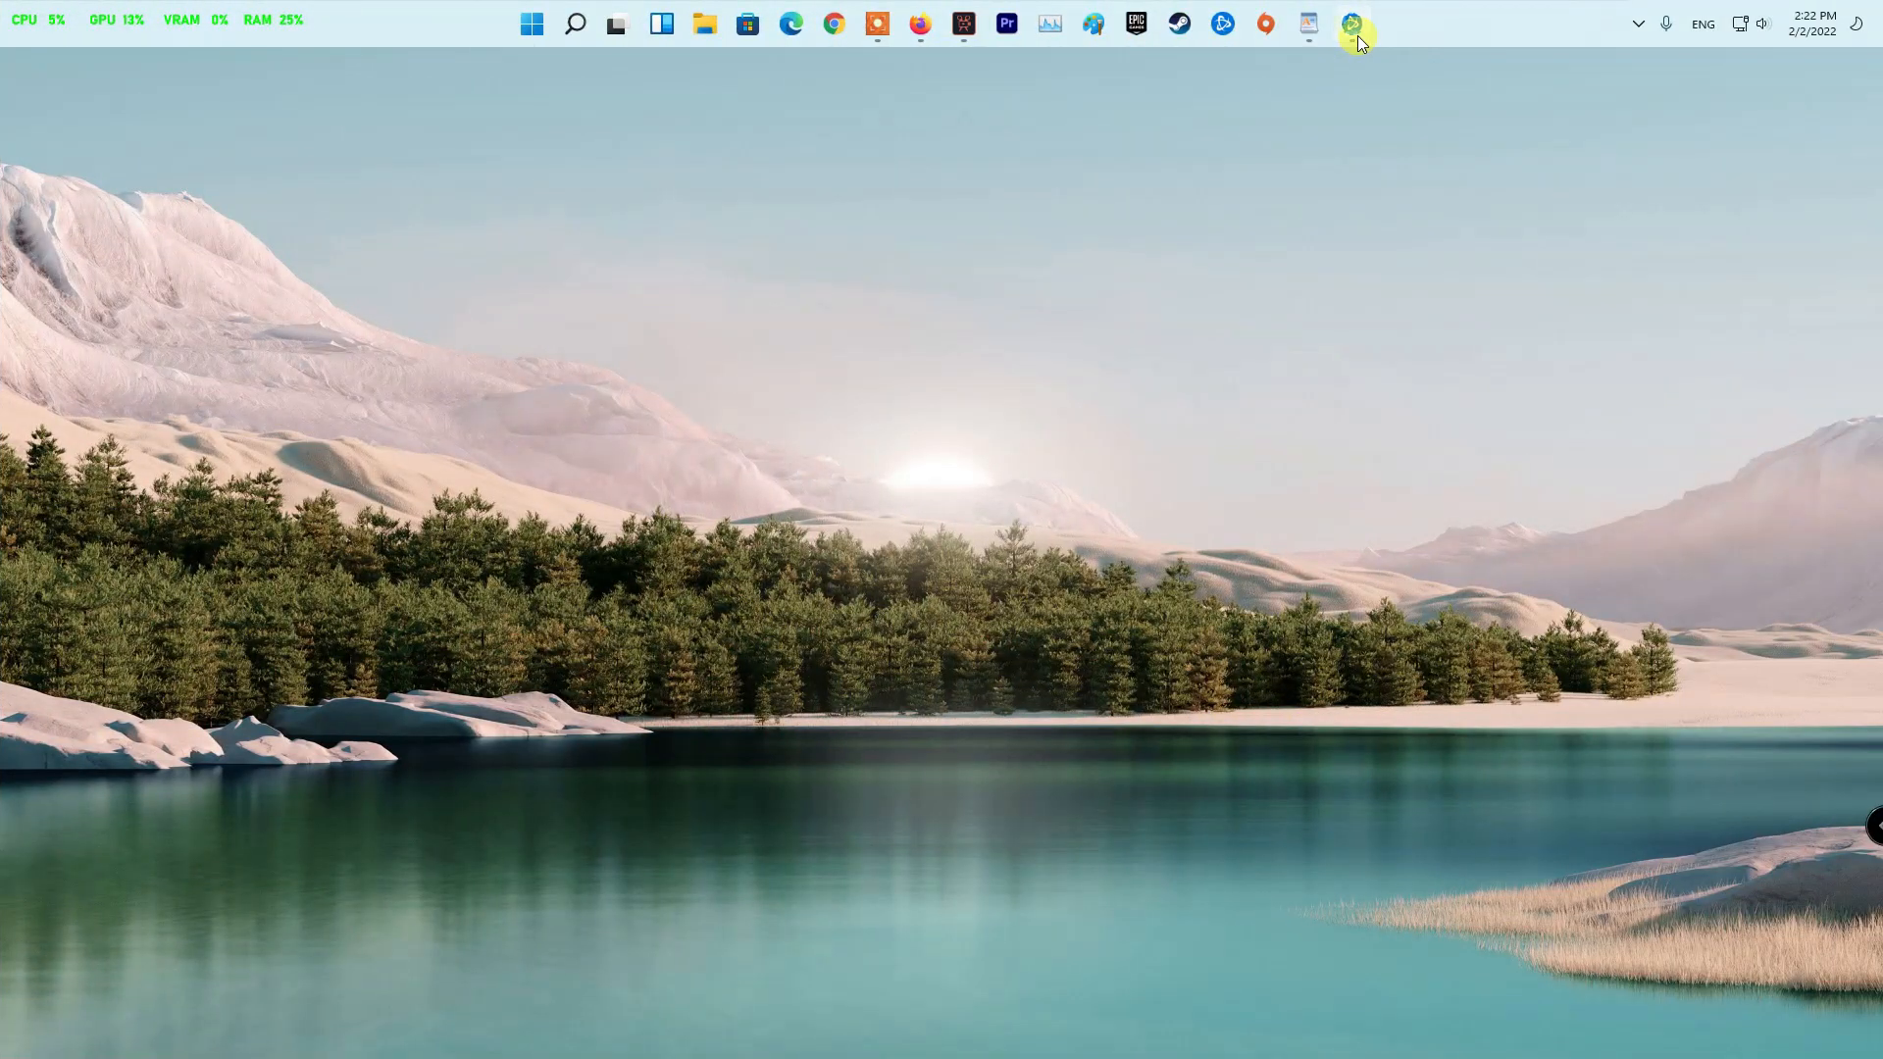
Run Scan and Repair on the Warzone installation from its Battle.net game options
{"action": "left_click", "coordinate": [1354, 23]}
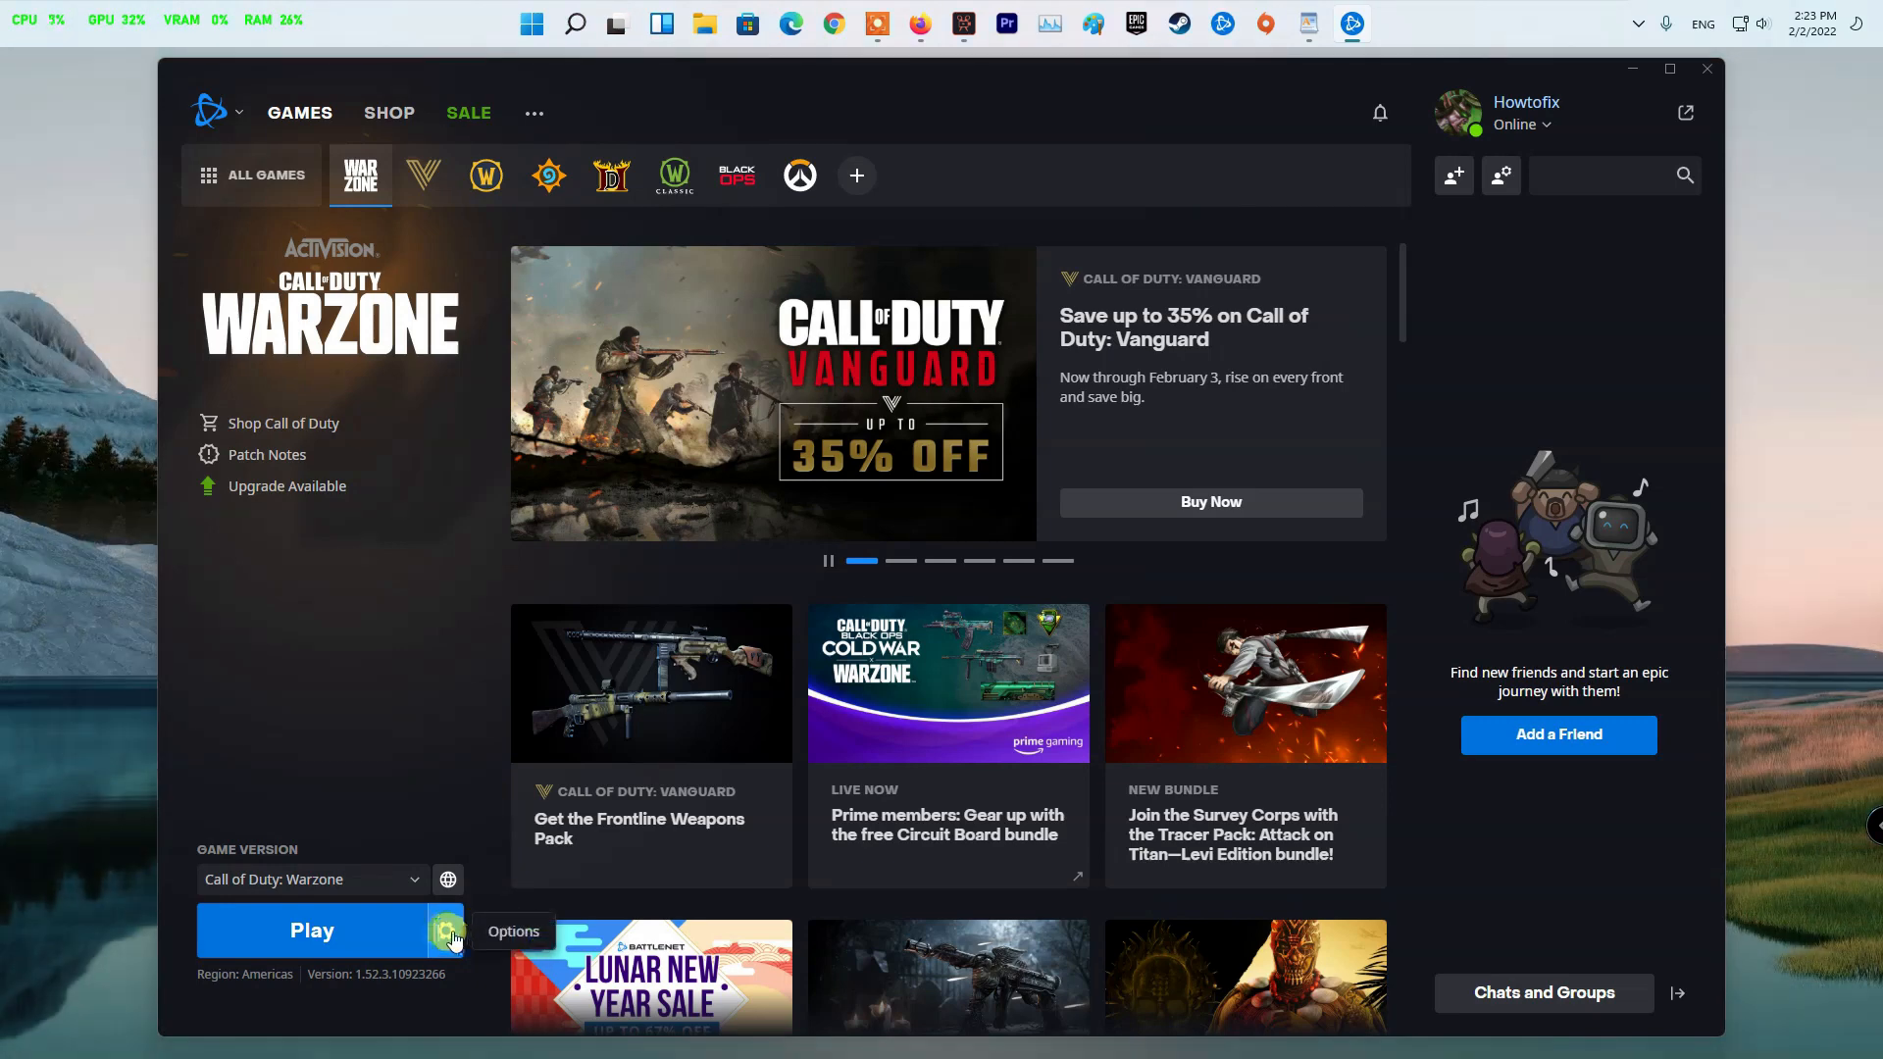
{"action": "left_click", "coordinate": [445, 929]}
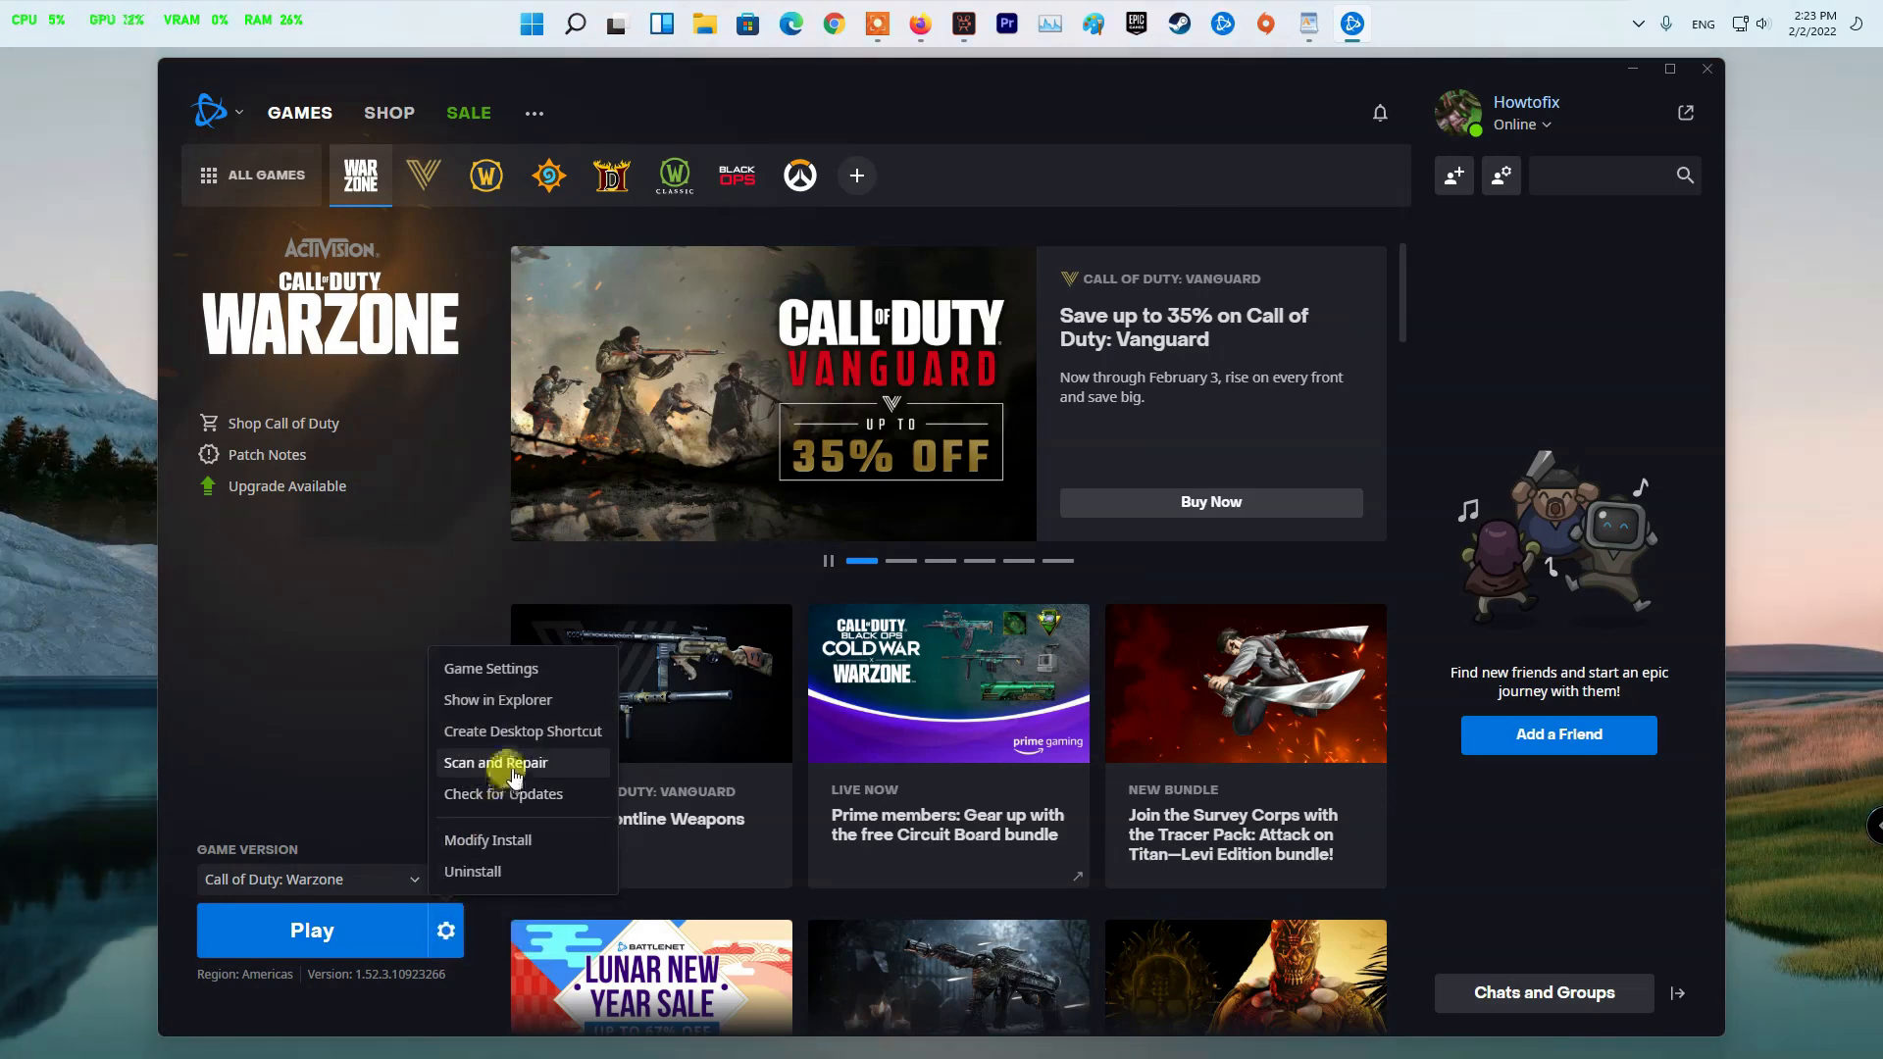
{"action": "left_click", "coordinate": [494, 761]}
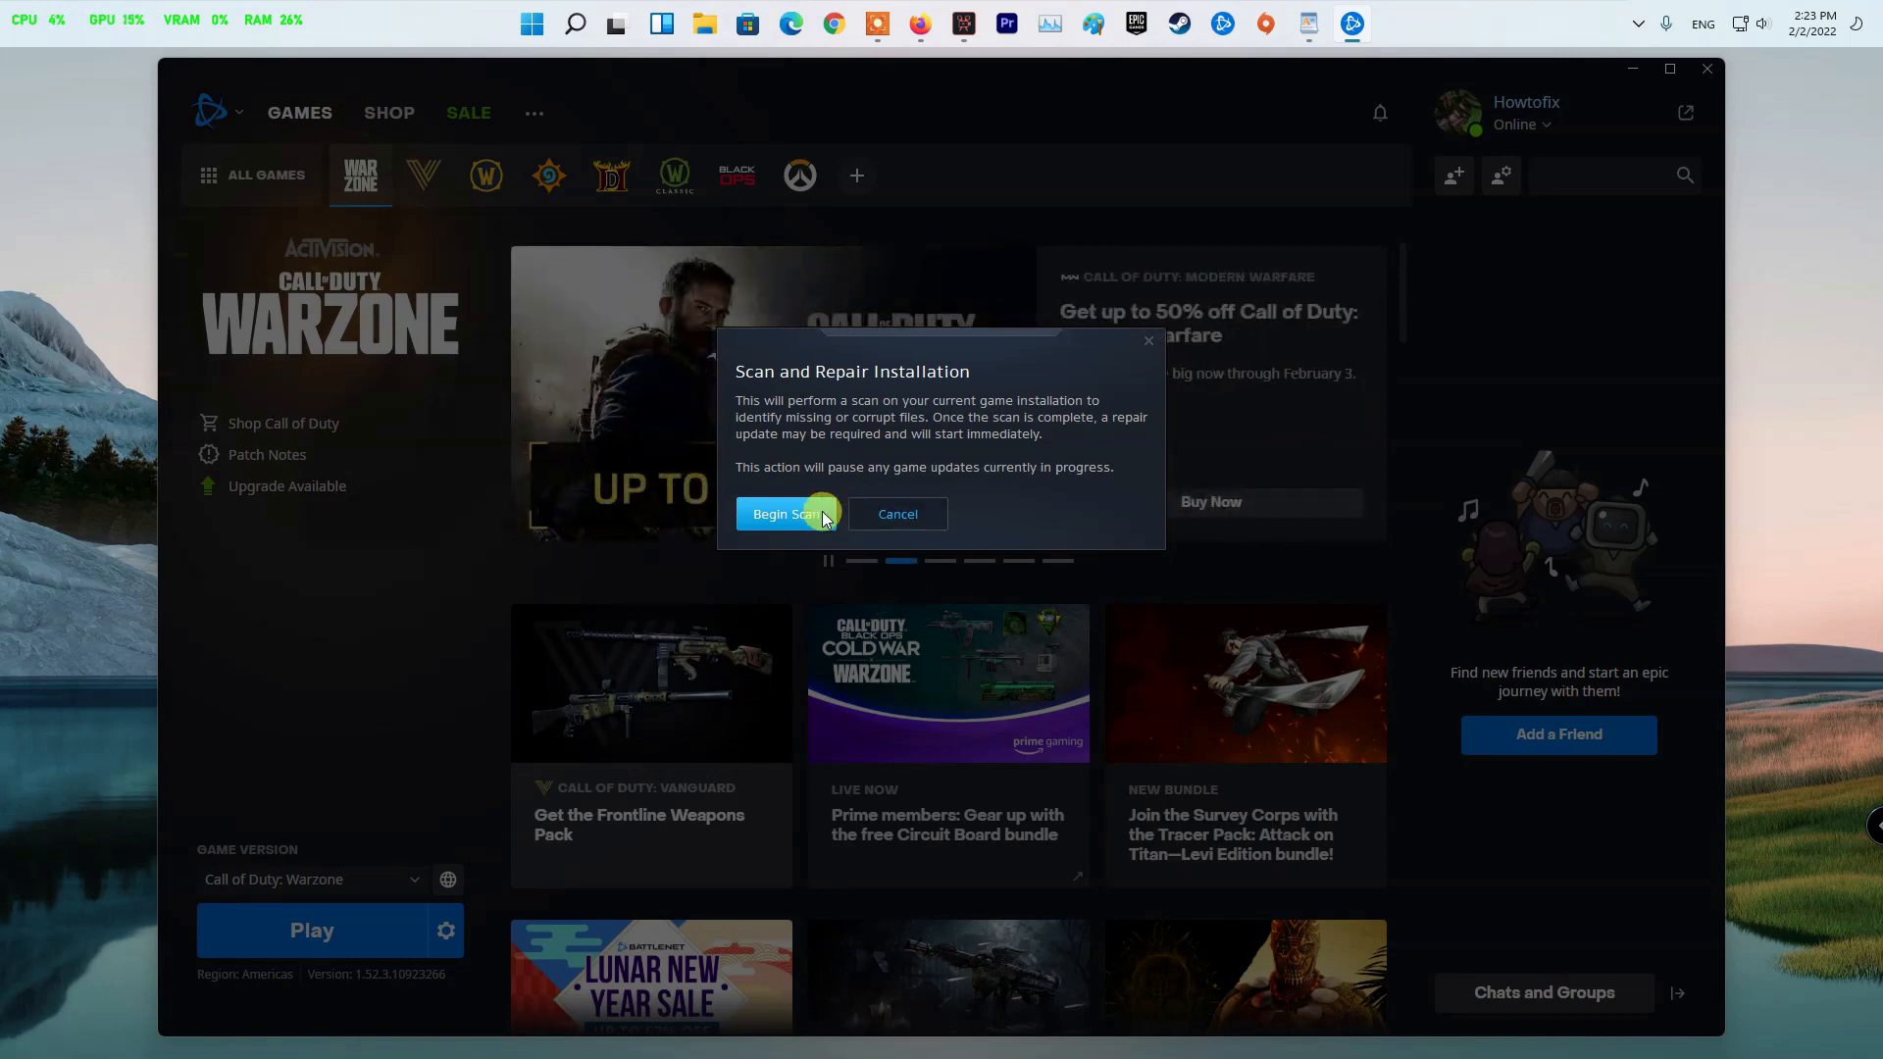
{"action": "left_click", "coordinate": [783, 513]}
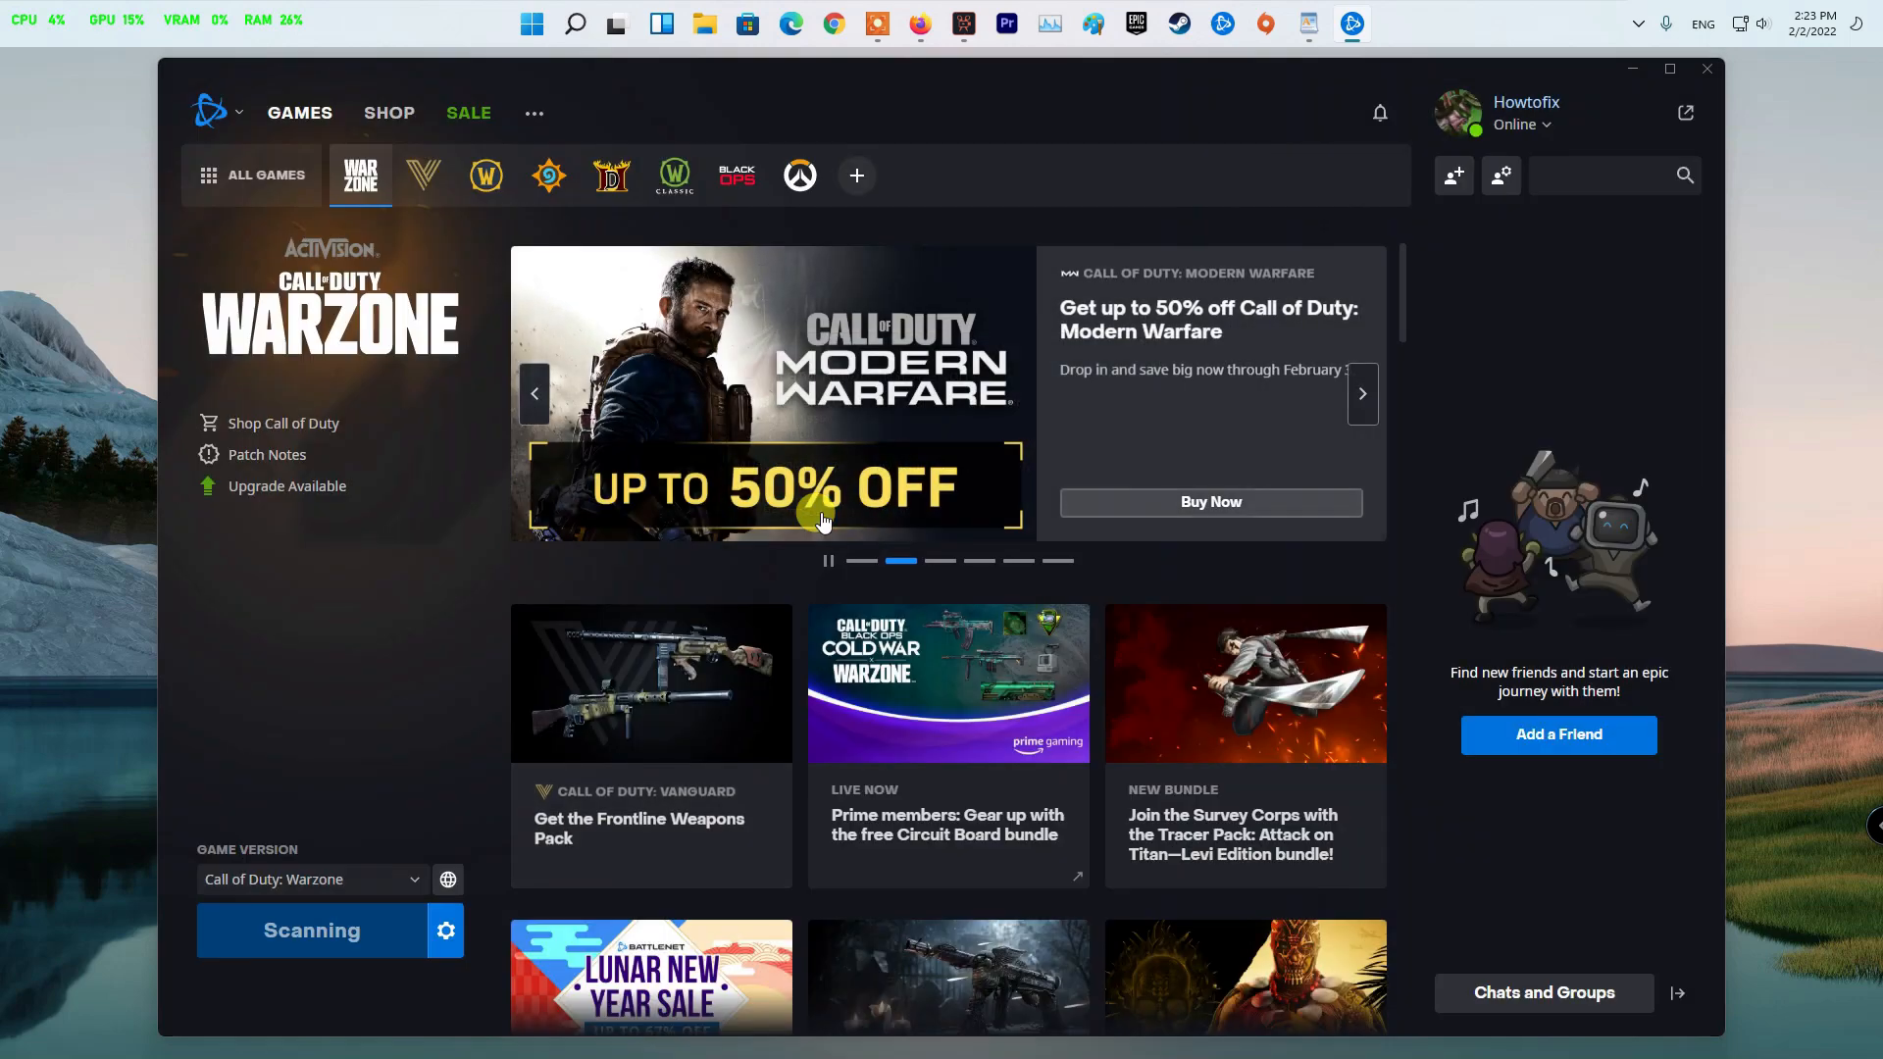